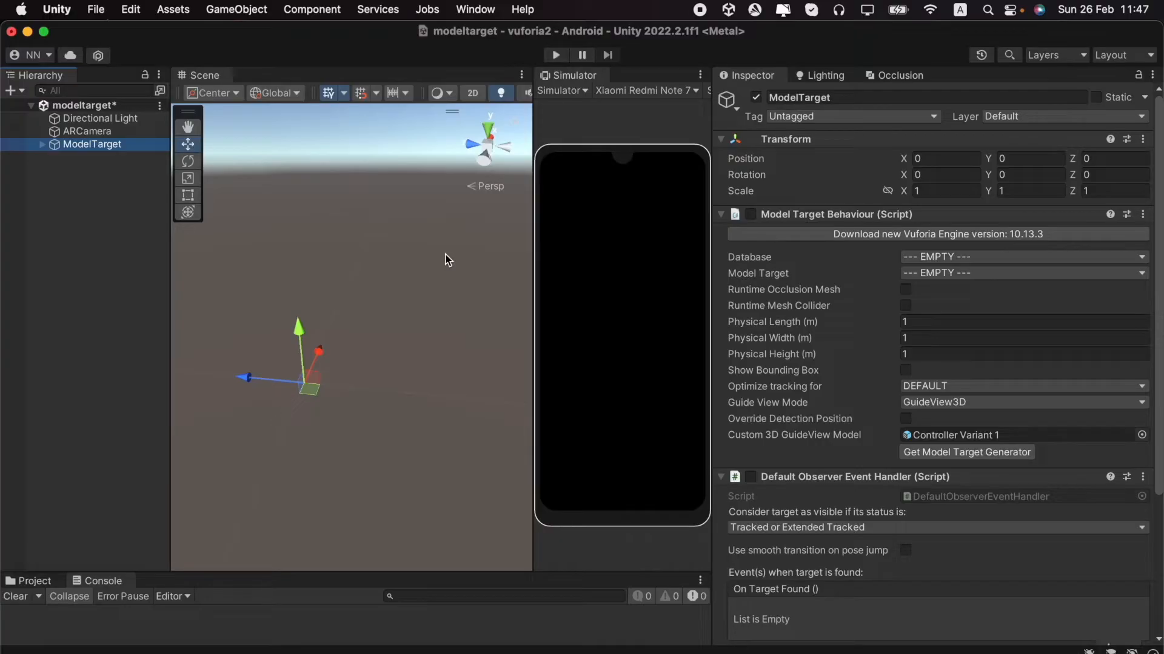
mouse_move(342, 266)
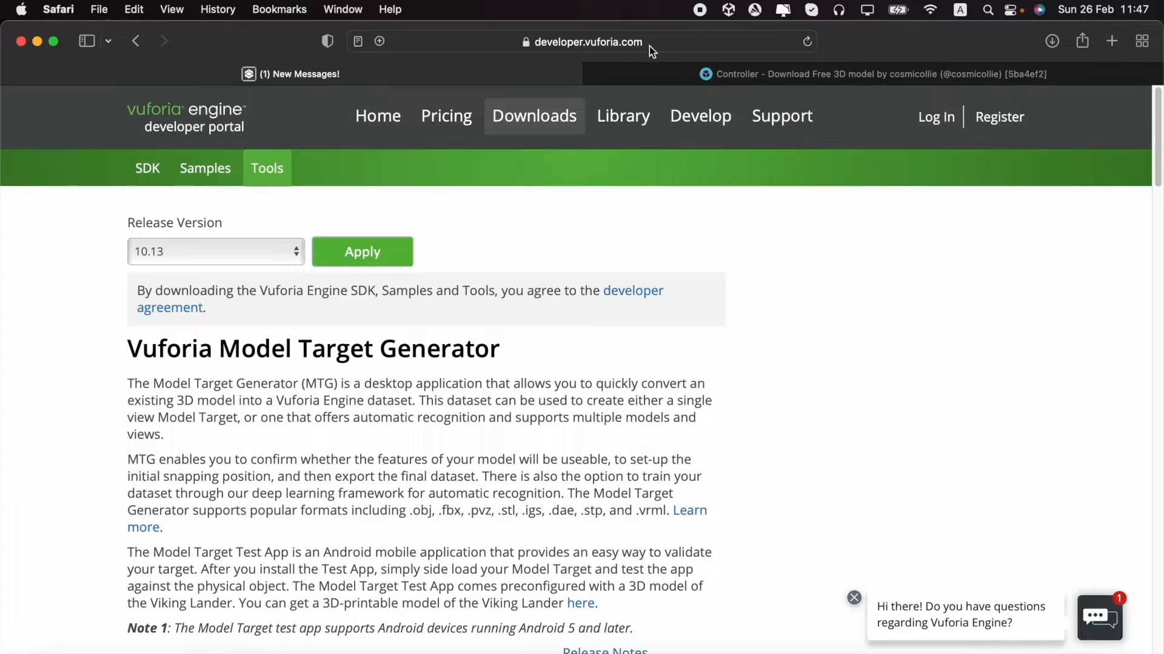
mouse_move(546, 116)
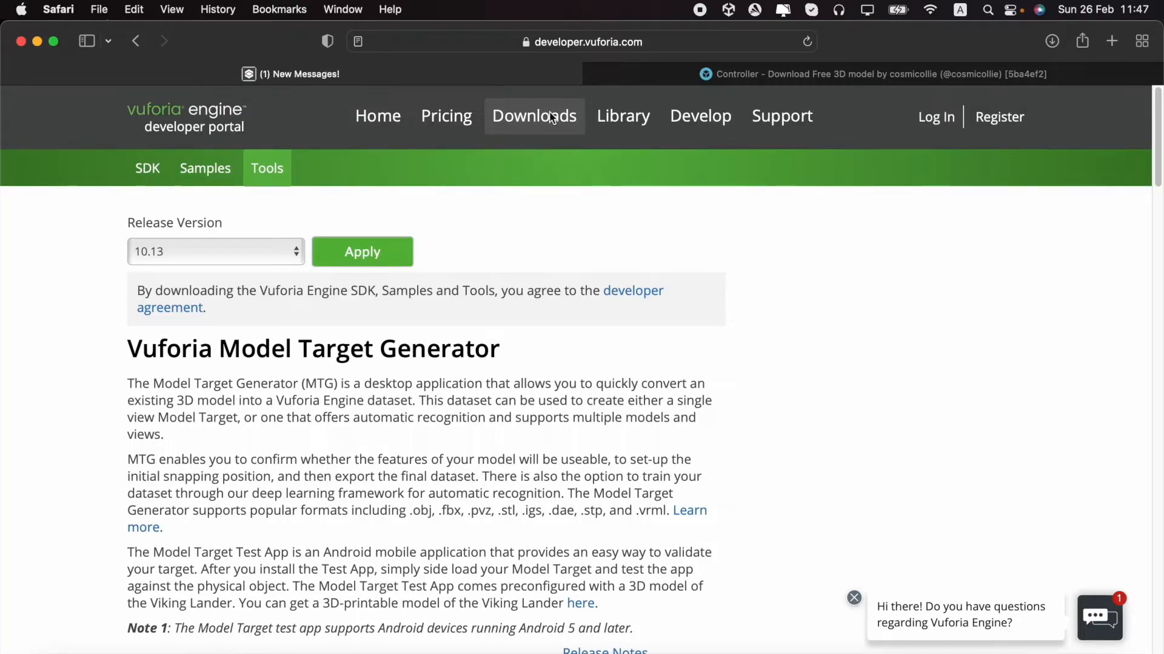
mouse_move(216, 350)
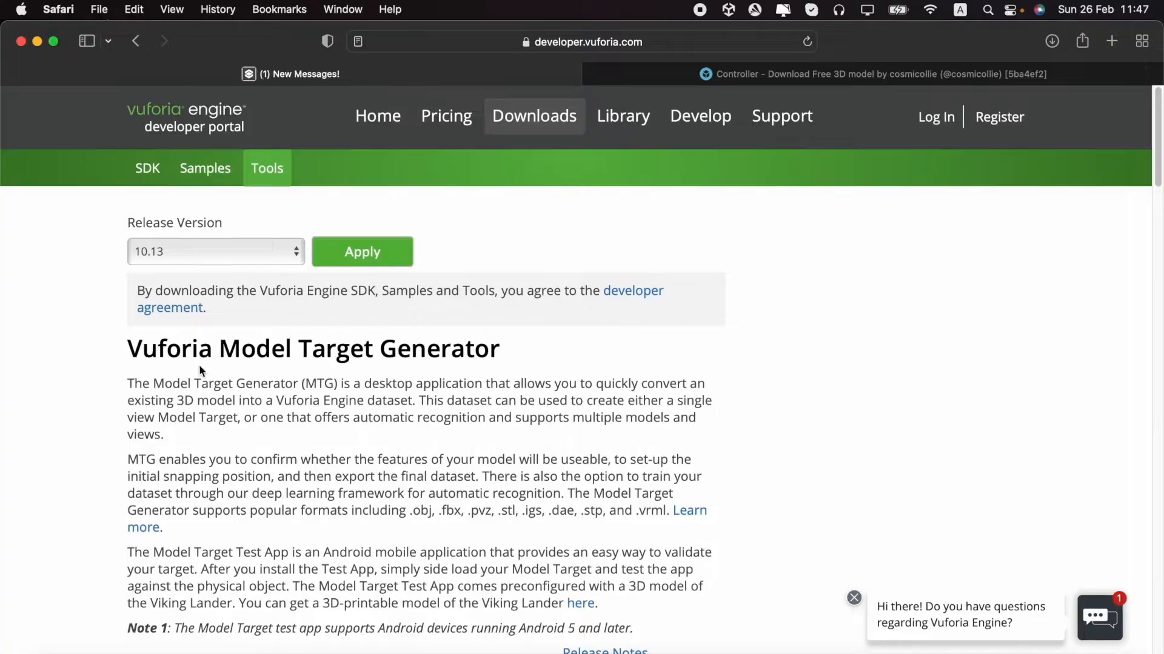
Scroll the Vuforia page to the Download Model Target Generator links
scroll(down, 3)
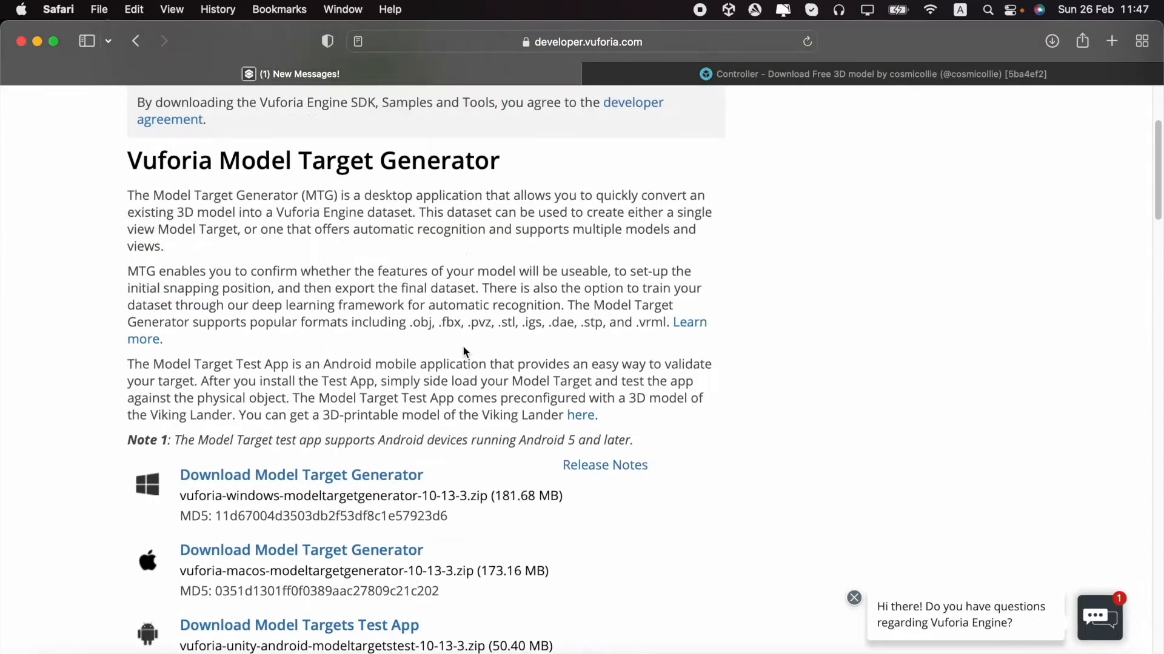
scroll(down, 3)
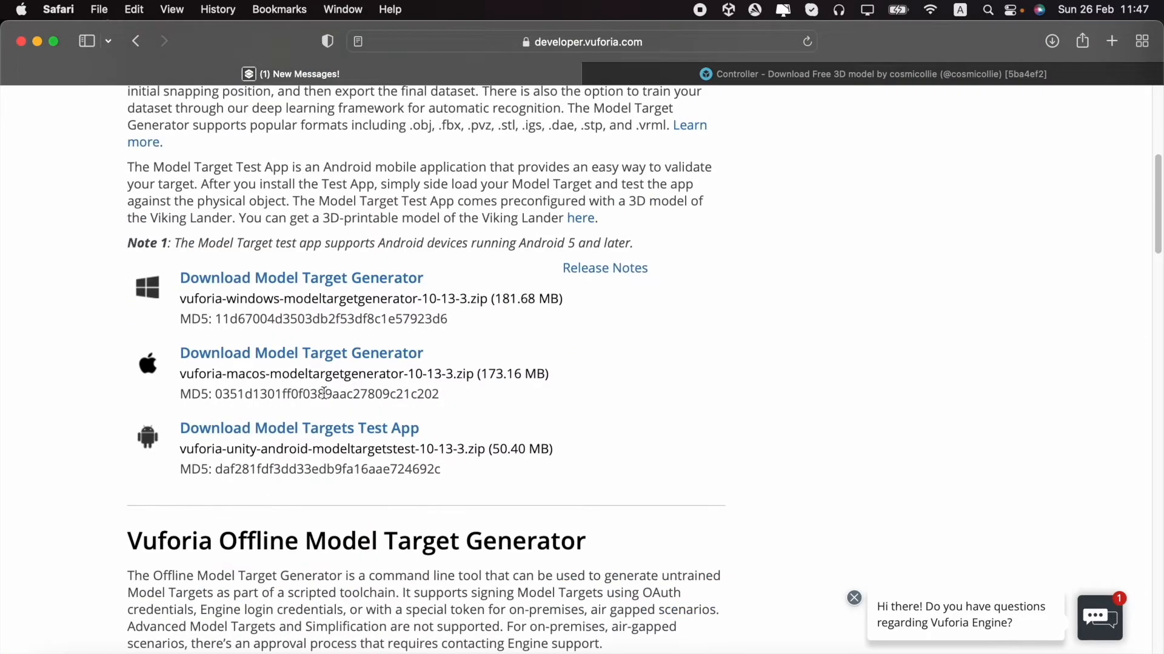
mouse_move(171, 304)
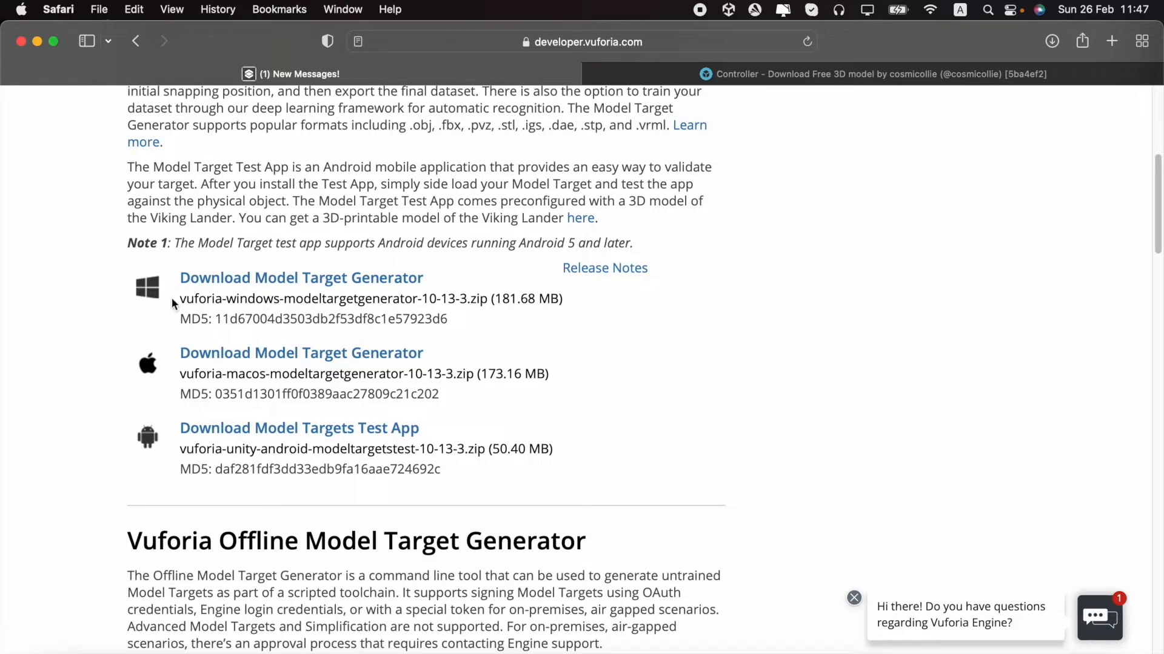
scroll(up, 3)
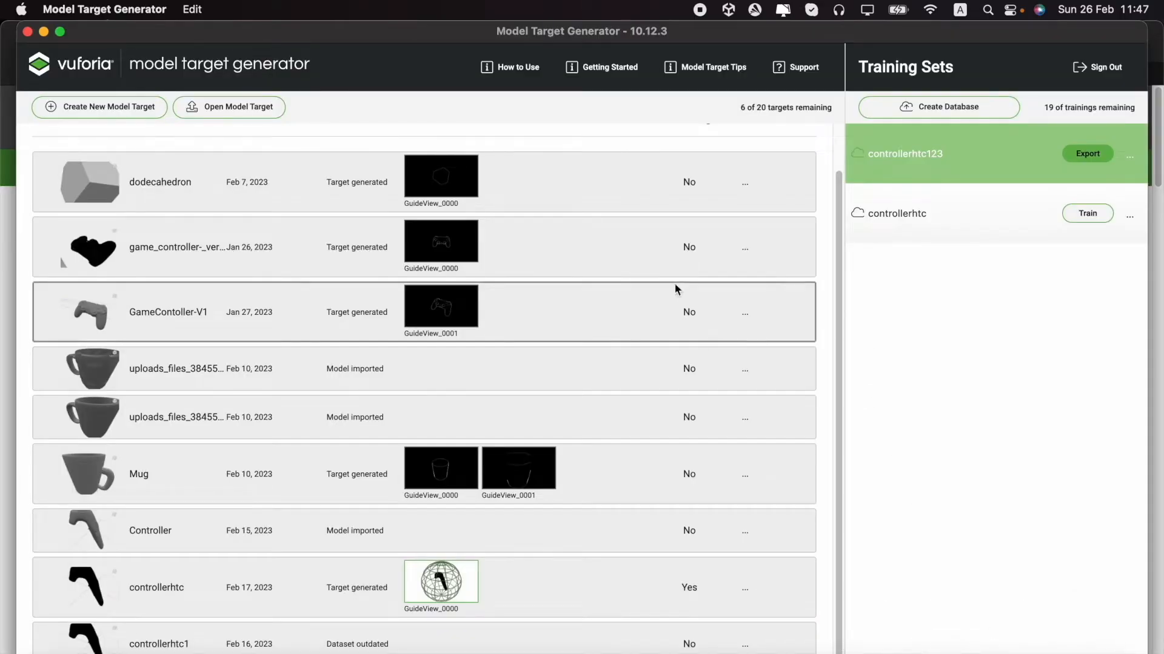
scroll(up, 3)
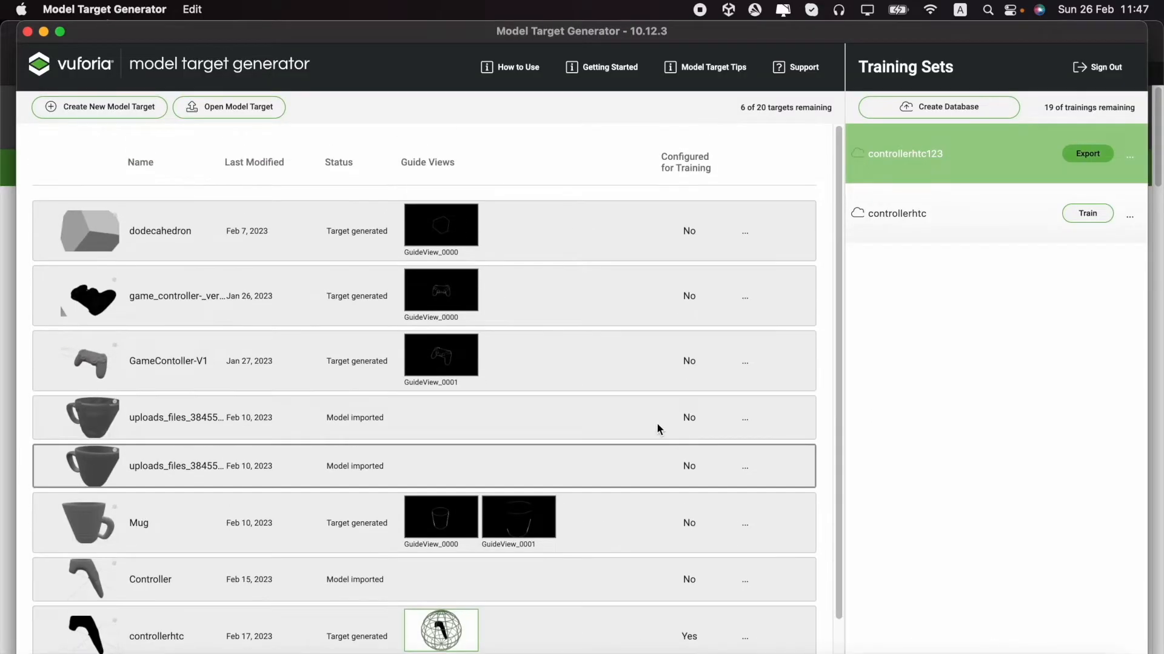
scroll(down, 3)
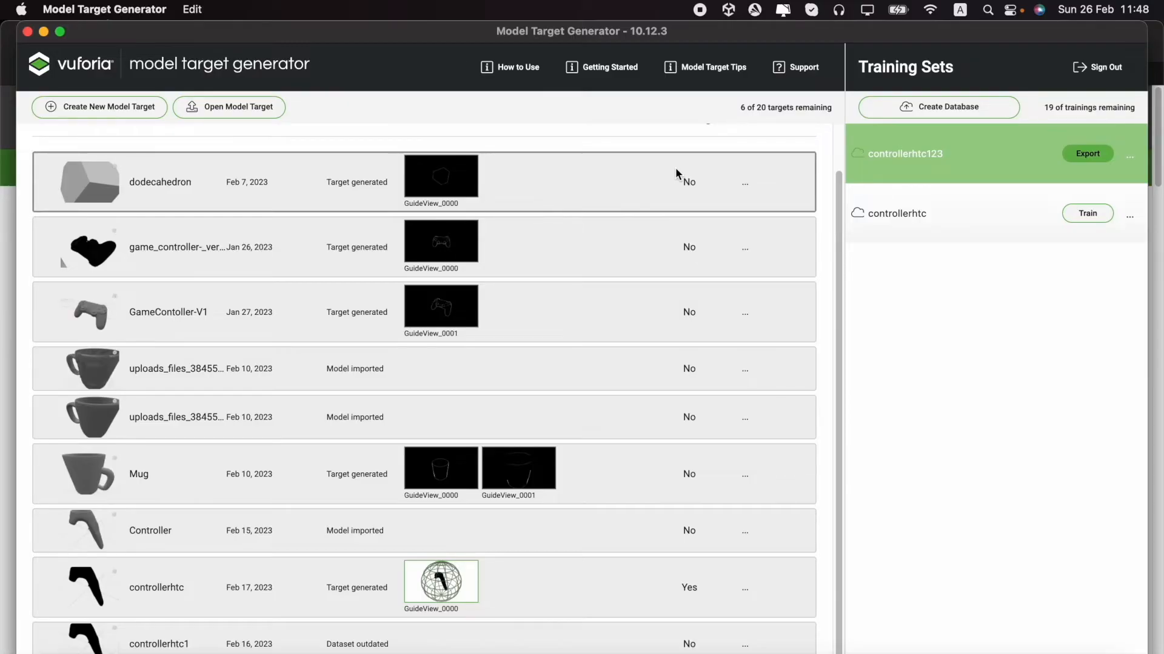
mouse_move(800, 209)
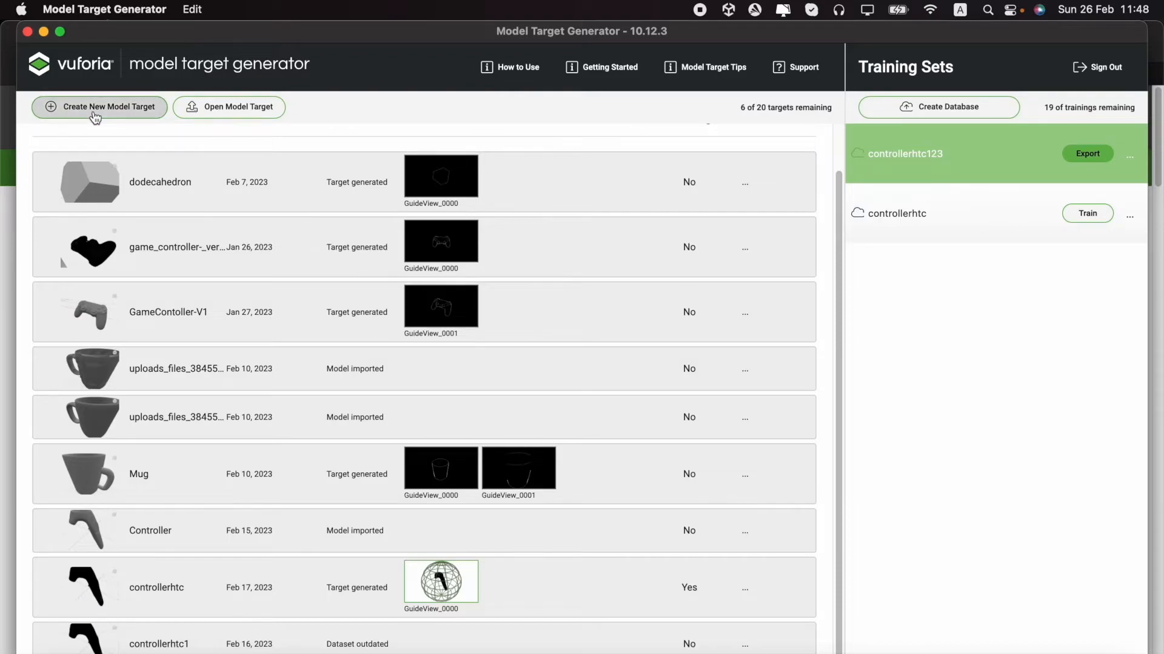
Start a new model target using controller (1).glb from Downloads as the CAD model
click(98, 107)
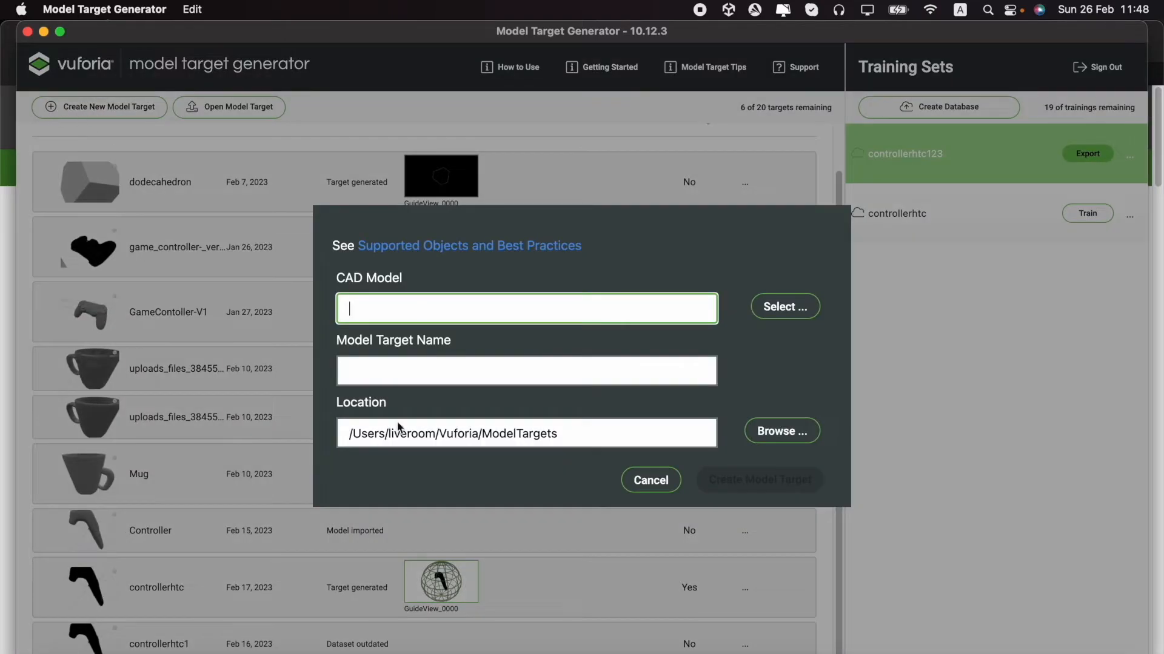
mouse_move(385, 292)
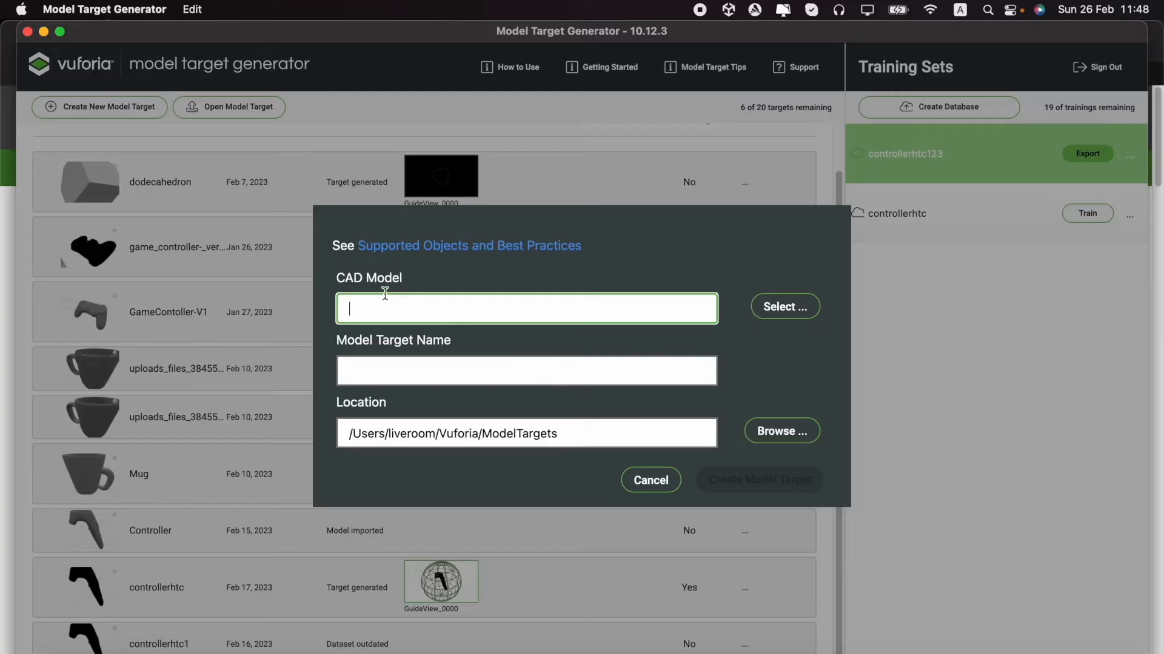
mouse_move(477, 316)
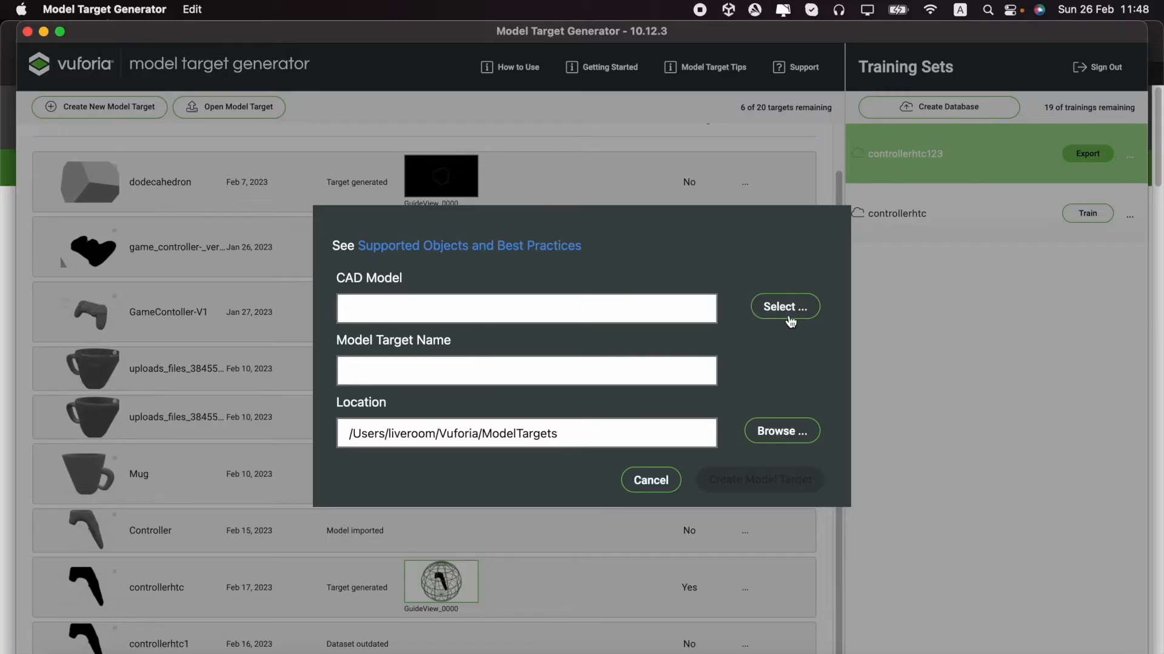
click(784, 307)
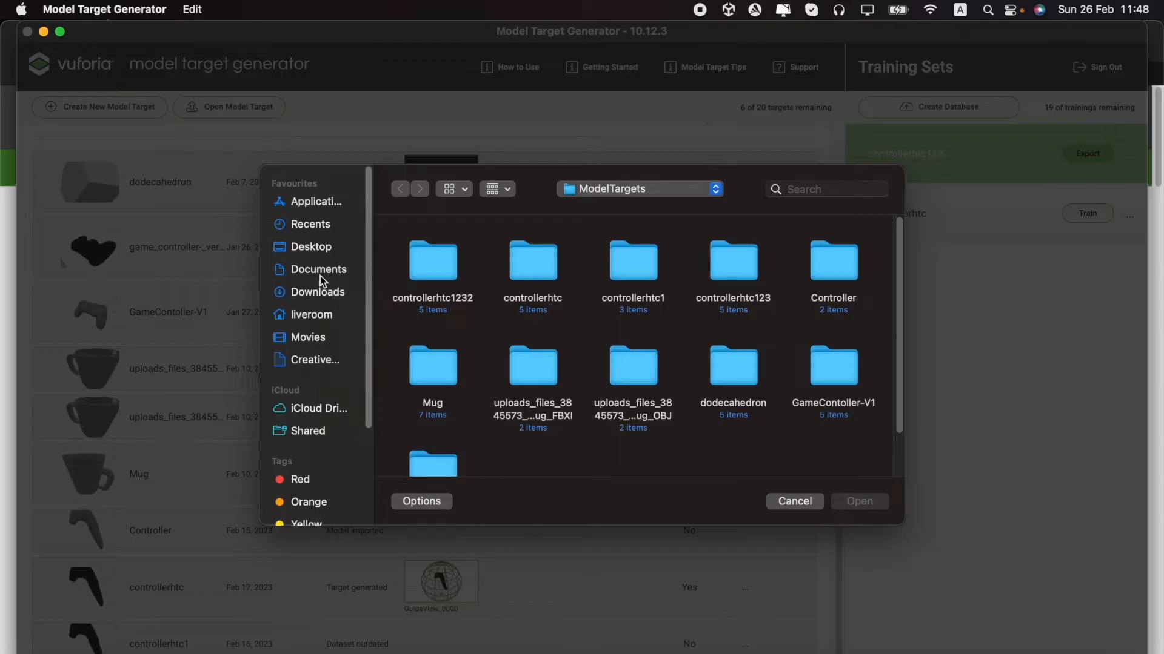
click(316, 292)
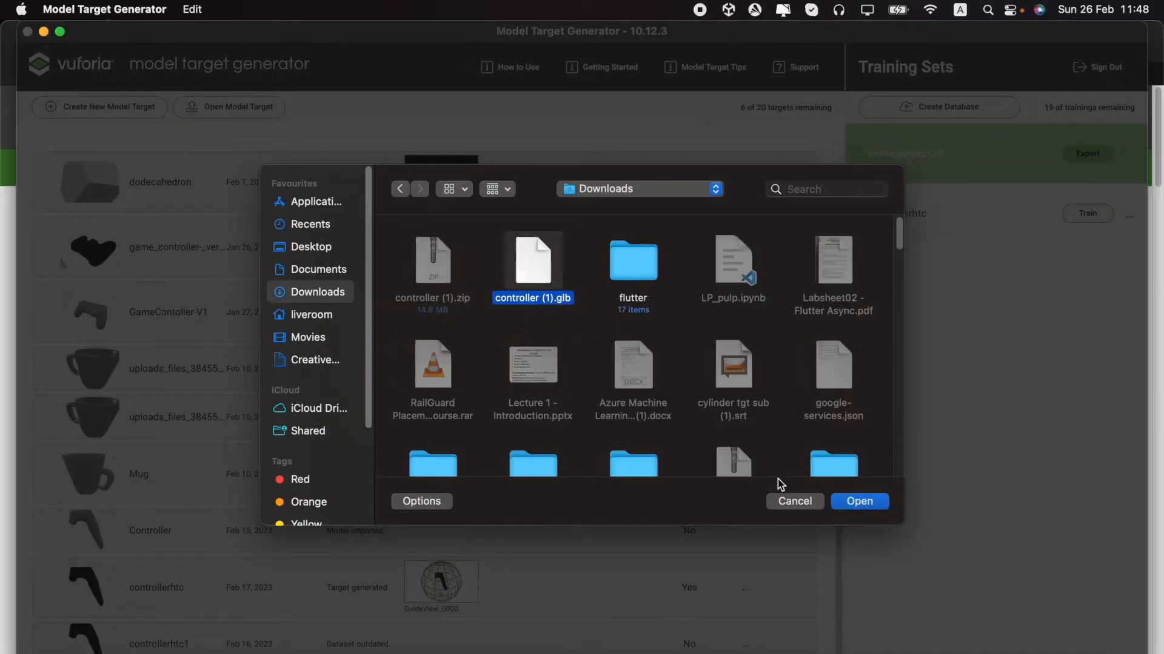
click(858, 500)
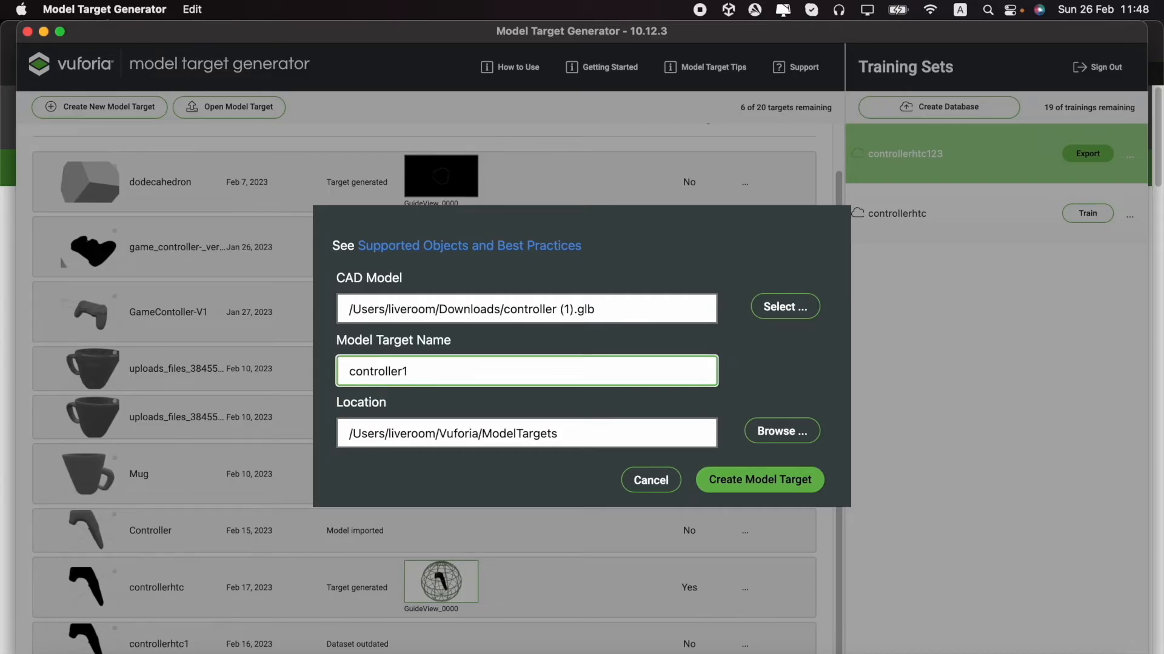
Name the target controller_htc_vive and create it
text(controller_htc)
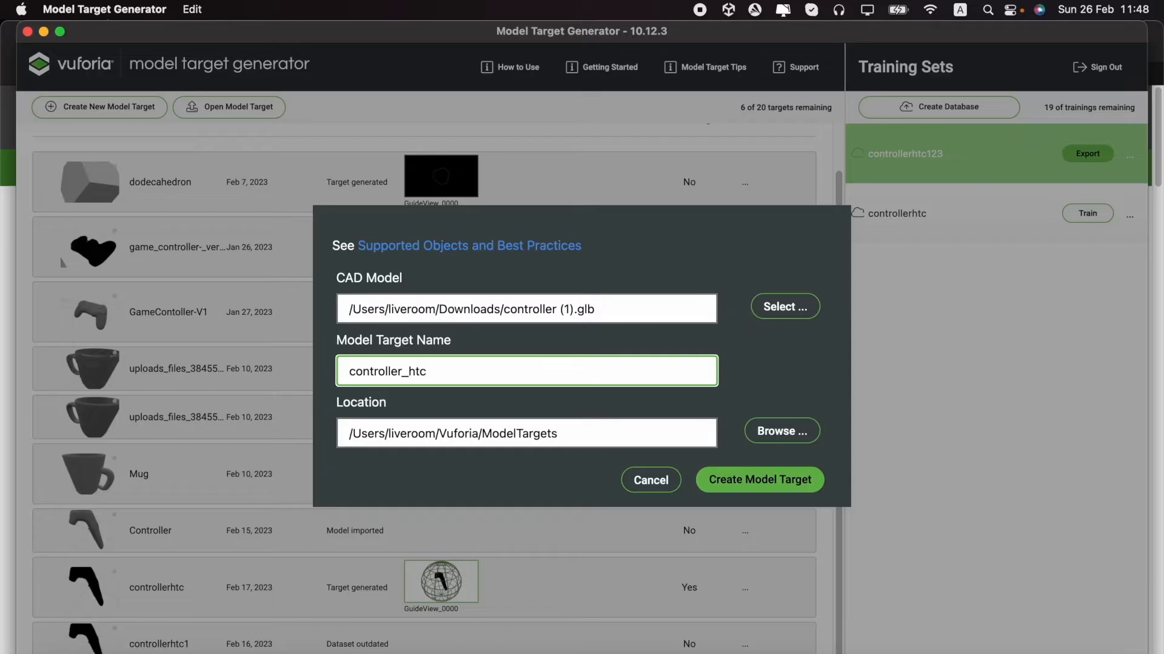
text(_vive)
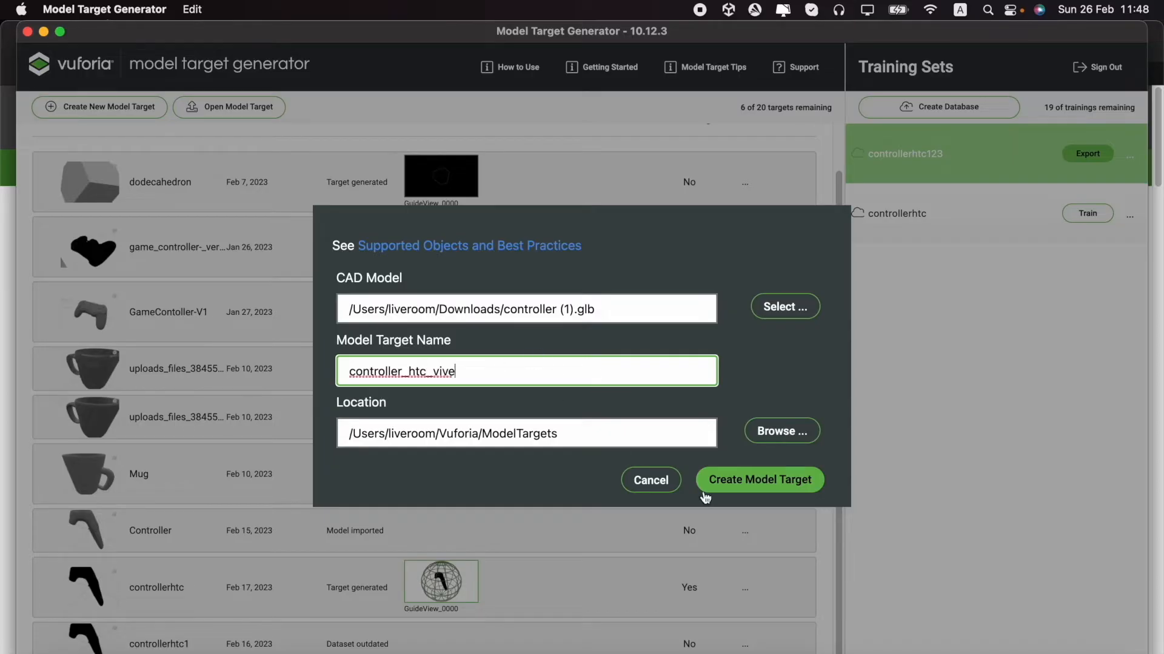
click(759, 480)
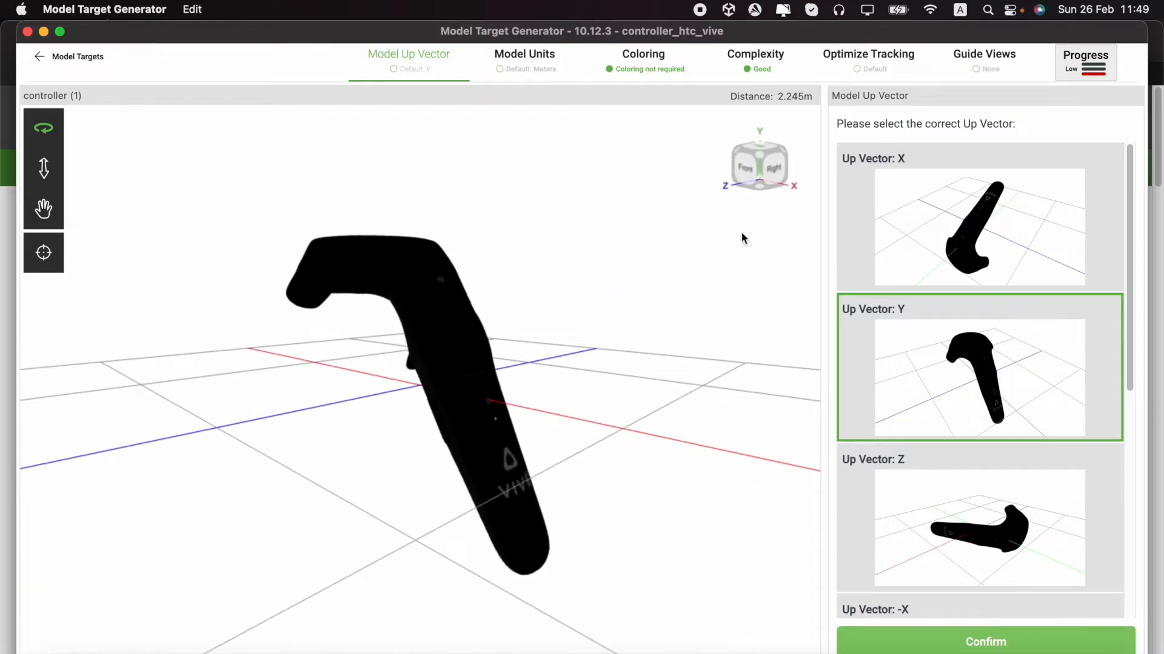
mouse_move(980, 249)
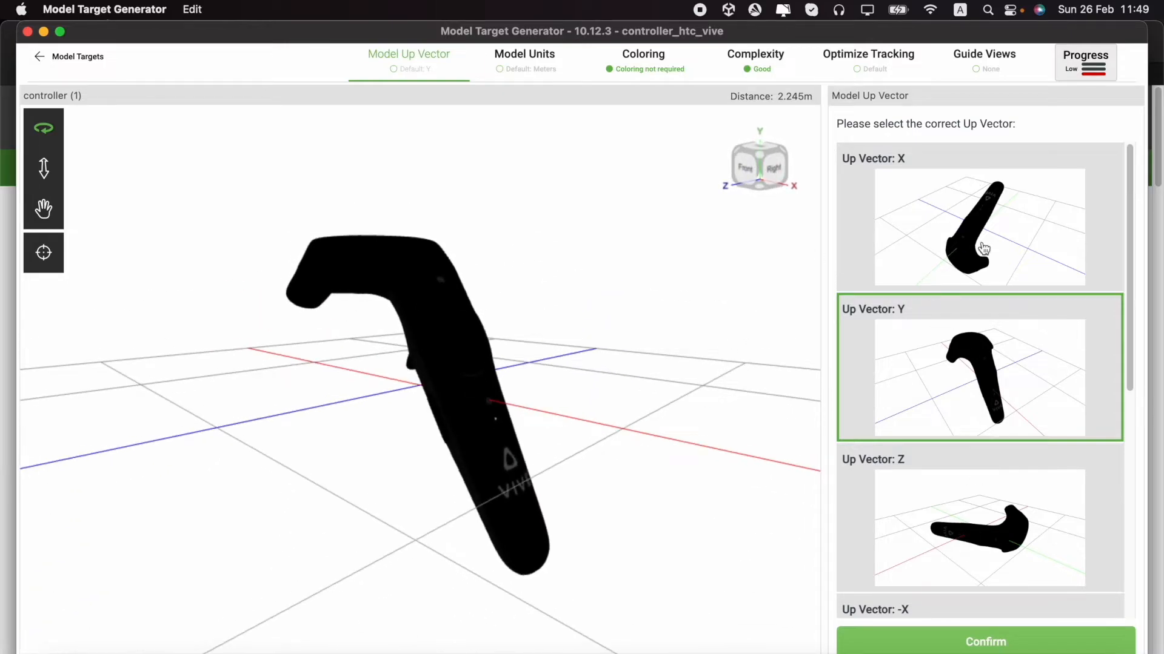
mouse_move(938, 363)
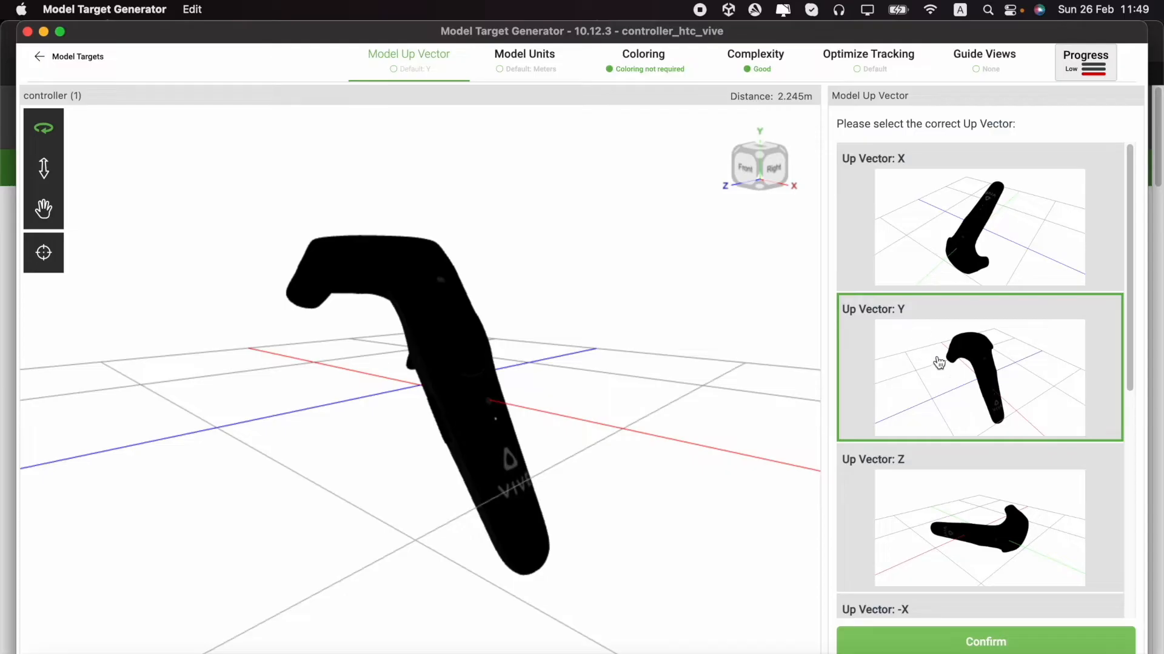
mouse_move(947, 371)
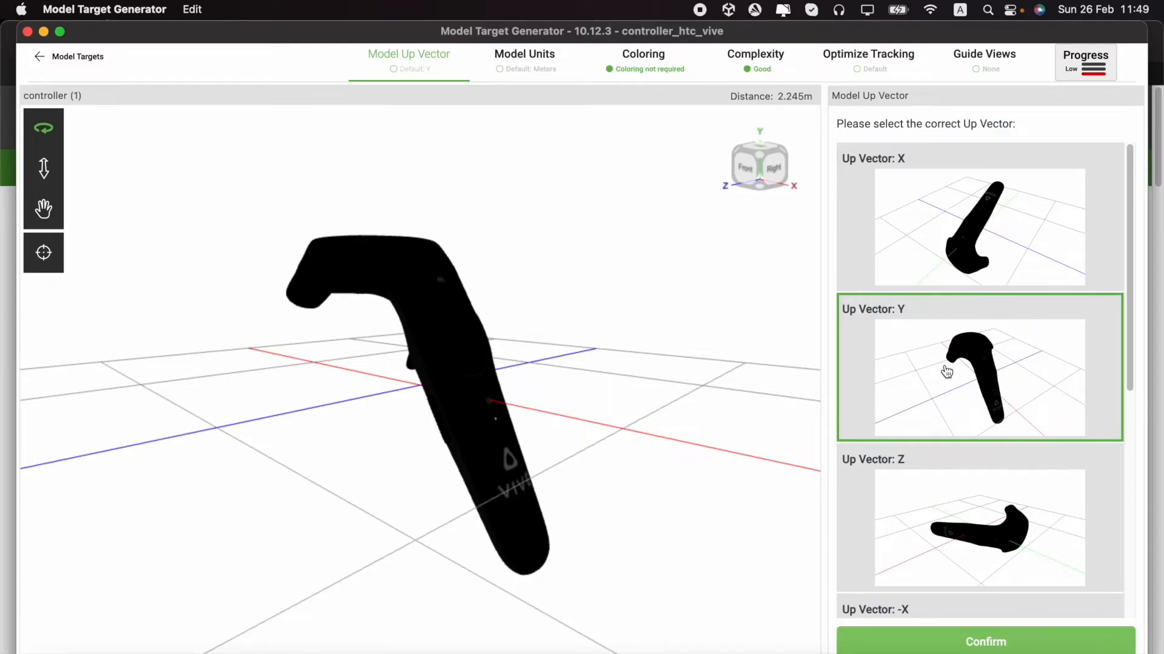
Confirm Y as the controller model's up vector
click(984, 643)
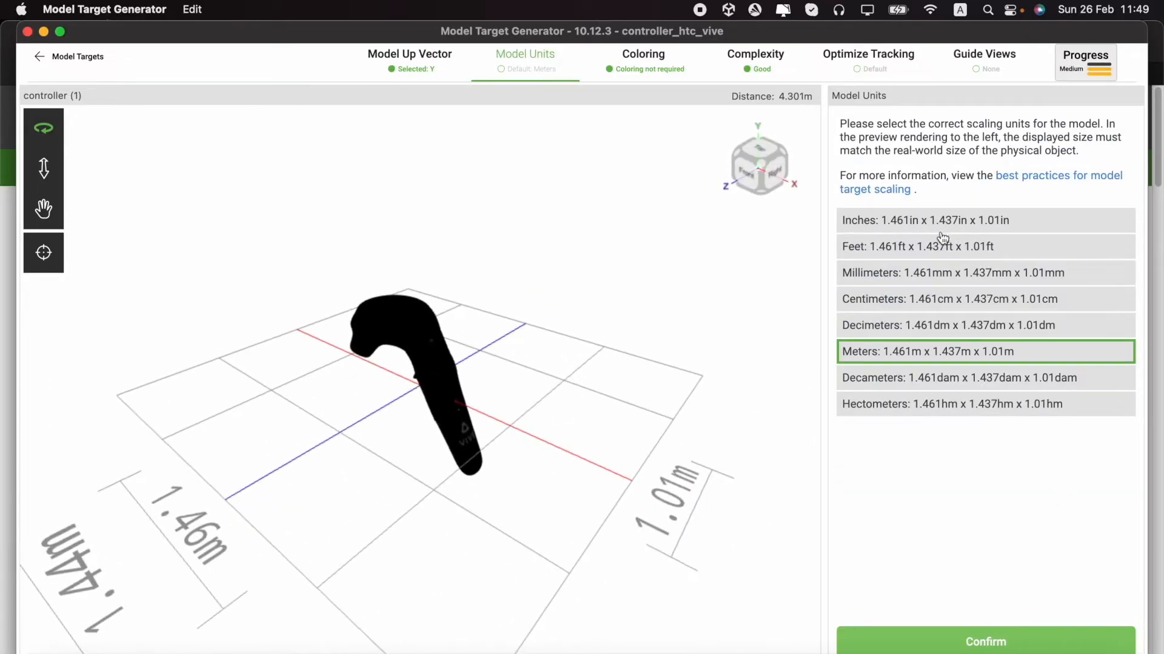
mouse_move(883, 249)
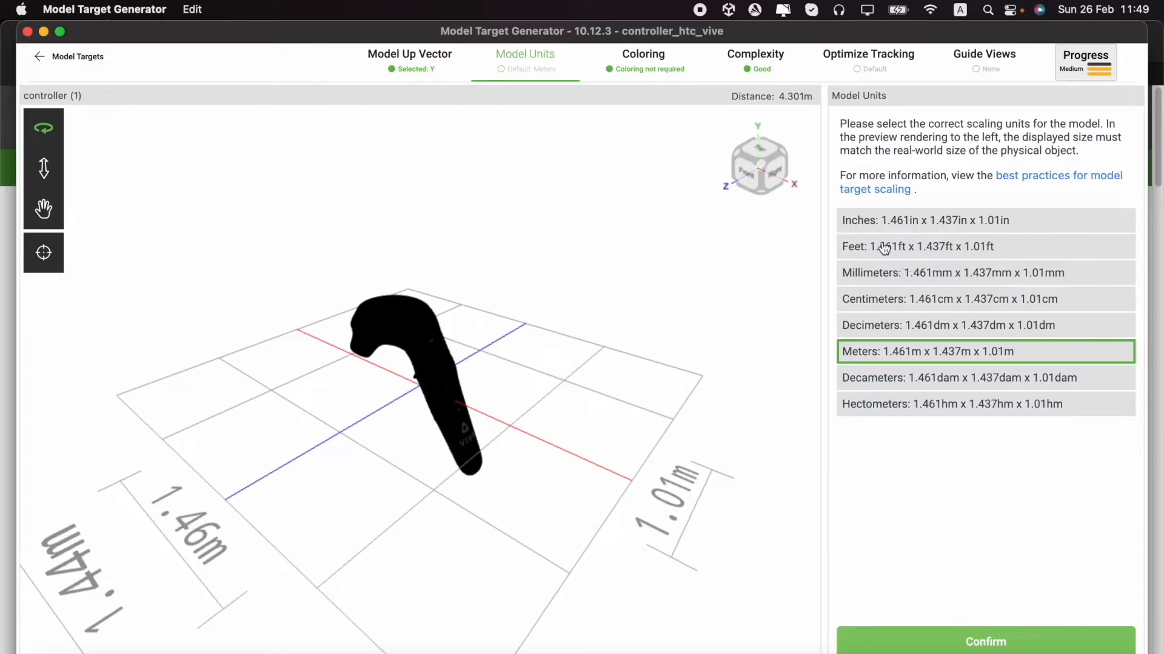
mouse_move(934, 317)
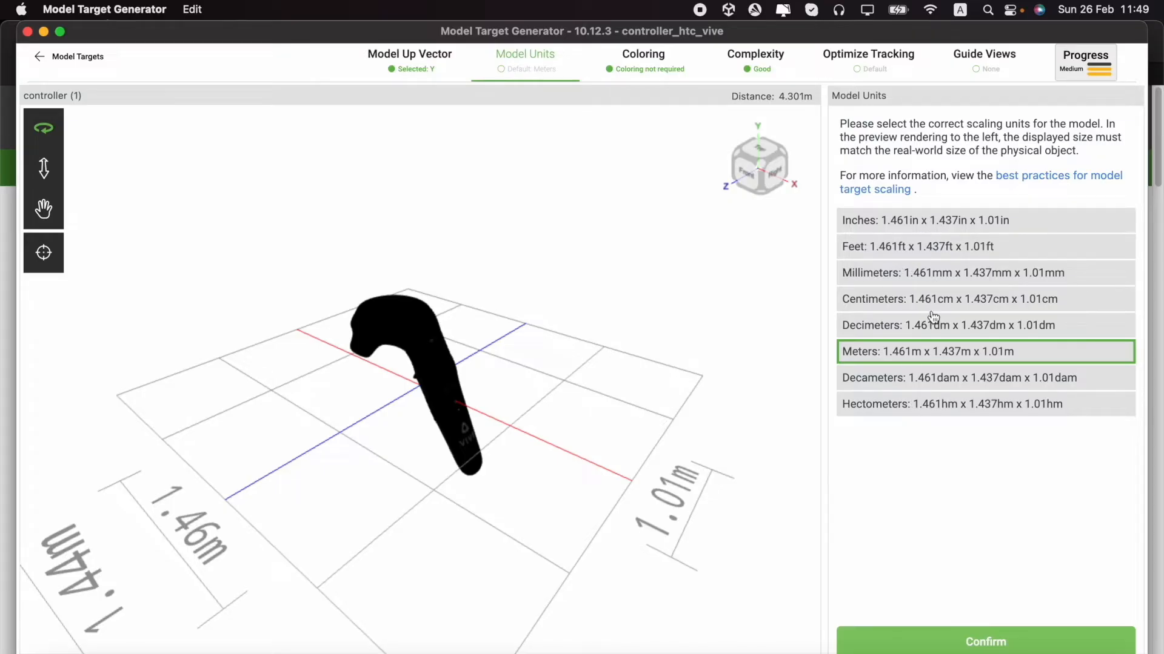
mouse_move(898, 330)
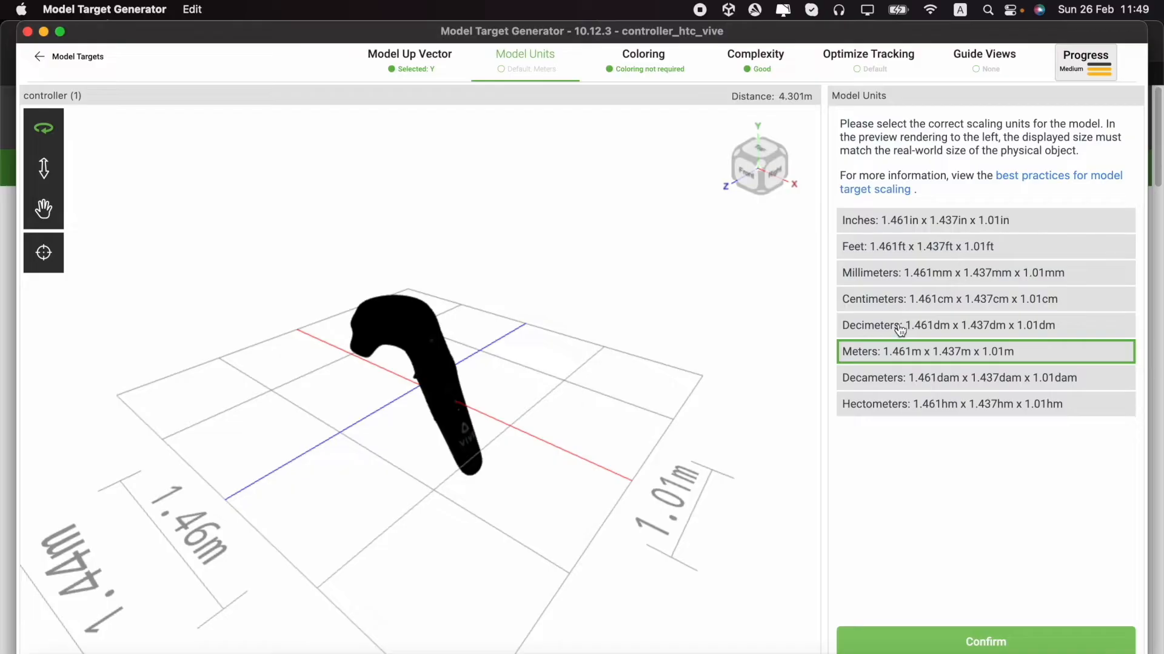
mouse_move(898, 375)
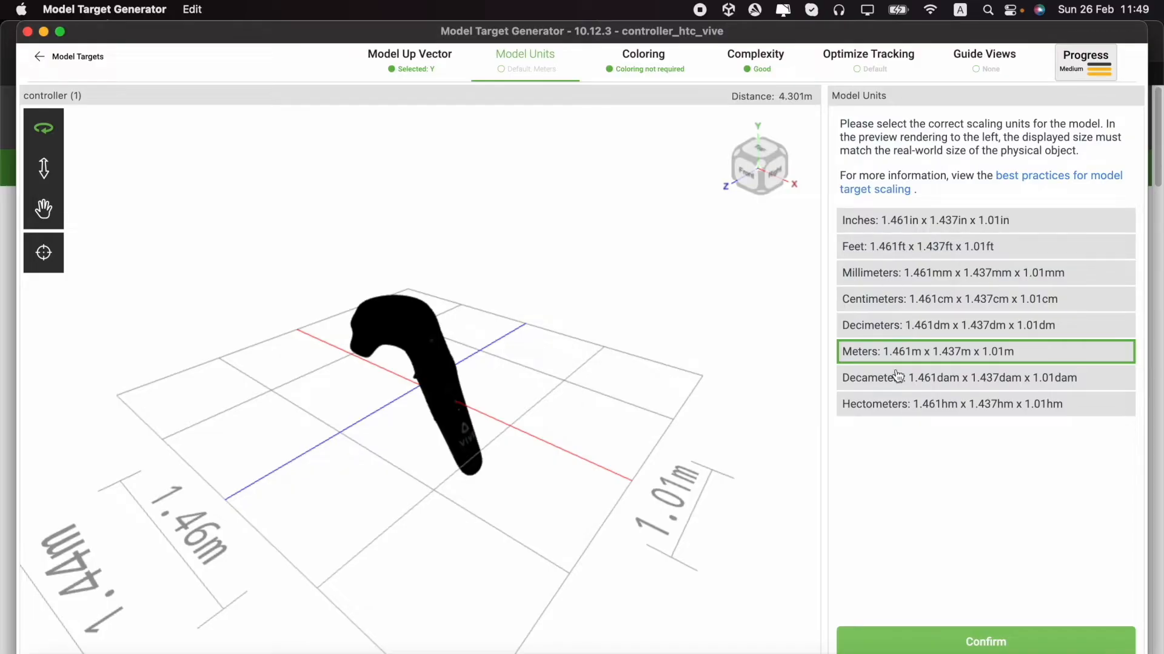
mouse_move(878, 269)
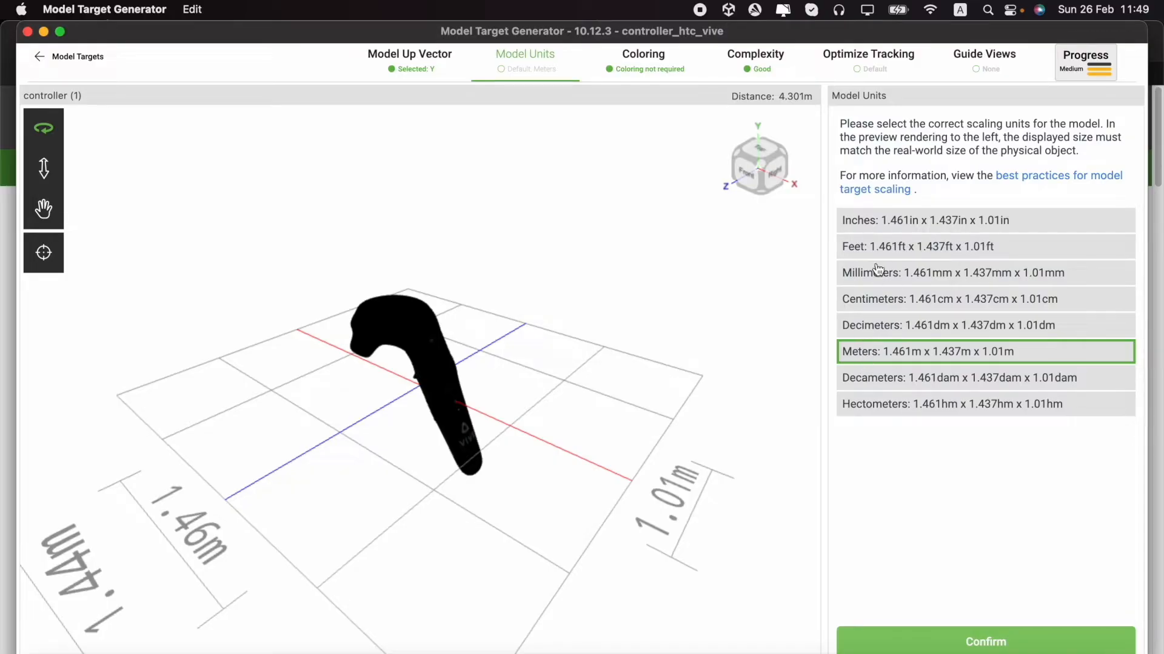
Set model units to decimeters and accept the default tracking optimization
click(934, 325)
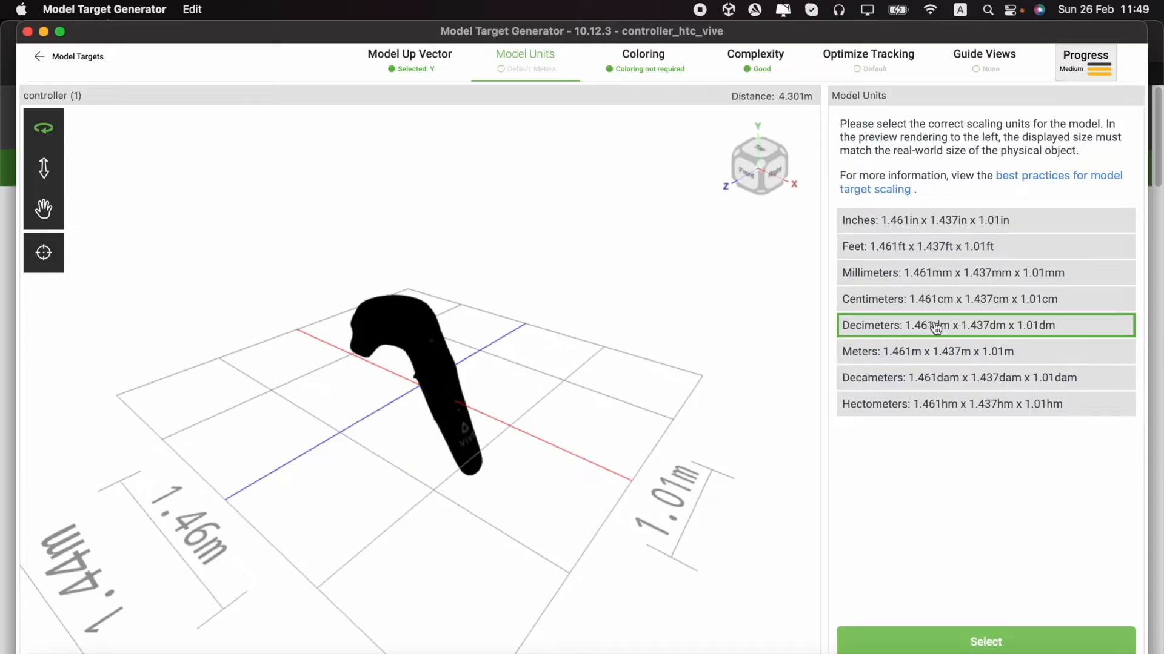
mouse_move(1024, 328)
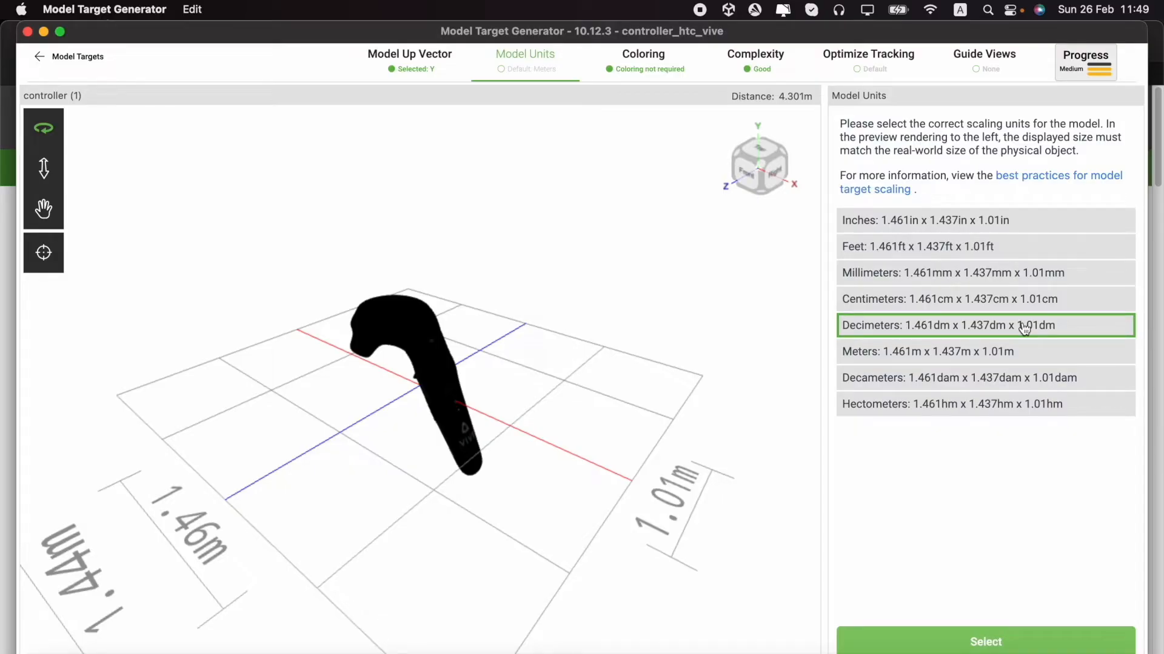
mouse_move(953, 299)
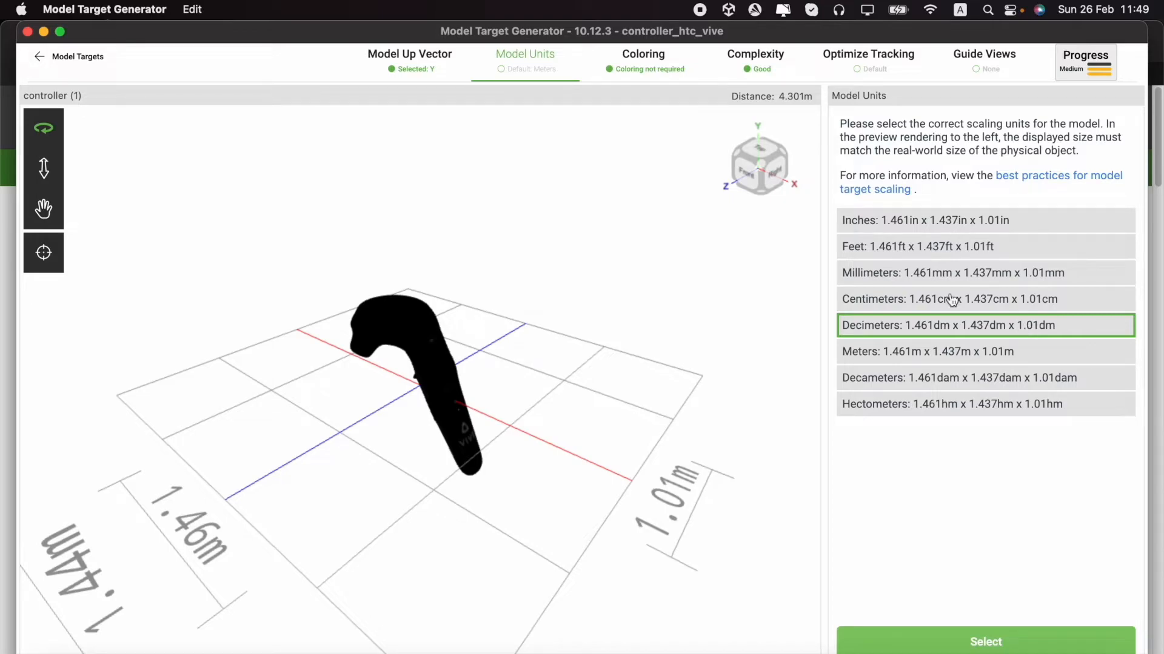
mouse_move(978, 652)
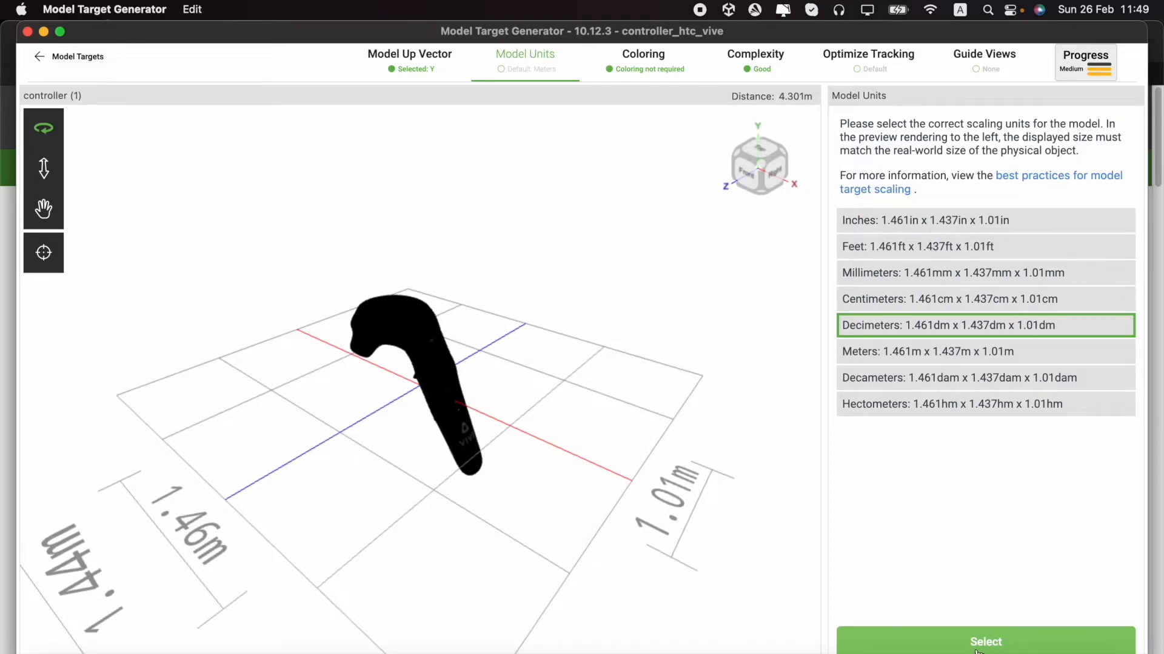
click(984, 642)
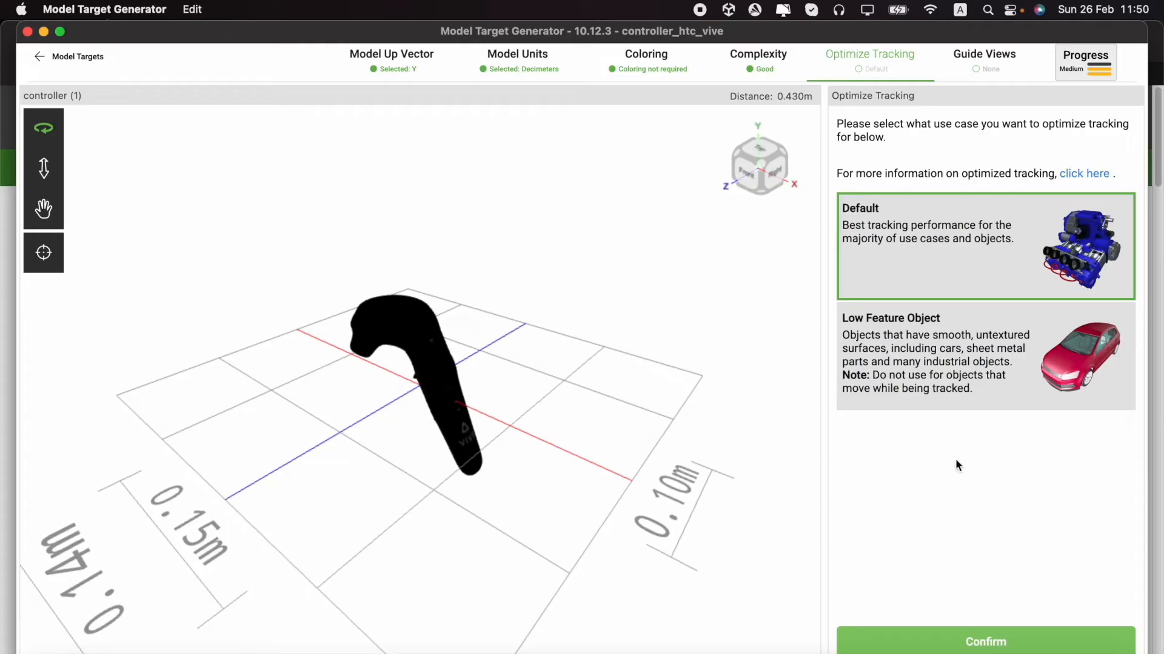
mouse_move(880, 244)
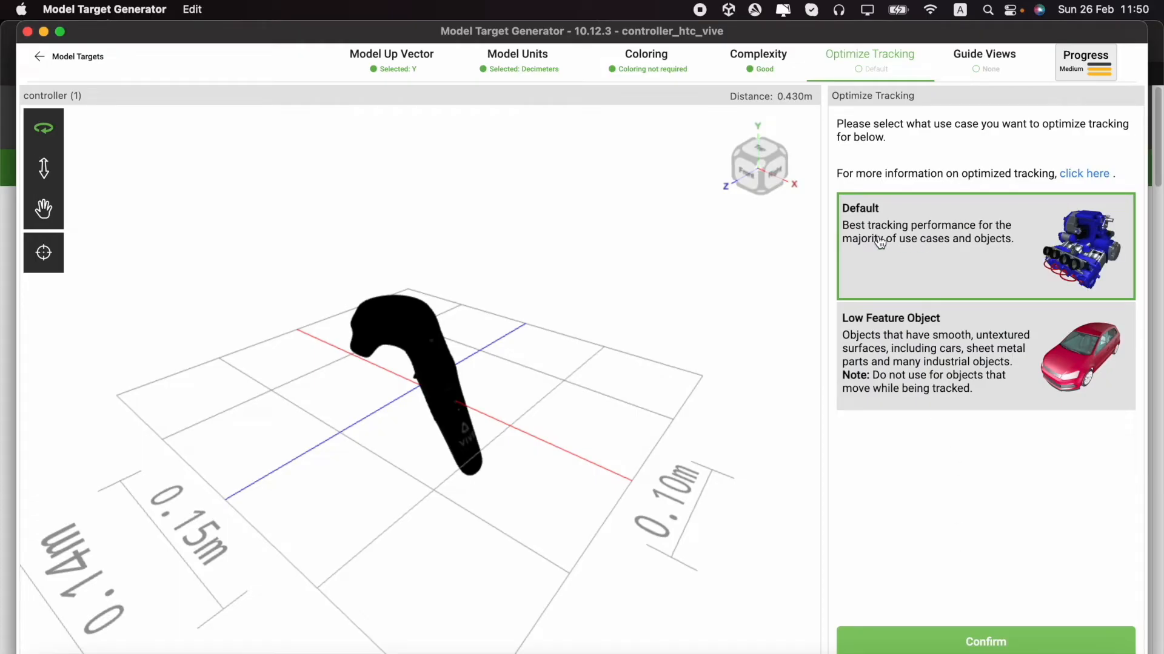
mouse_move(1006, 649)
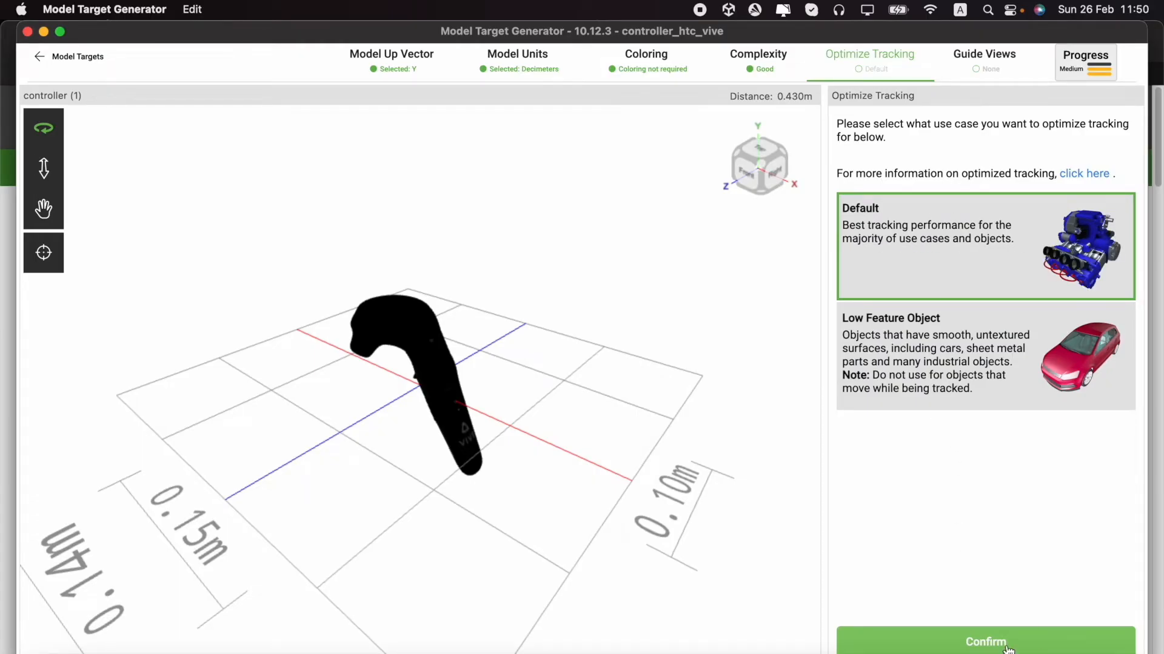
click(984, 642)
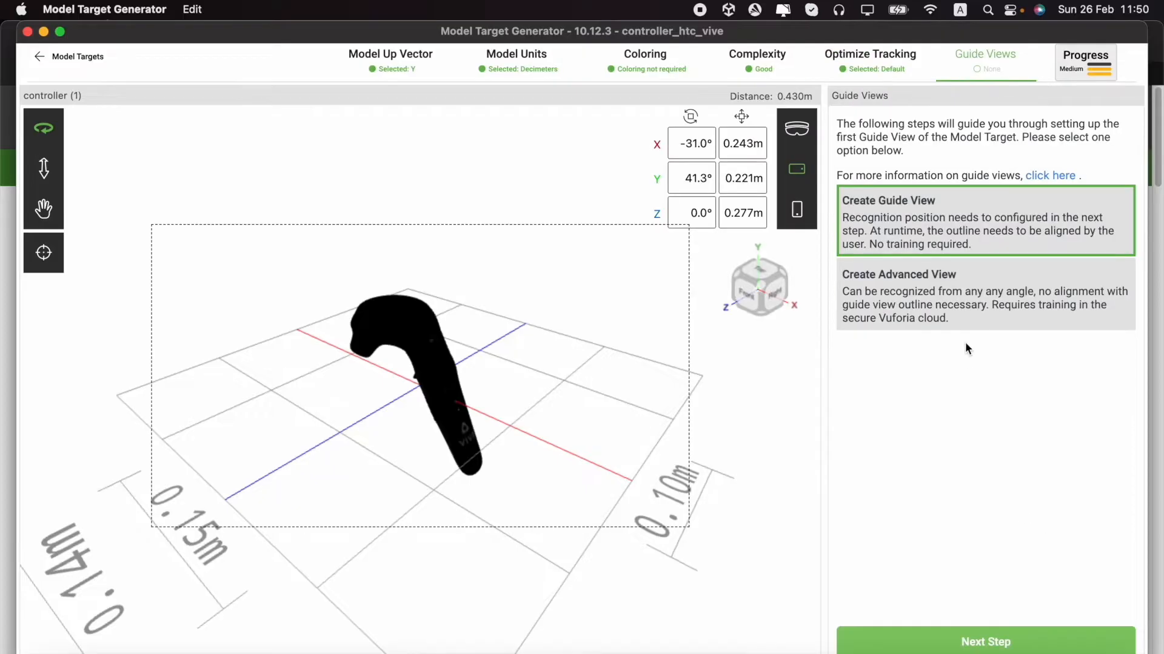
mouse_move(918, 216)
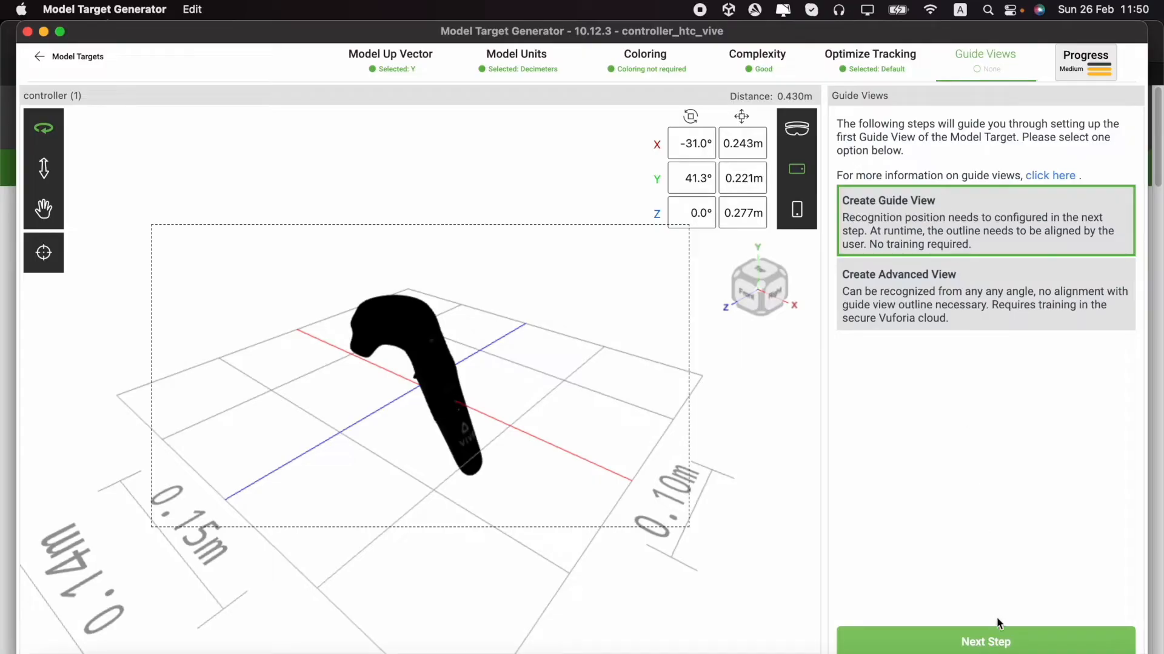
Create a portrait guide view of the controller from the current angle
click(985, 643)
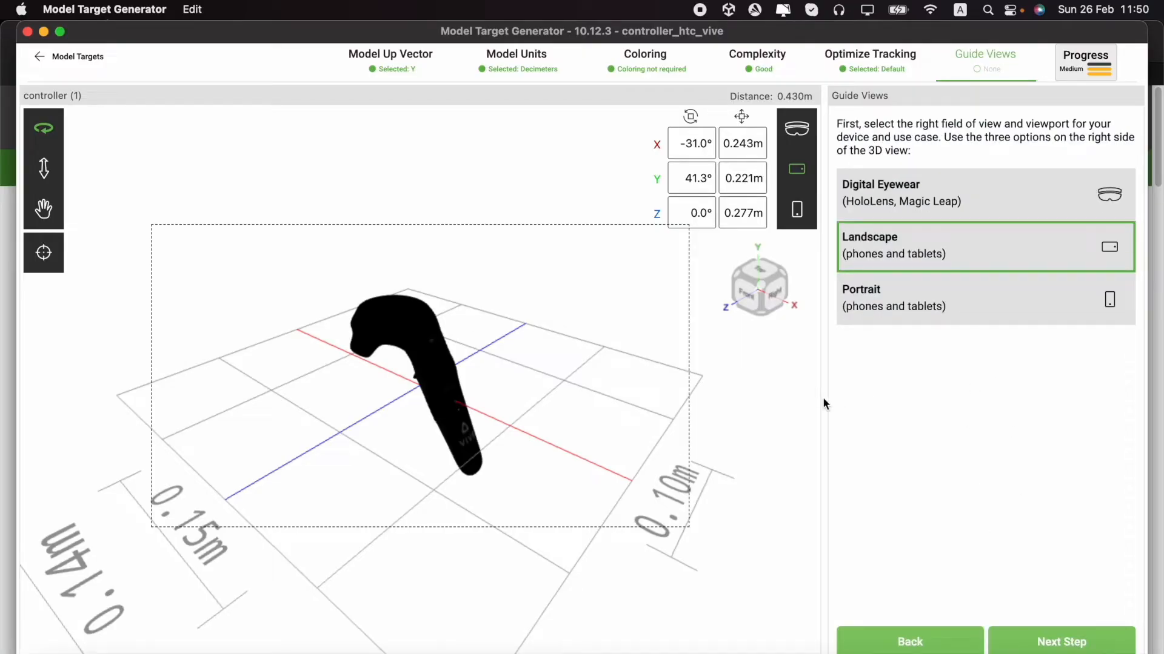
click(984, 298)
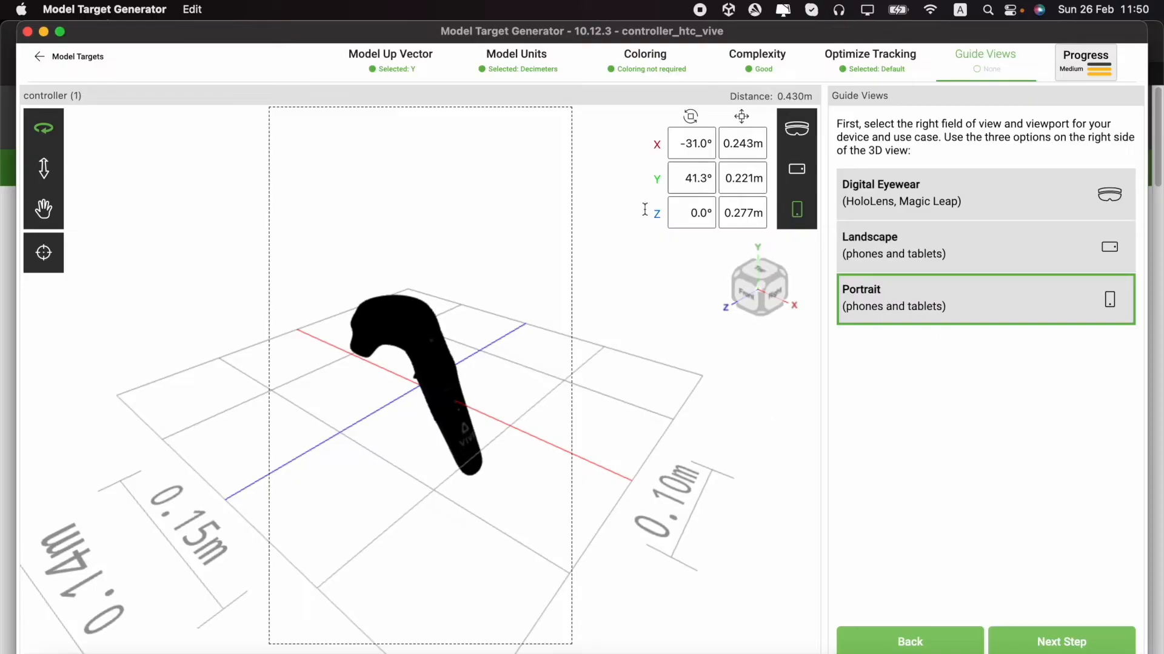
mouse_move(419, 332)
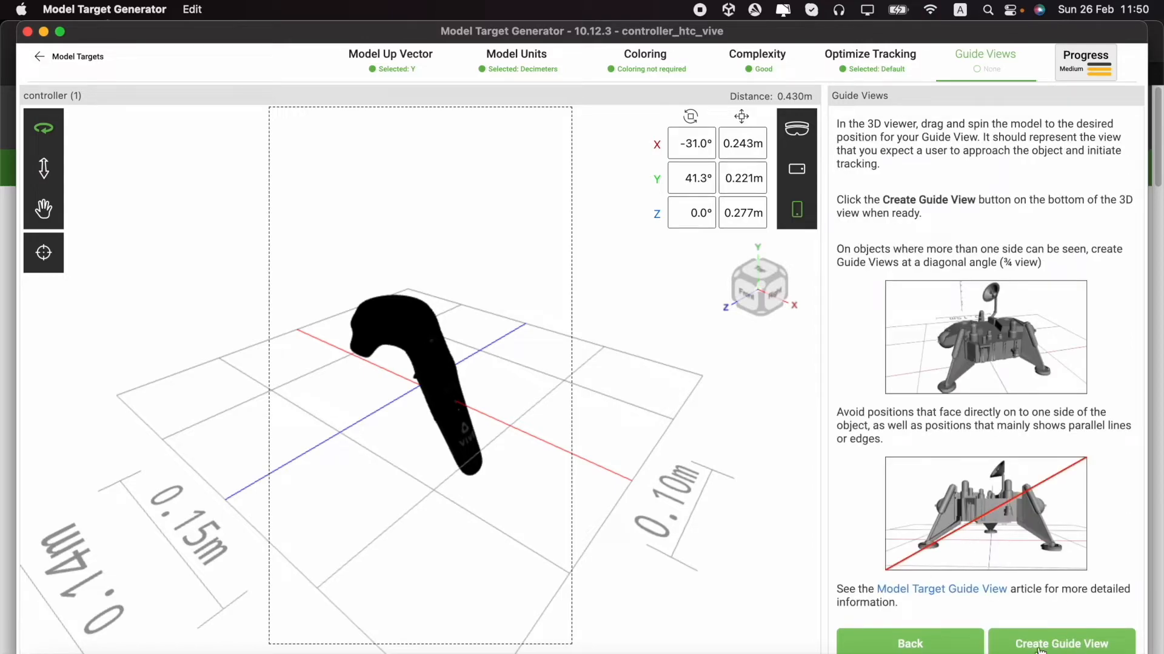
click(1062, 644)
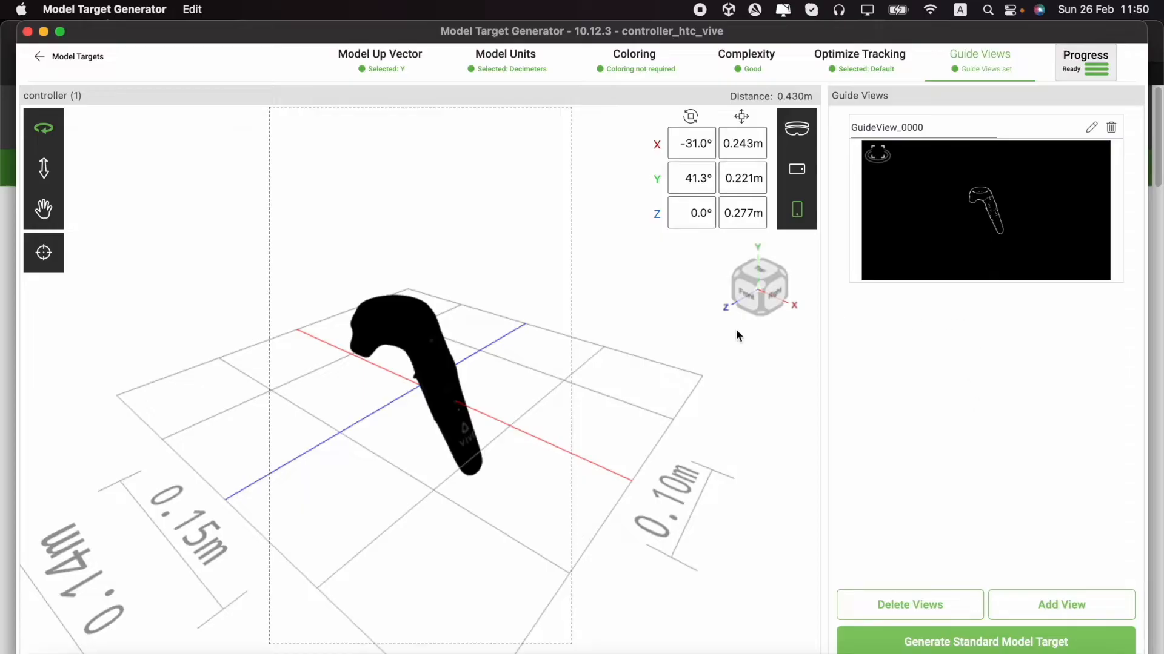
mouse_move(289, 153)
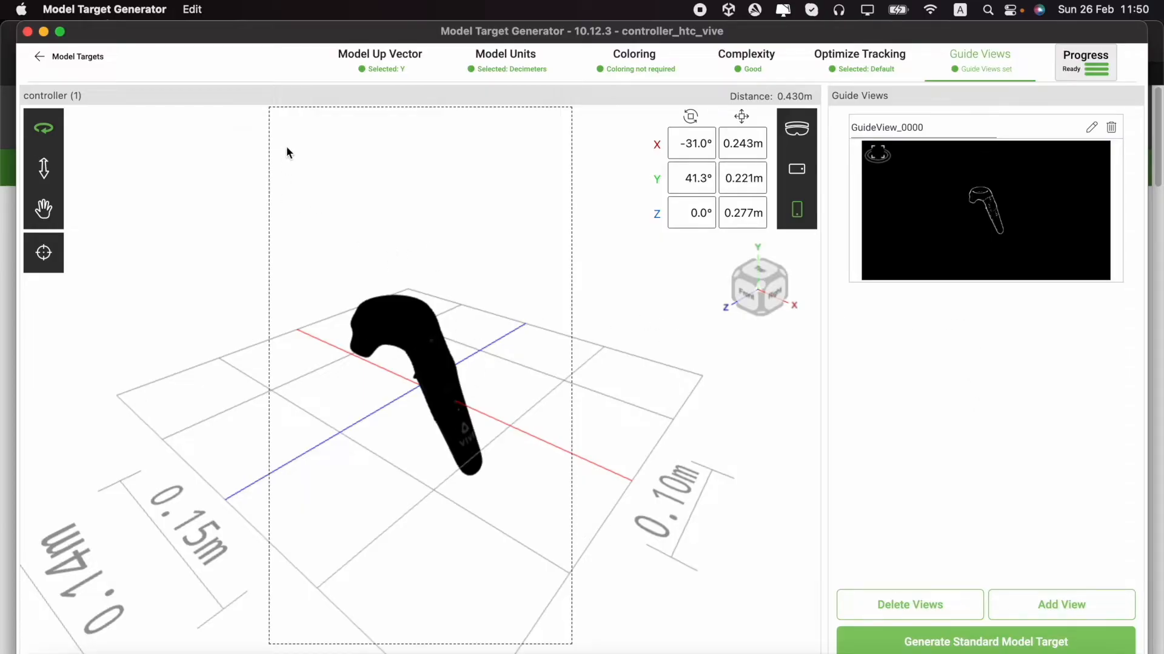
mouse_move(294, 138)
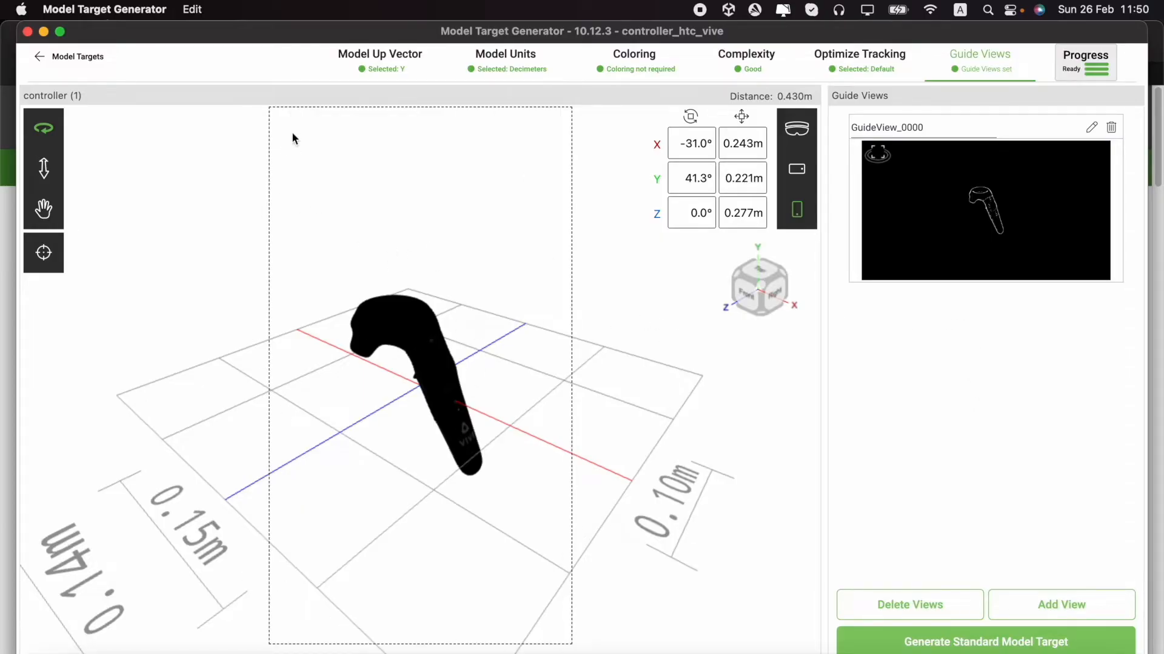
mouse_move(332, 343)
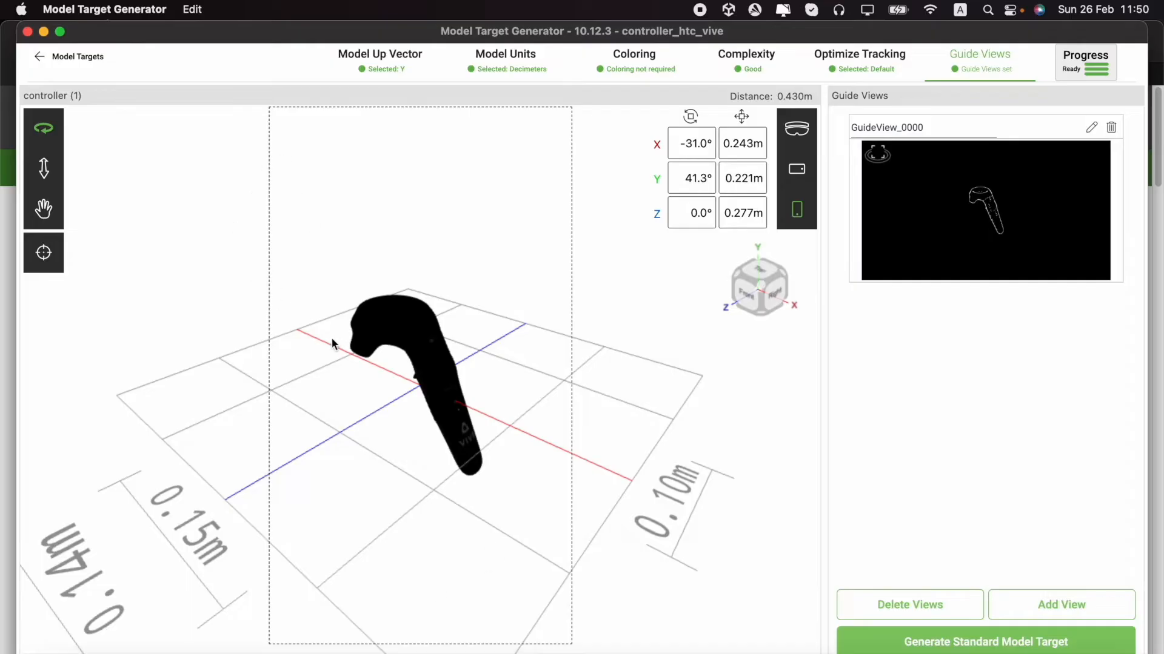
mouse_move(440, 360)
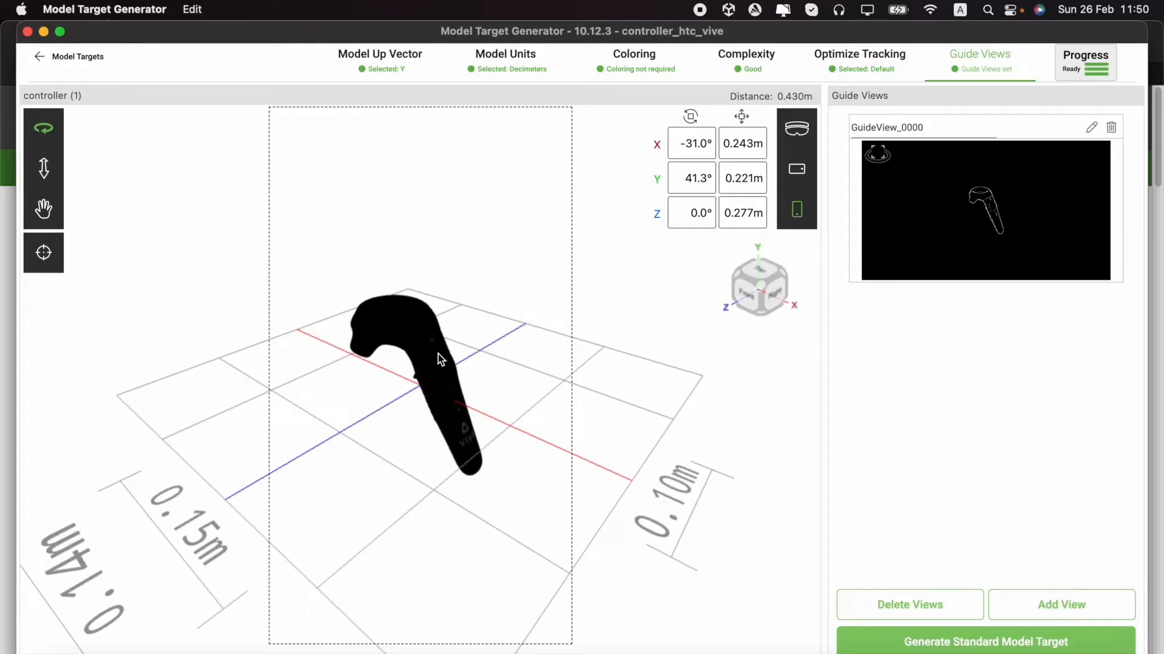
mouse_move(453, 391)
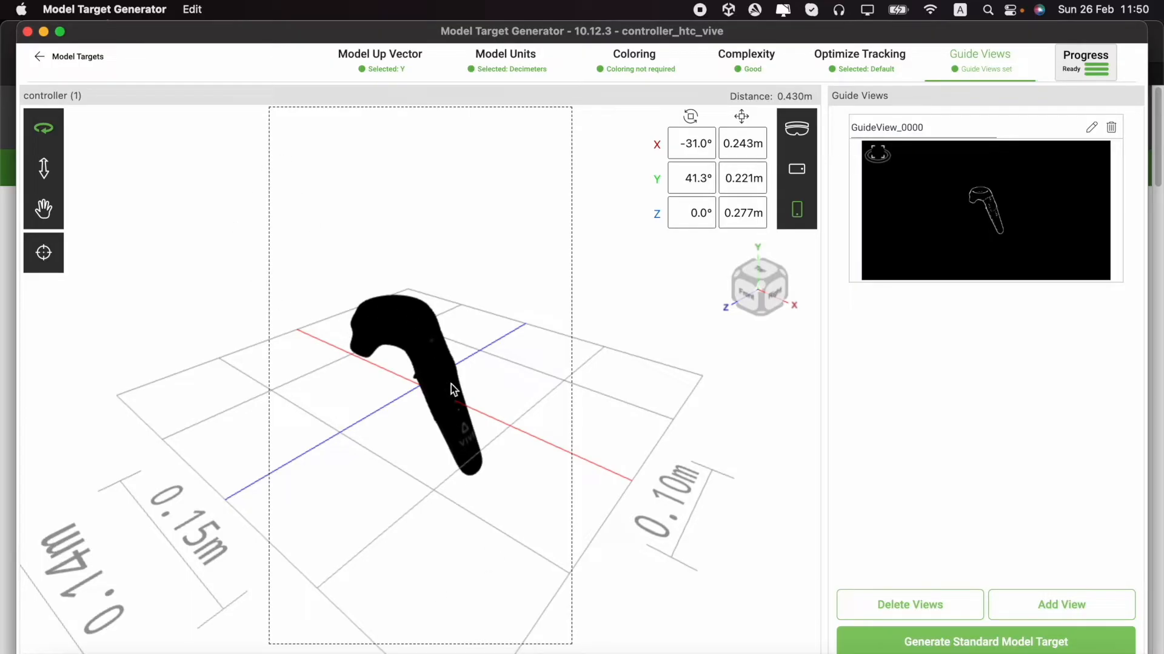
mouse_move(475, 451)
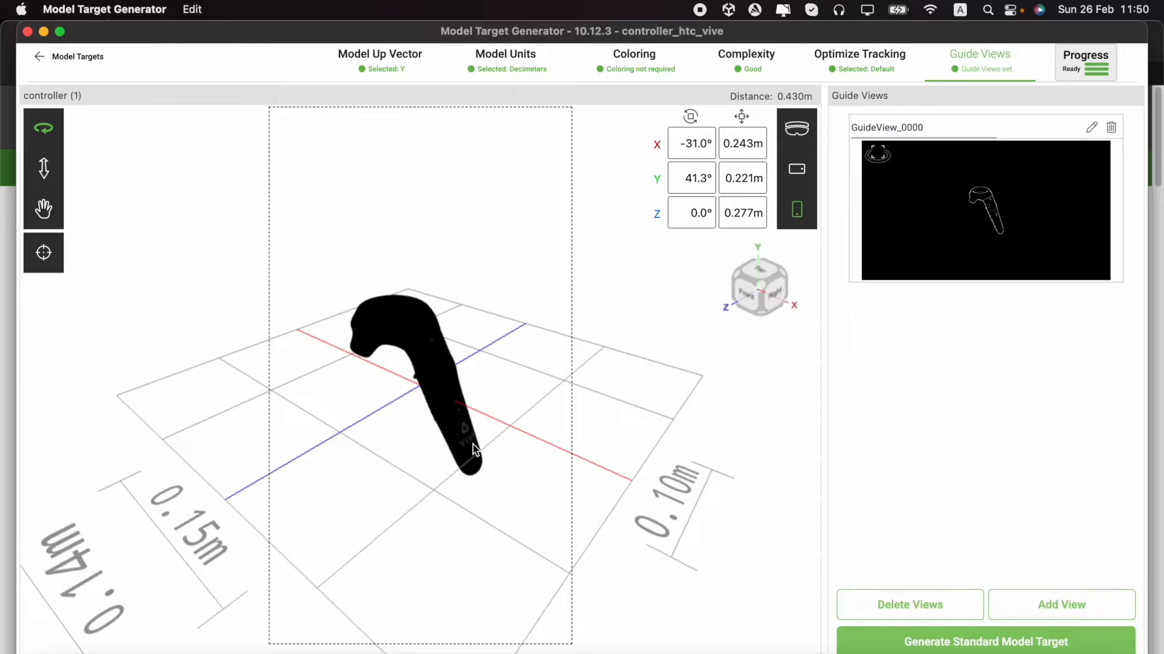
mouse_move(377, 332)
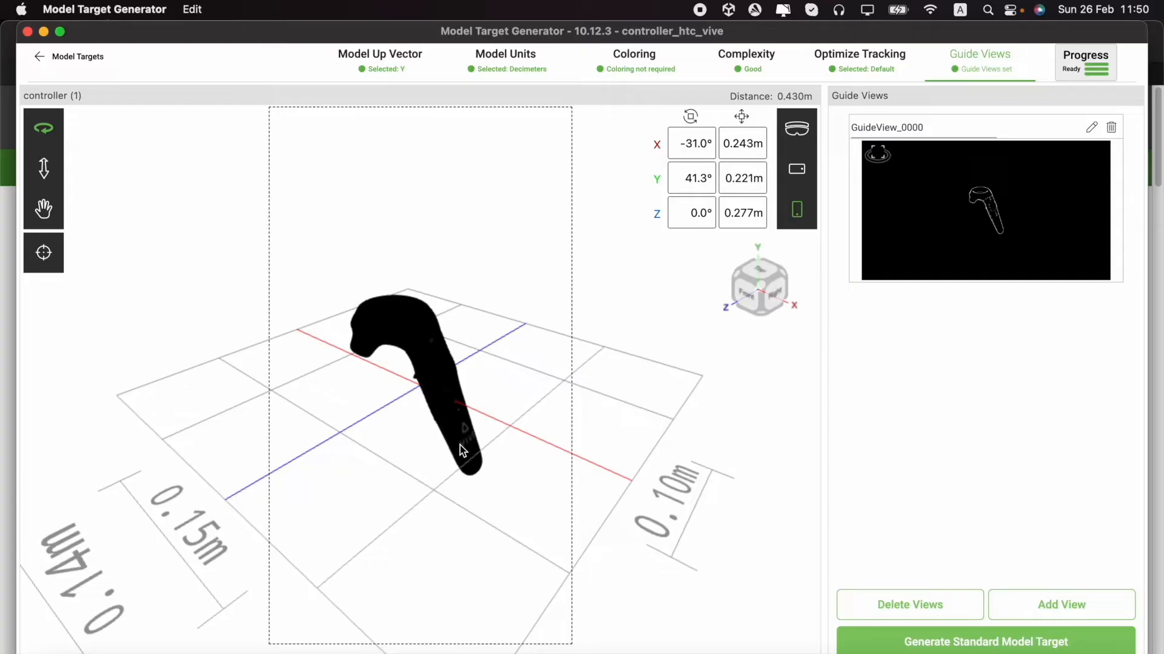
mouse_move(427, 381)
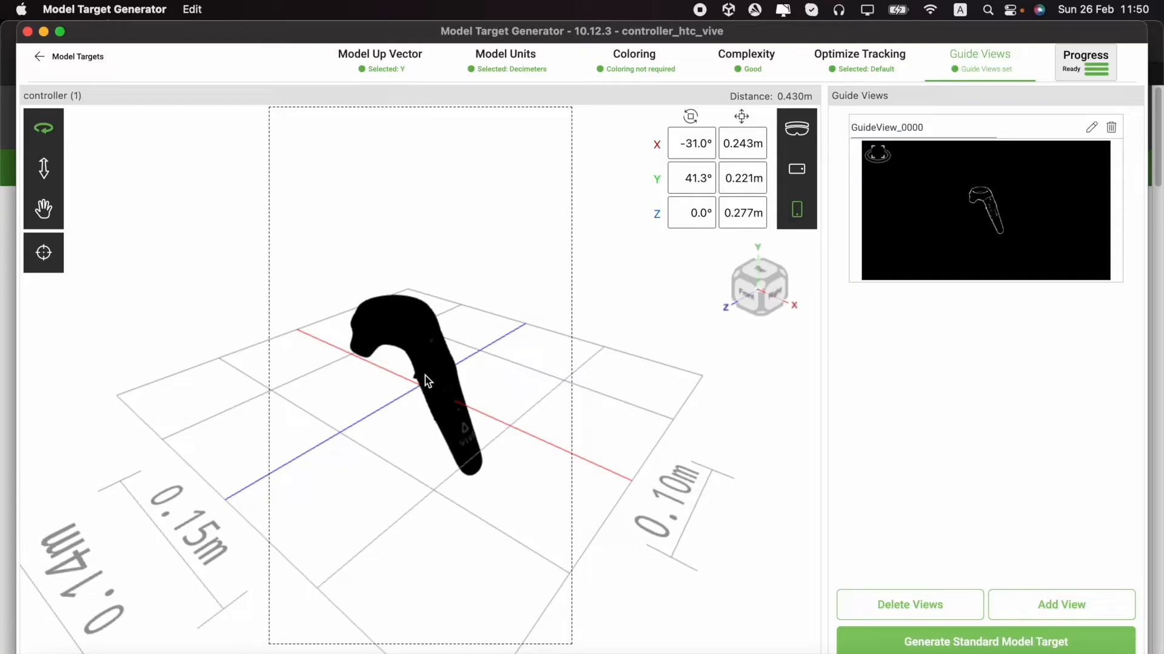
mouse_move(524, 503)
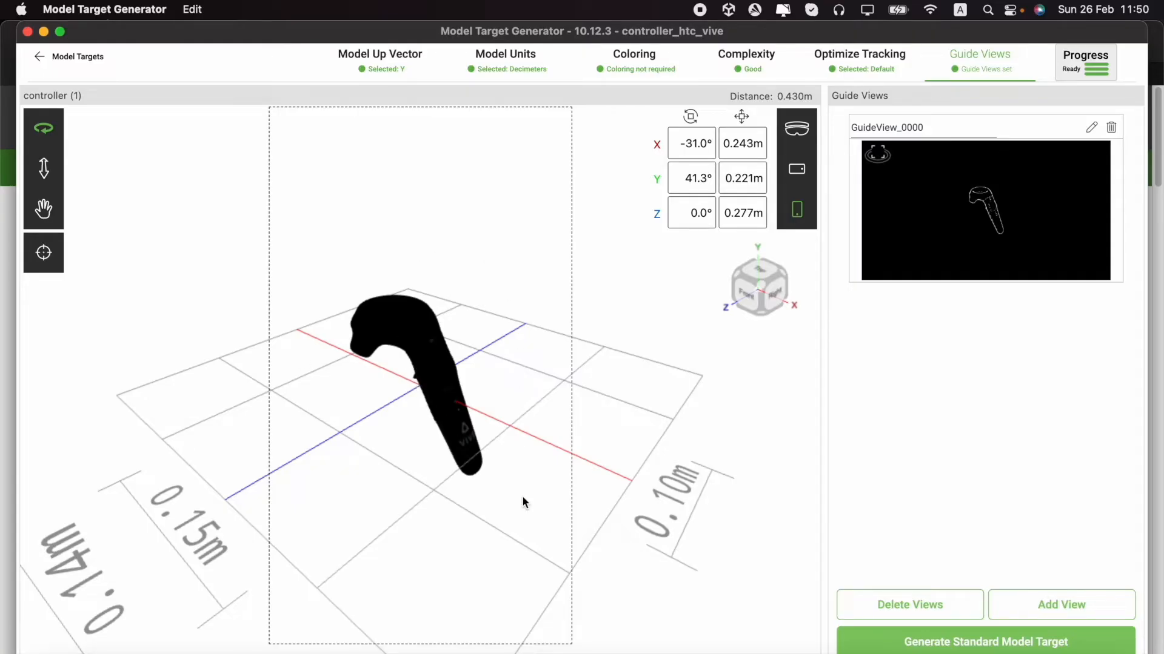
mouse_move(496, 402)
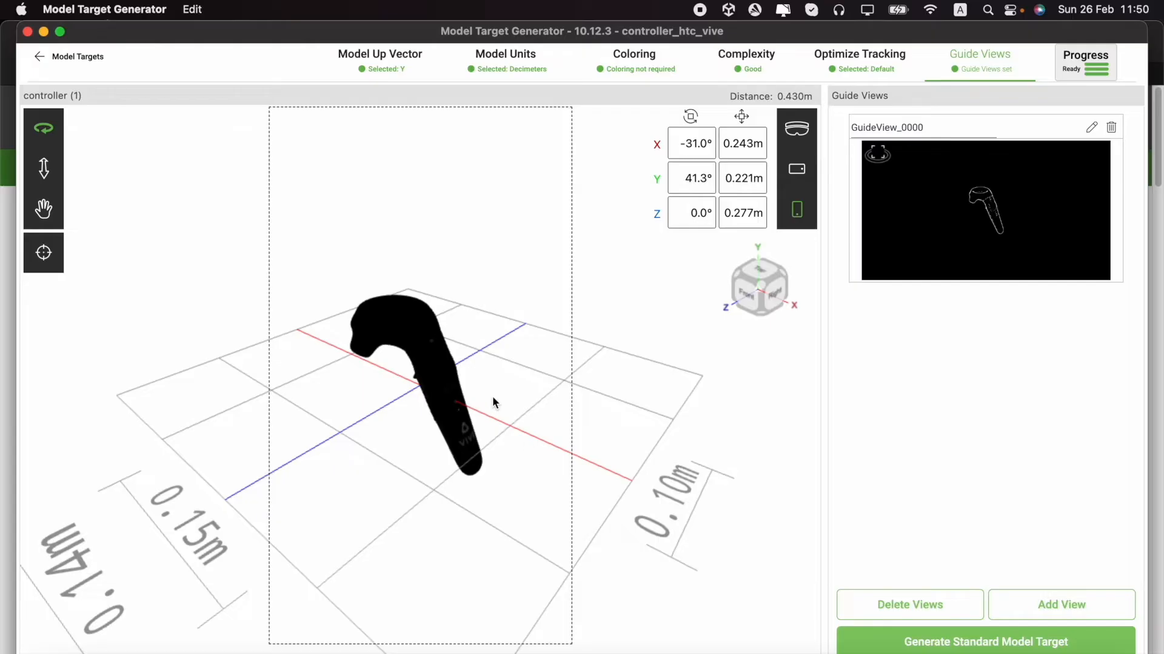
mouse_move(902, 511)
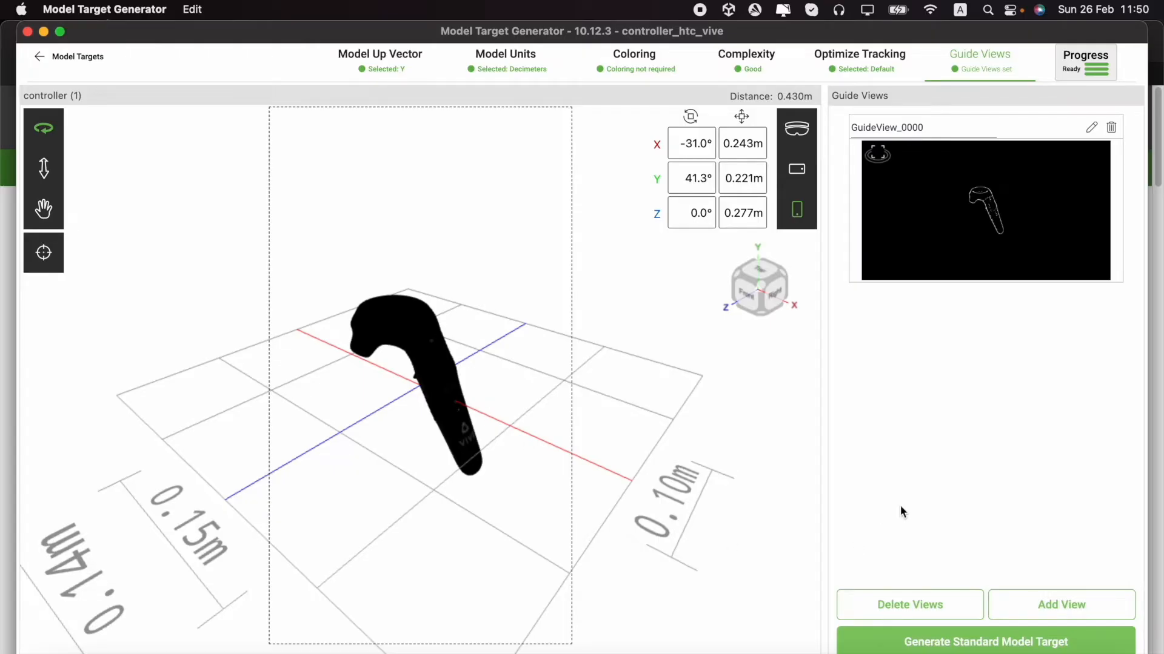
mouse_move(919, 614)
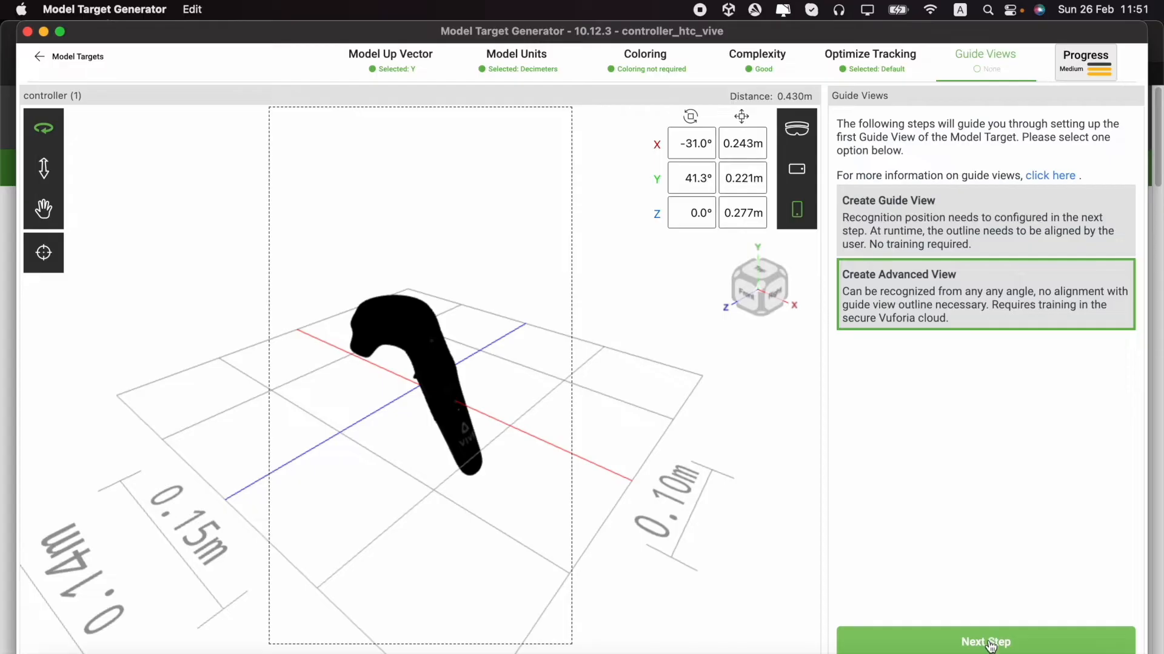
mouse_move(998, 643)
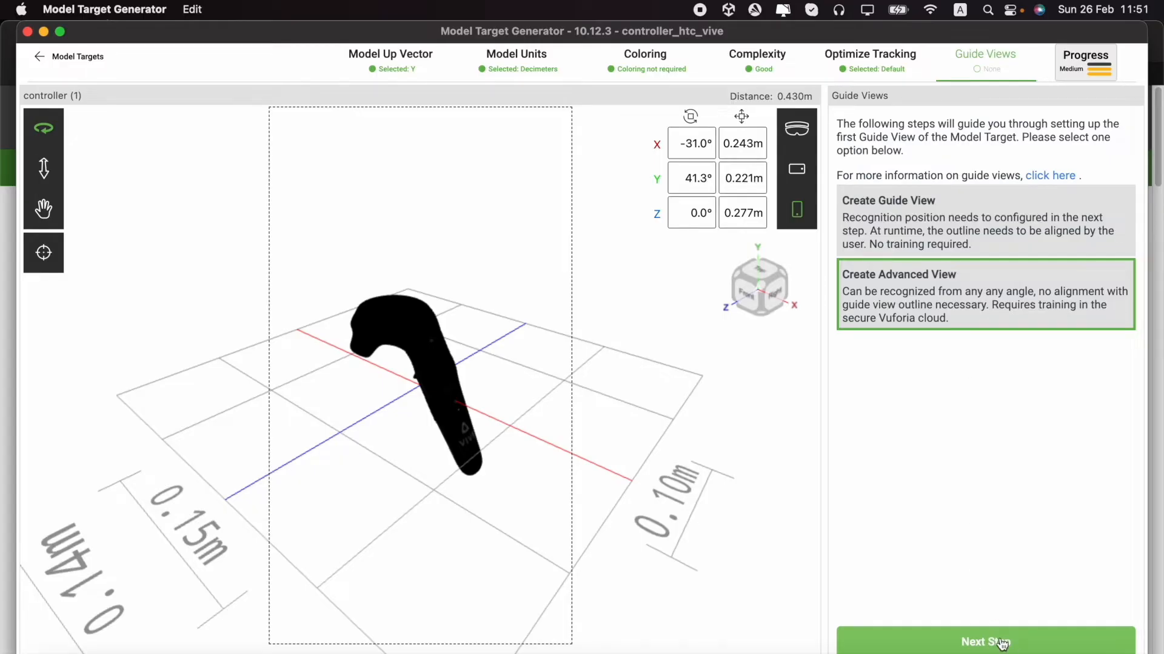
Create a Full 360° advanced guide view around the controller for handheld use
click(984, 643)
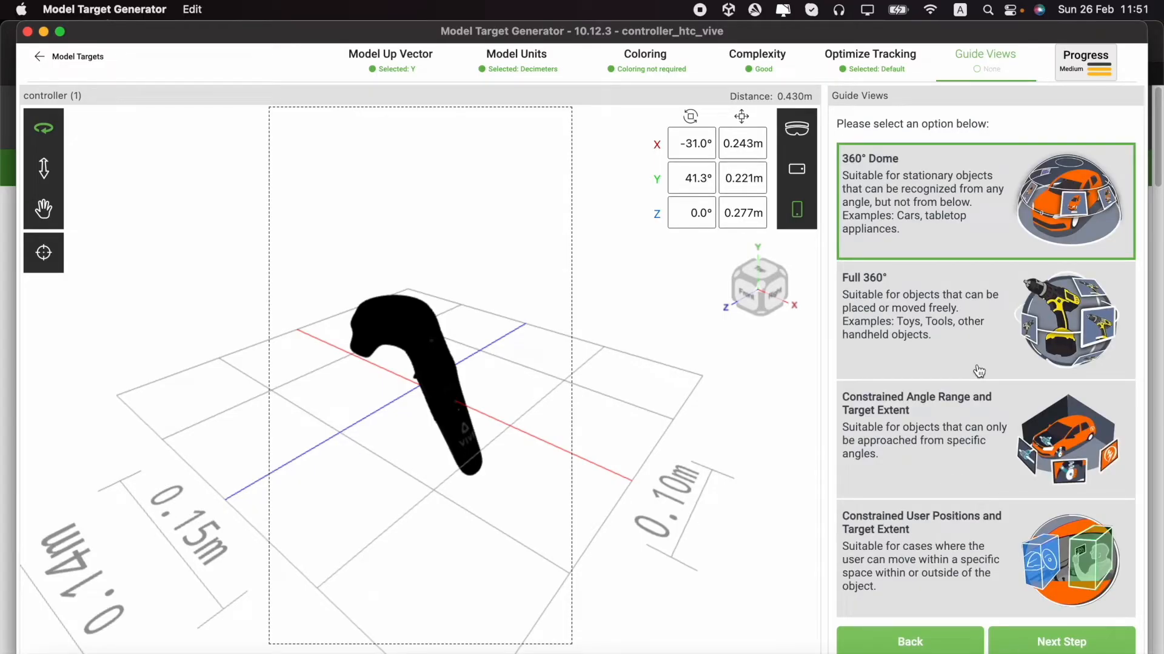
mouse_move(1023, 457)
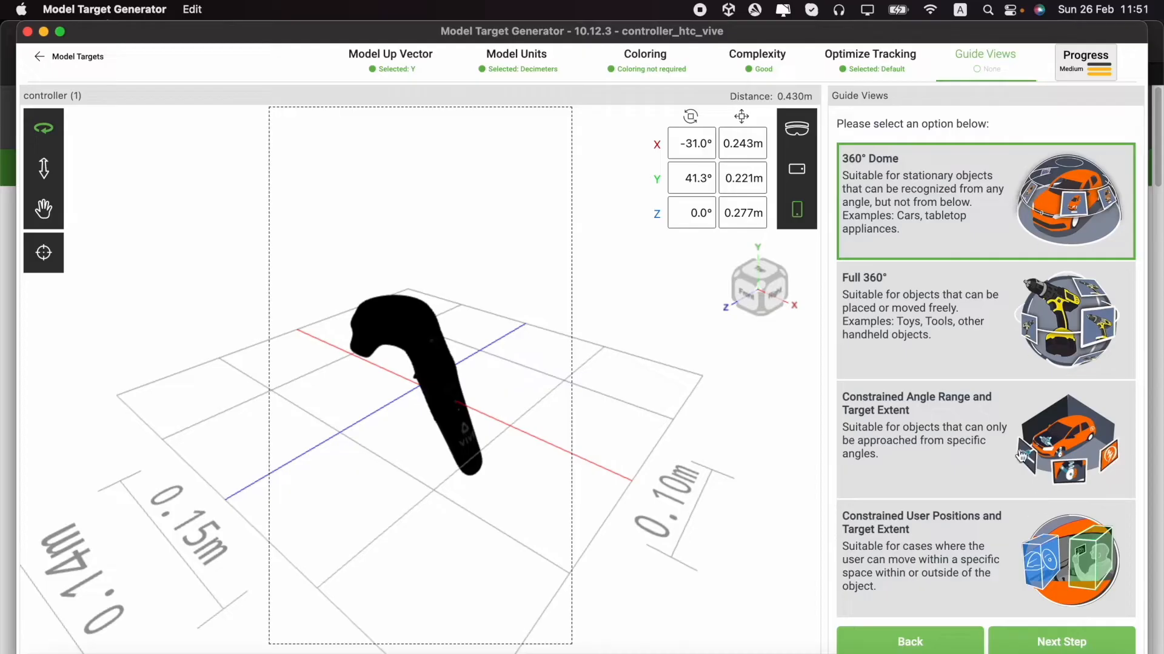
mouse_move(978, 266)
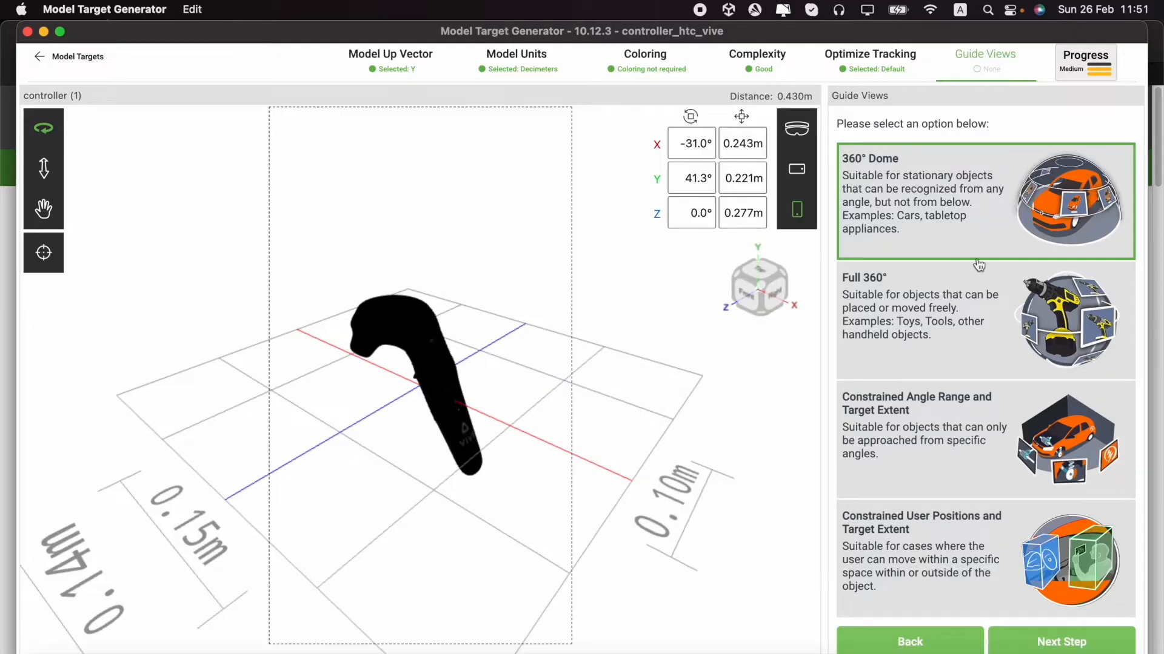
mouse_move(854, 334)
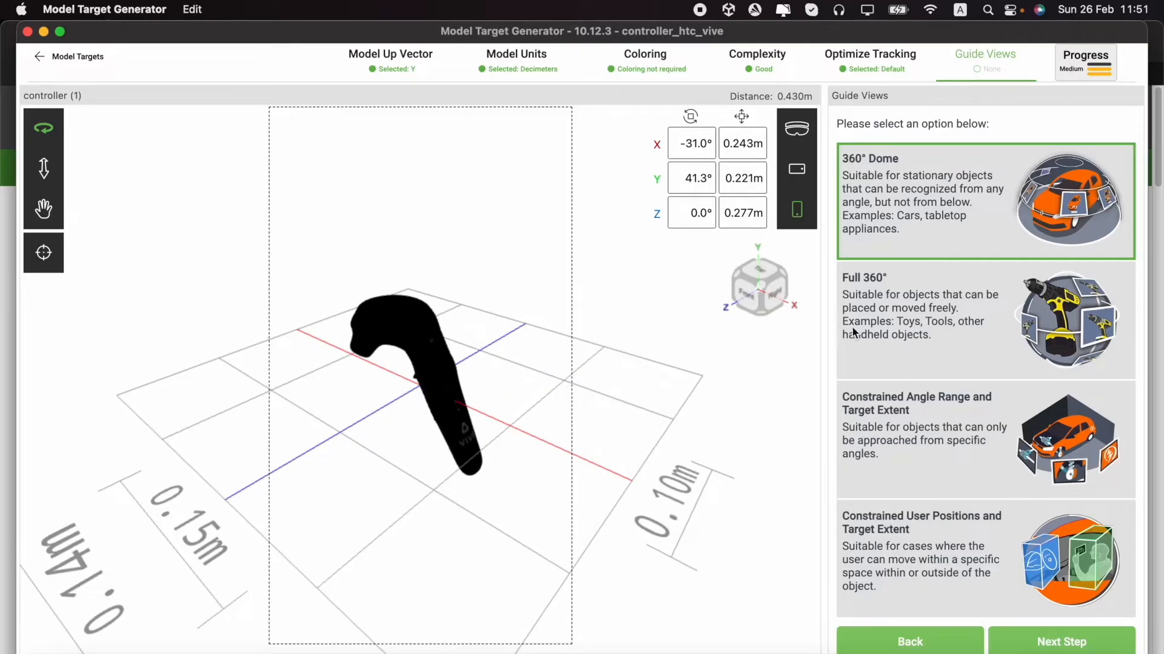
mouse_move(374, 335)
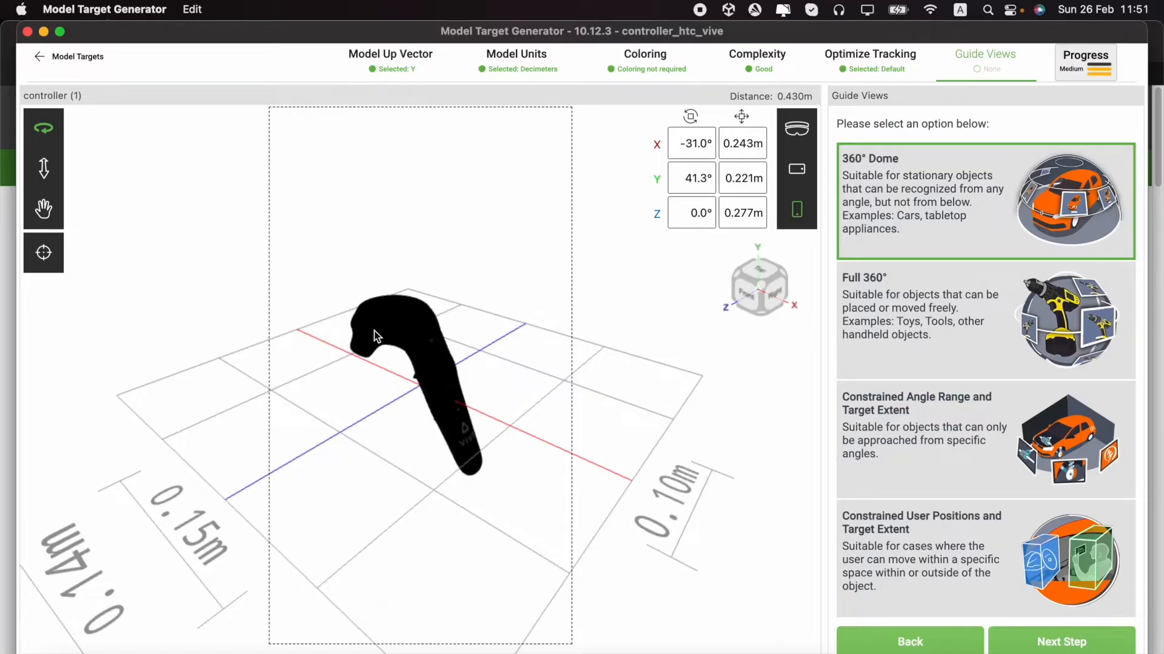
mouse_move(925, 339)
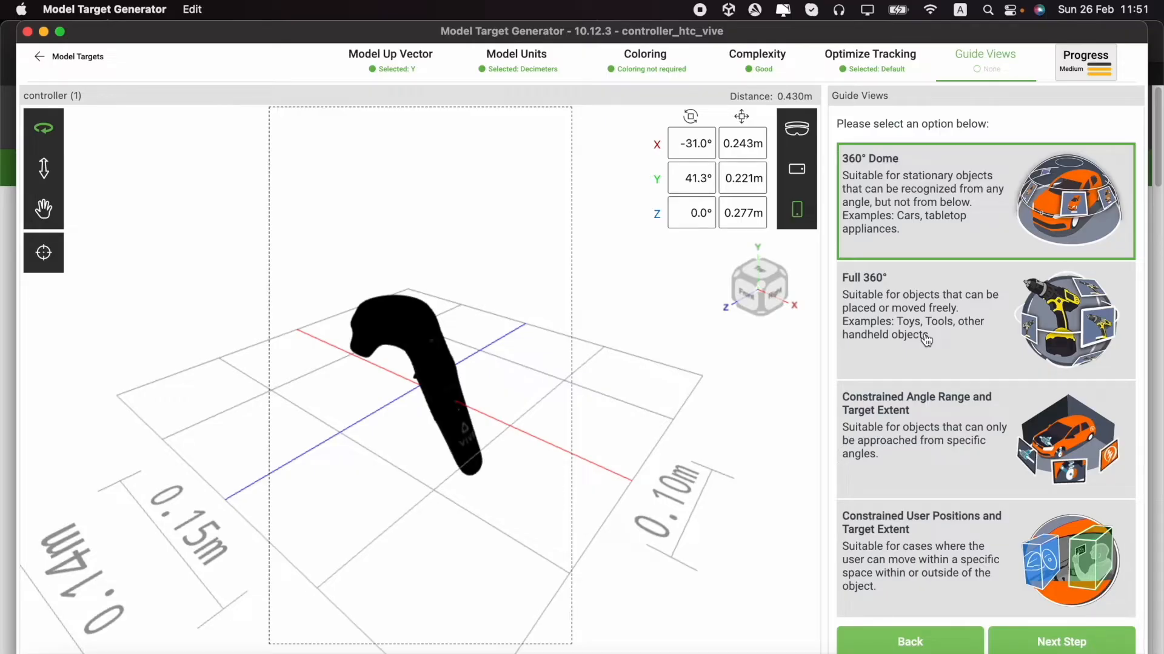
click(920, 319)
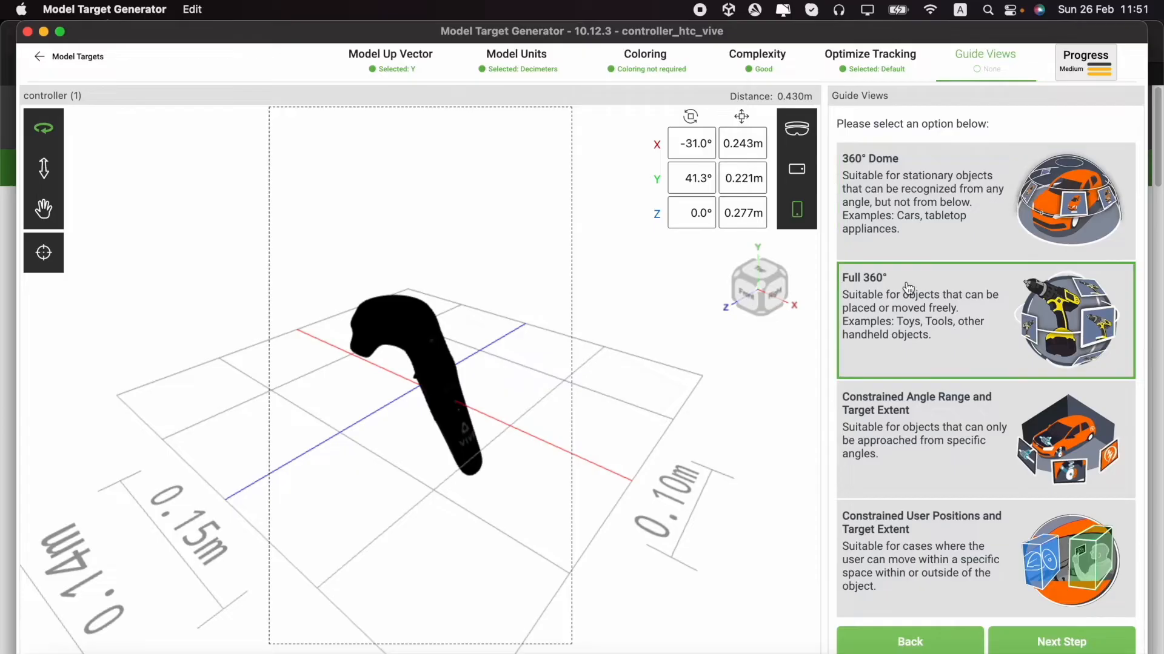
mouse_move(898, 178)
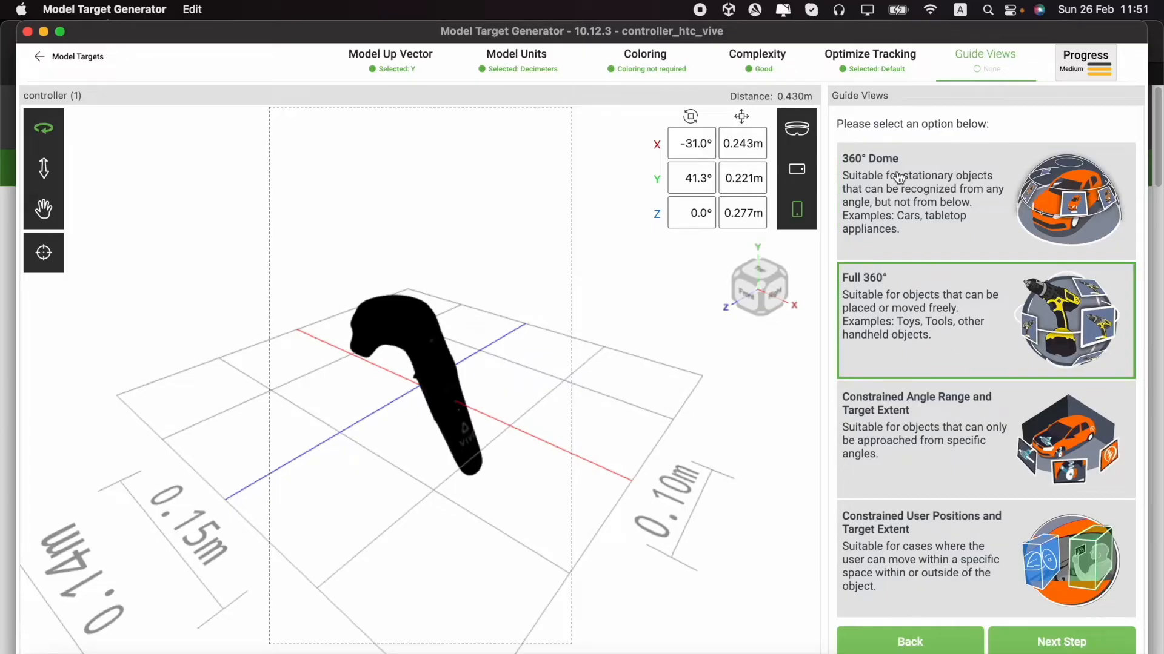
mouse_move(986, 557)
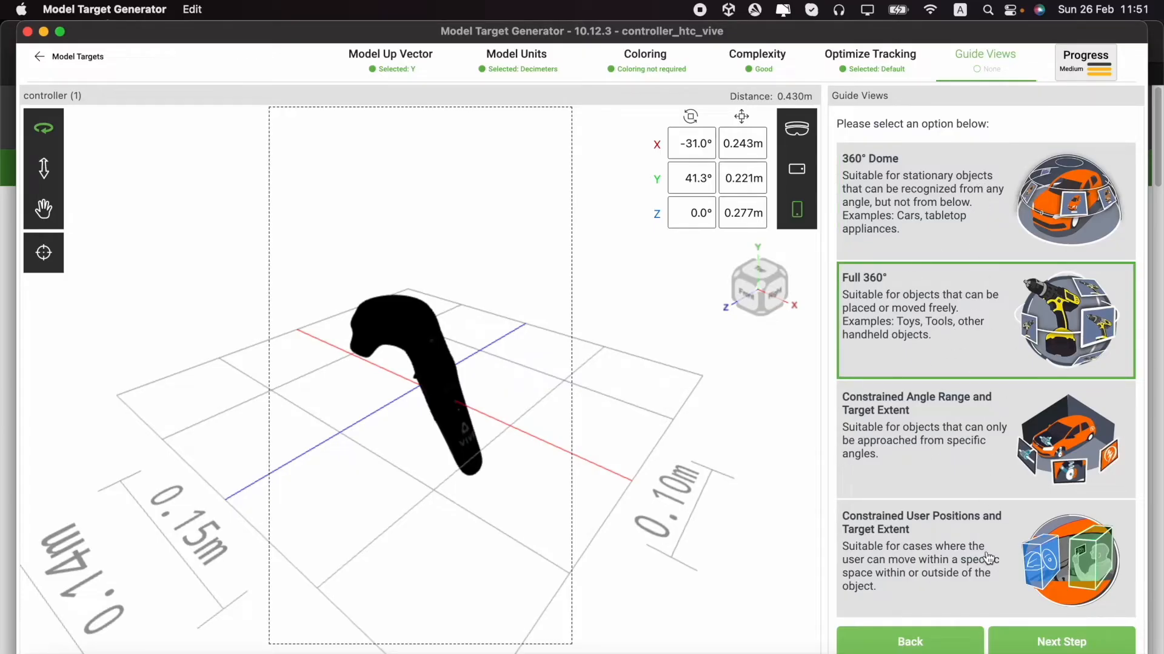
mouse_move(1043, 228)
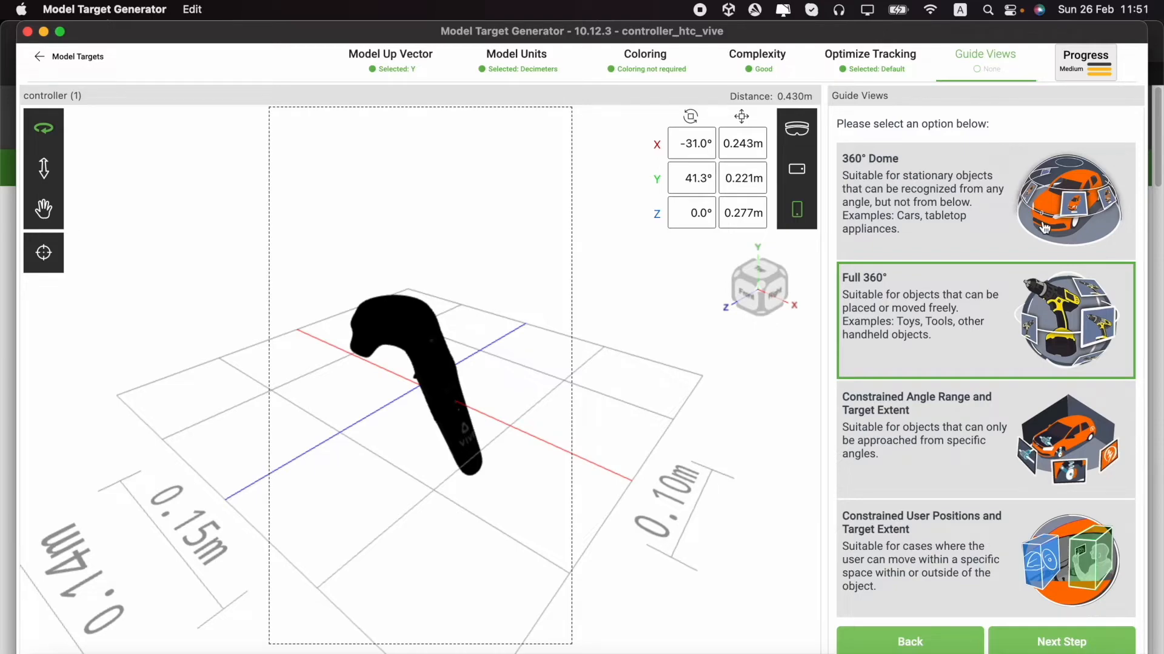
mouse_move(998, 227)
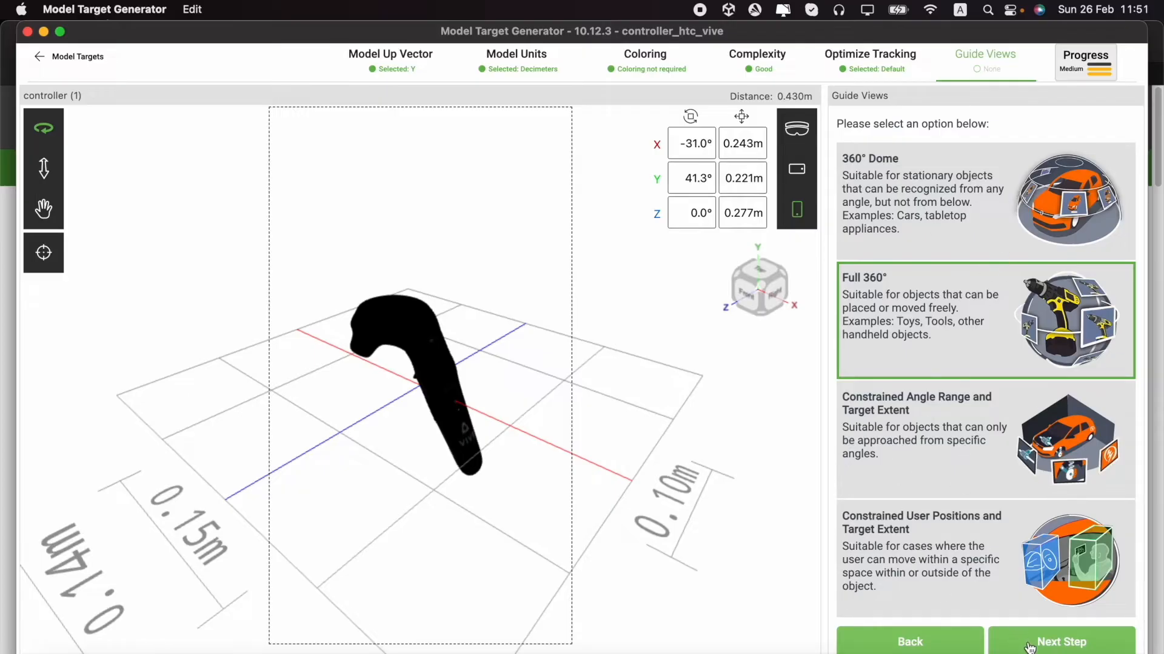
click(1061, 642)
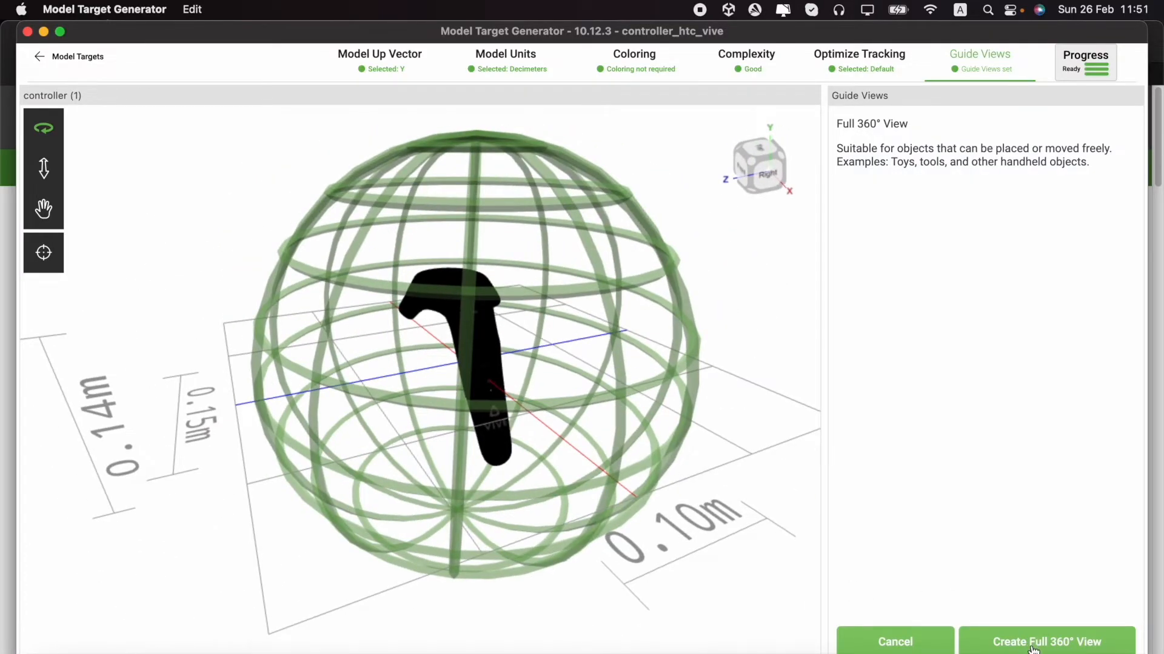
click(1046, 642)
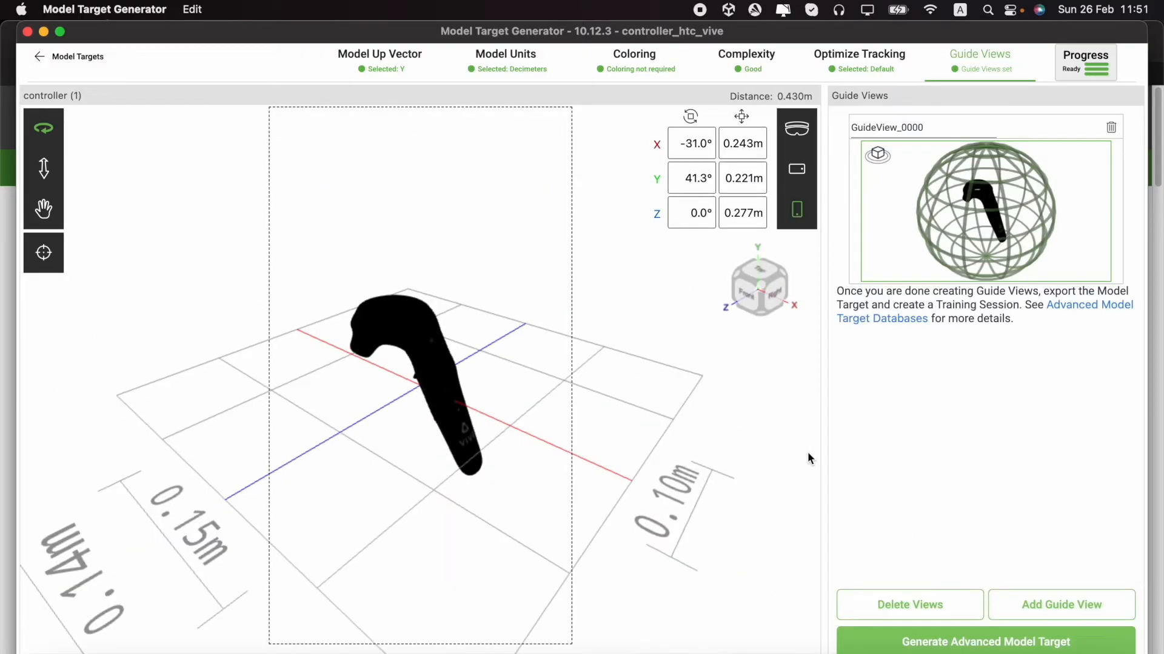
mouse_move(1057, 641)
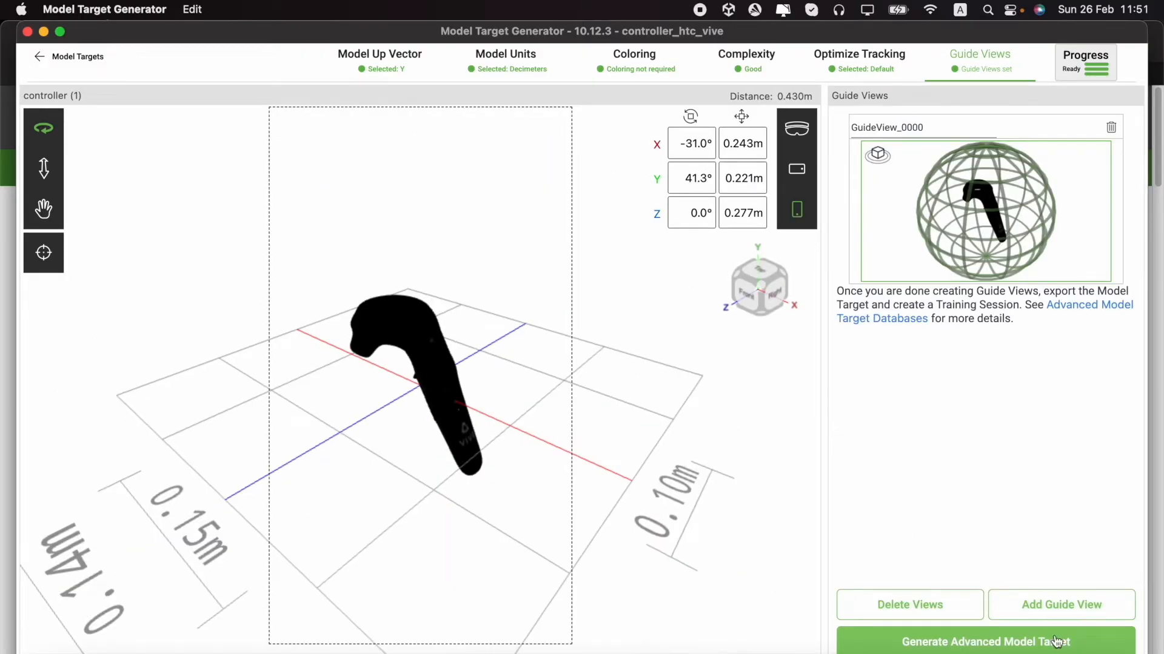
mouse_move(977, 590)
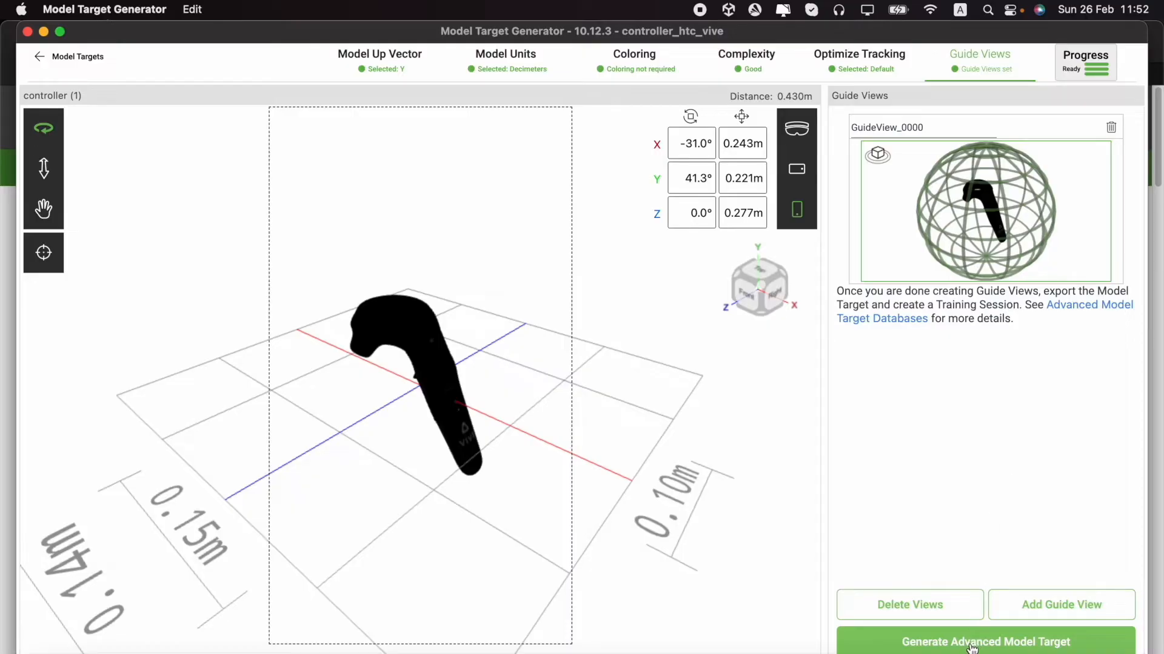
Generate the advanced target into a new training database named controller_htc_vive
click(986, 642)
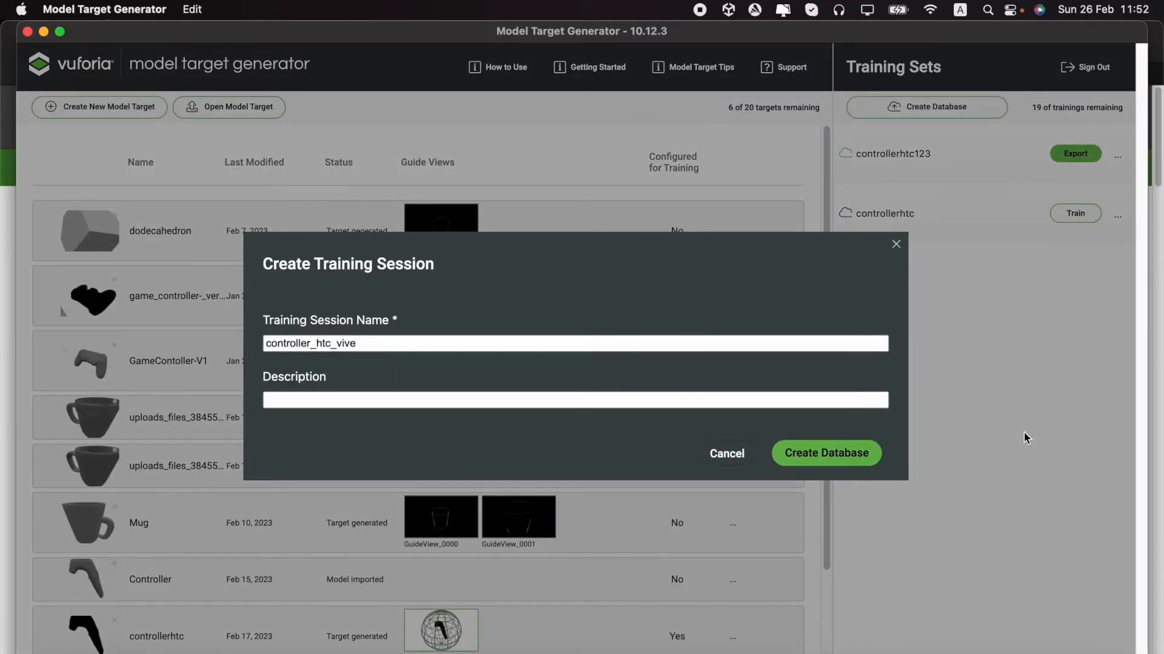
mouse_move(601, 330)
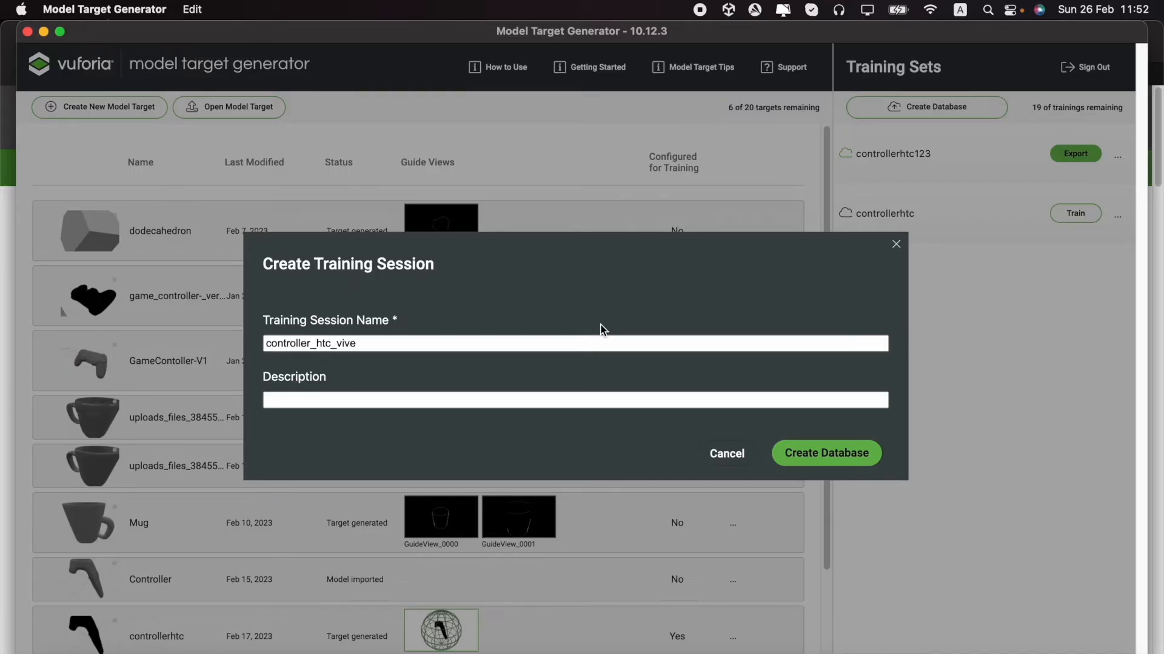
mouse_move(637, 307)
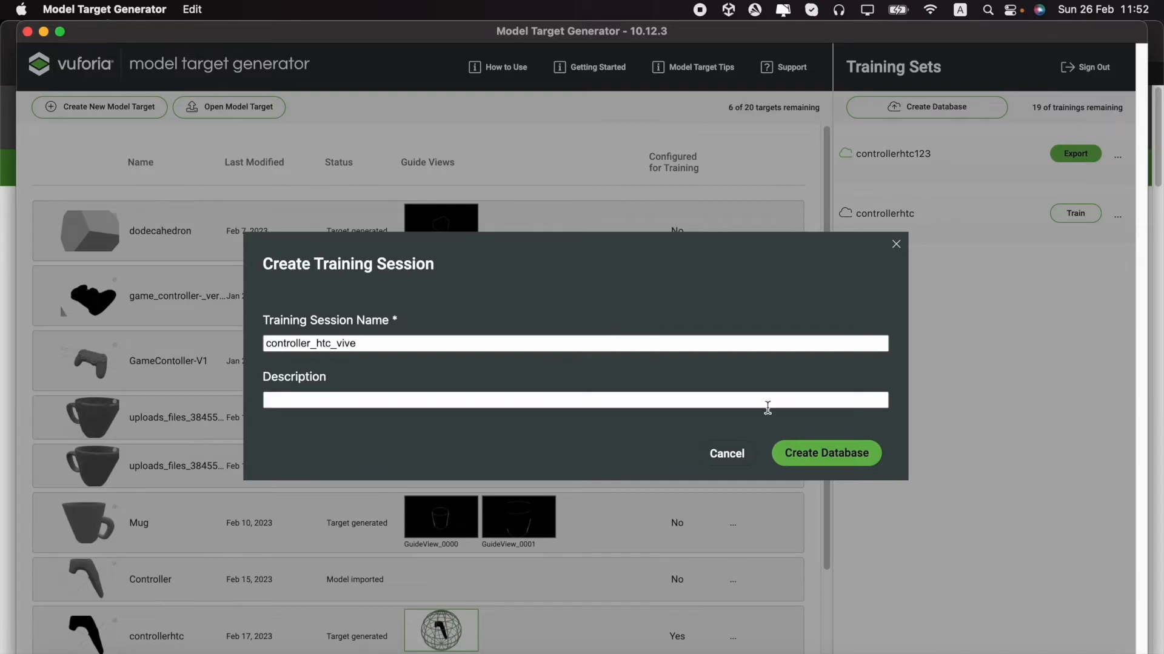
click(826, 452)
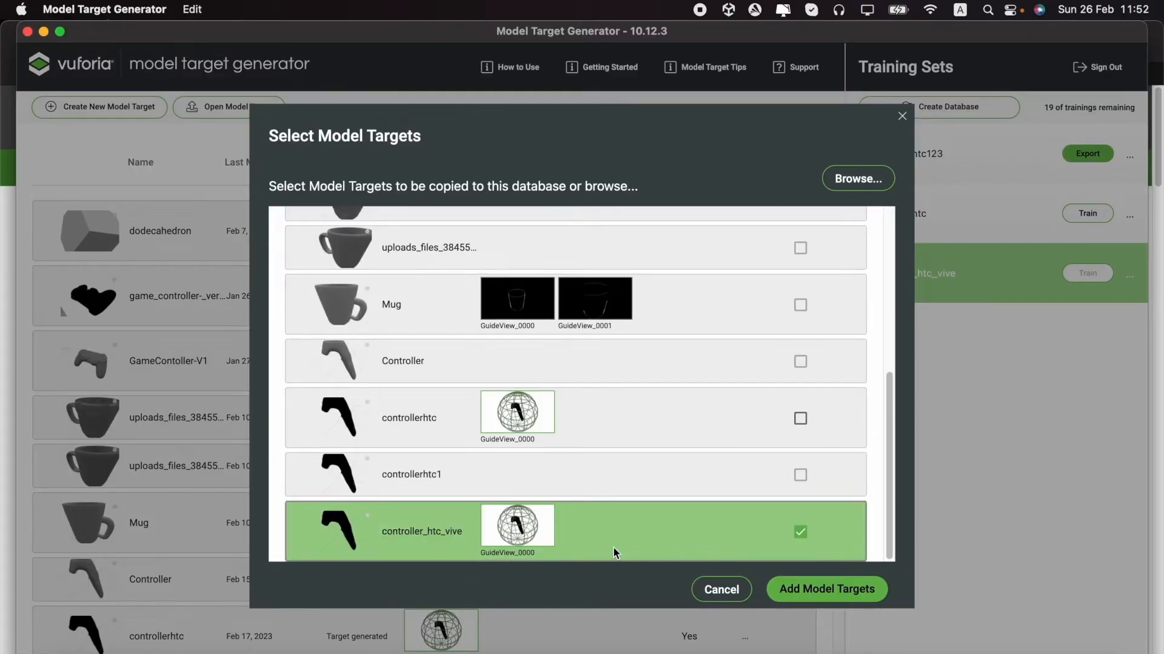
mouse_move(661, 541)
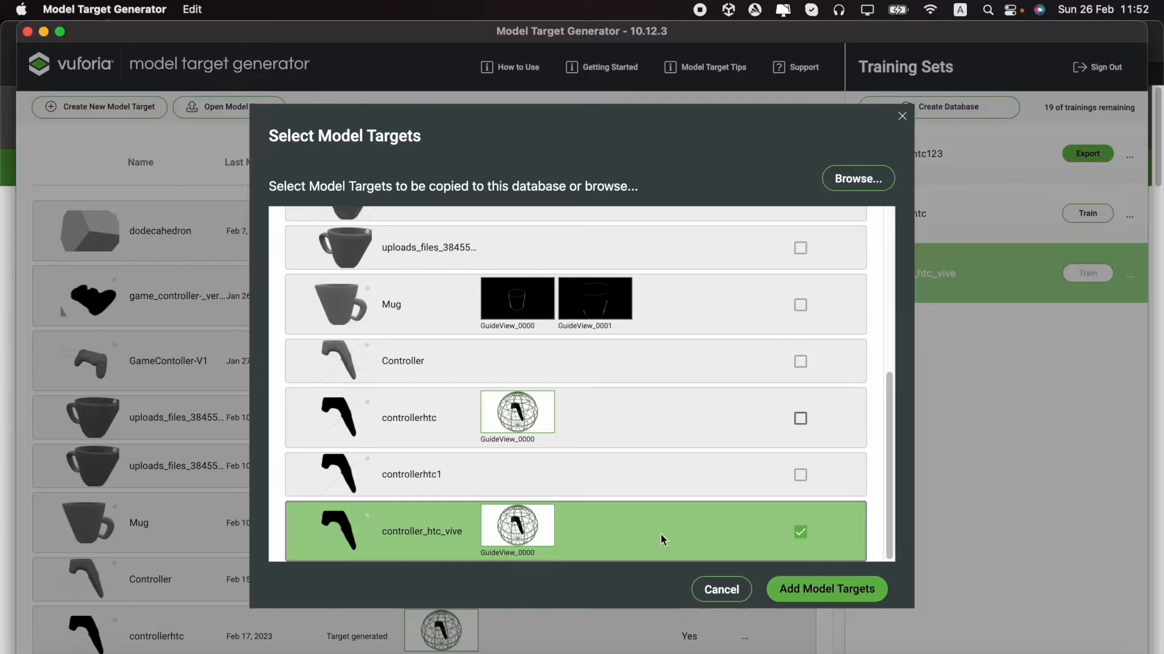
mouse_move(826, 601)
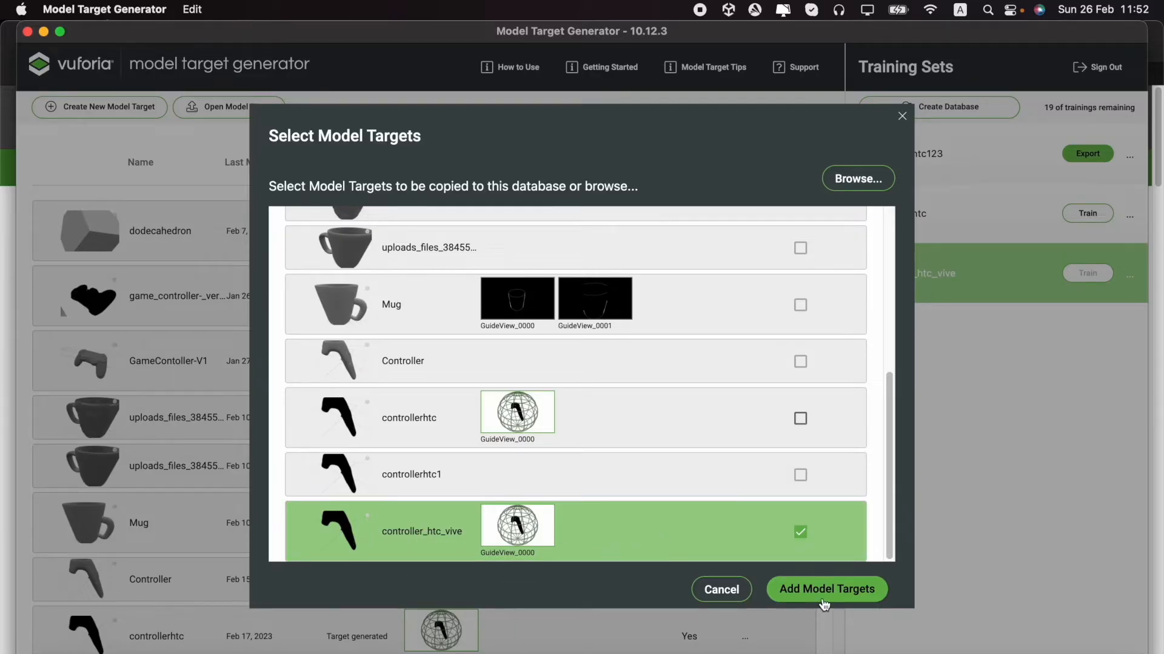
click(825, 589)
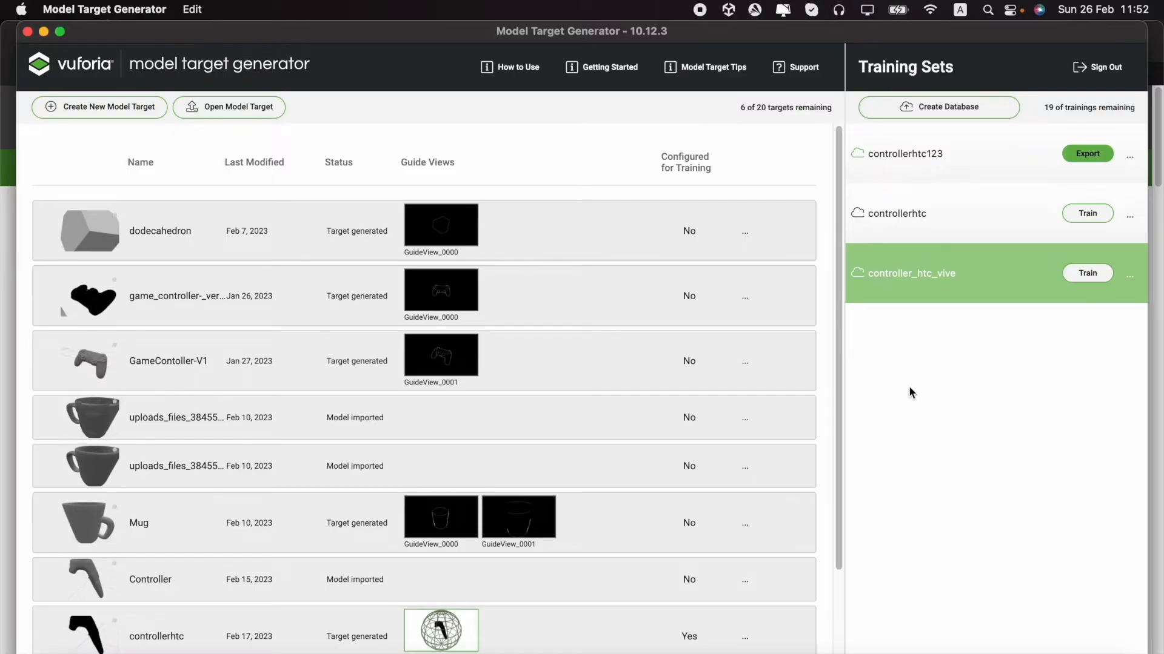
mouse_move(958, 288)
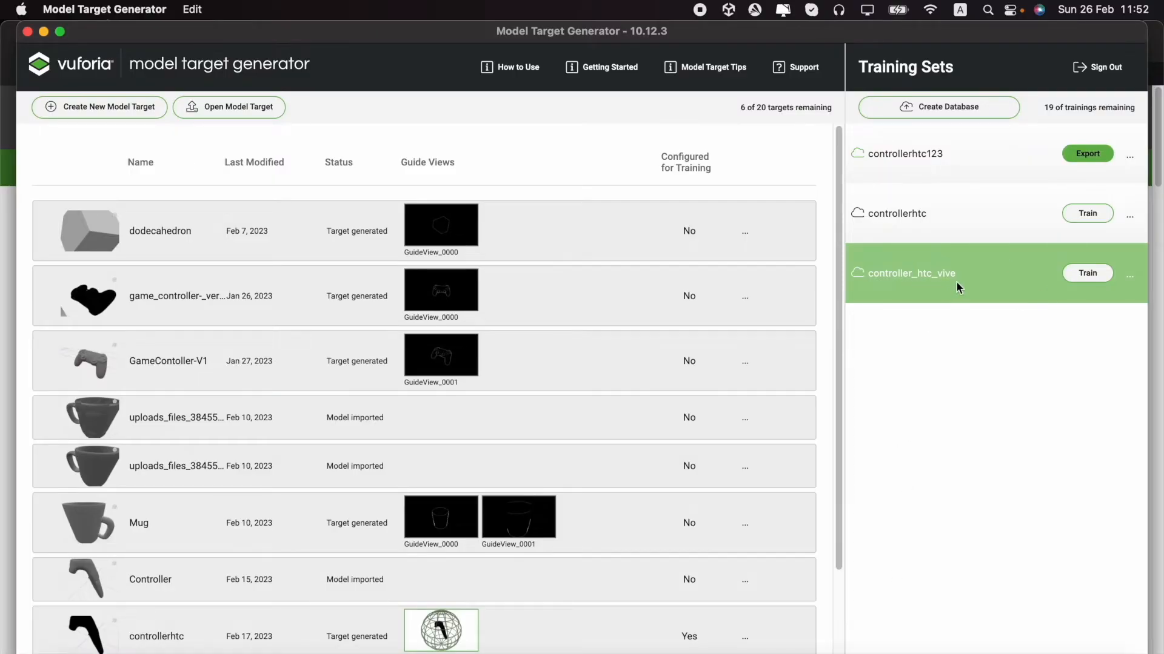
mouse_move(1086, 273)
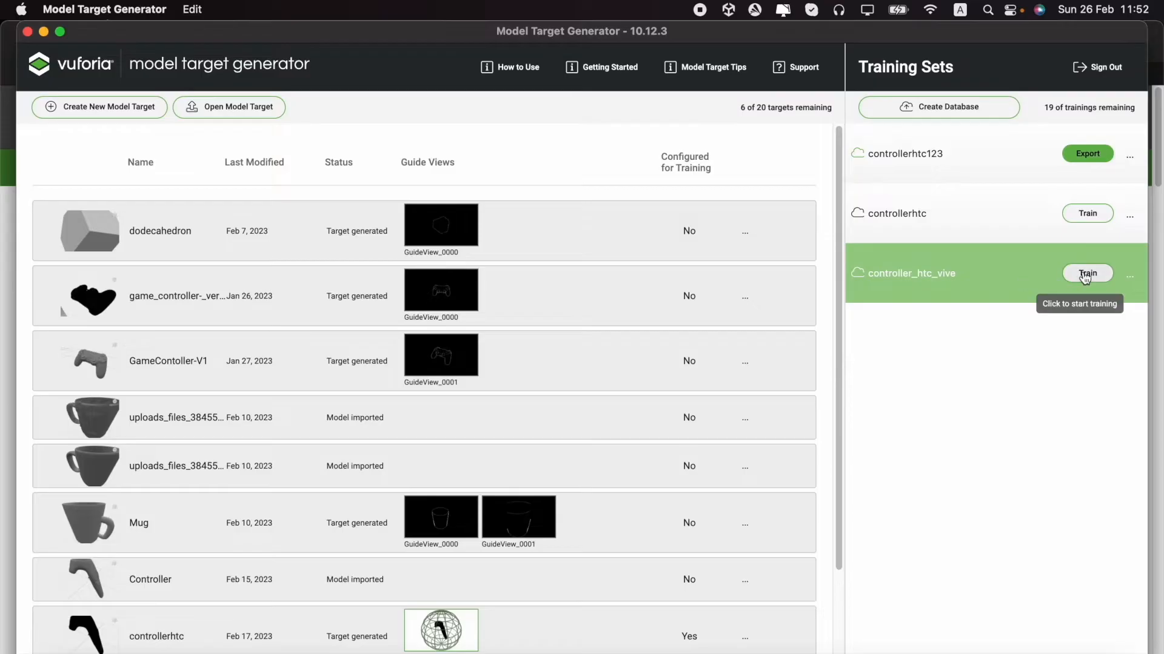
Start training the controller_htc_vive set, then select the controllerhtc123 set
scroll(down, 3)
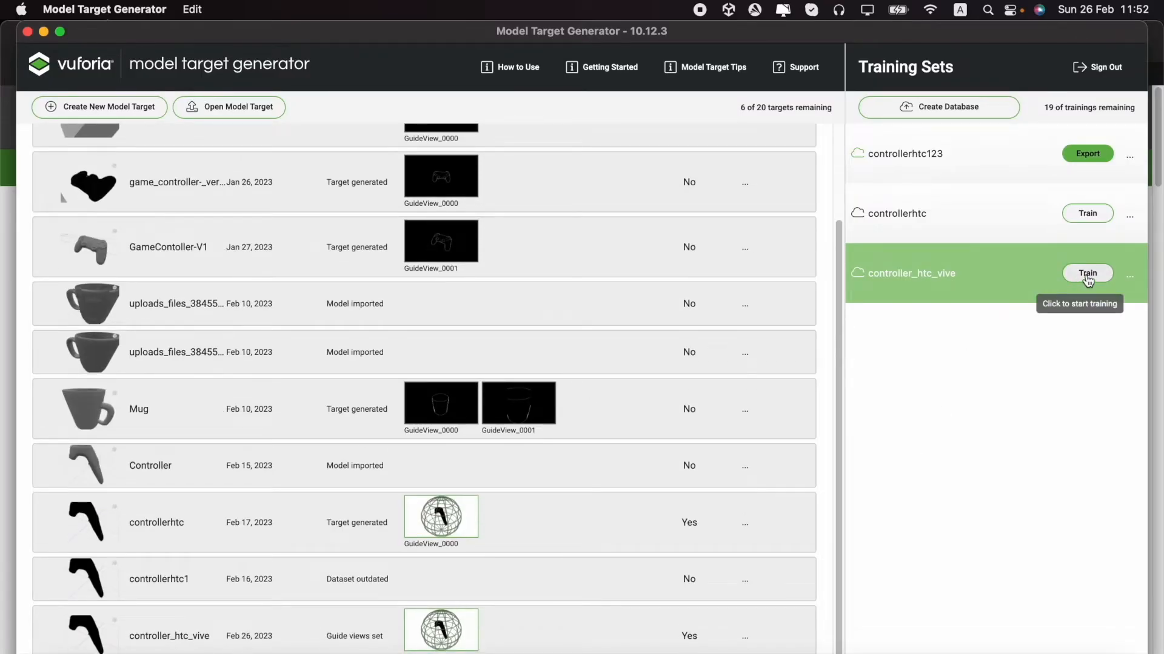
mouse_move(1076, 284)
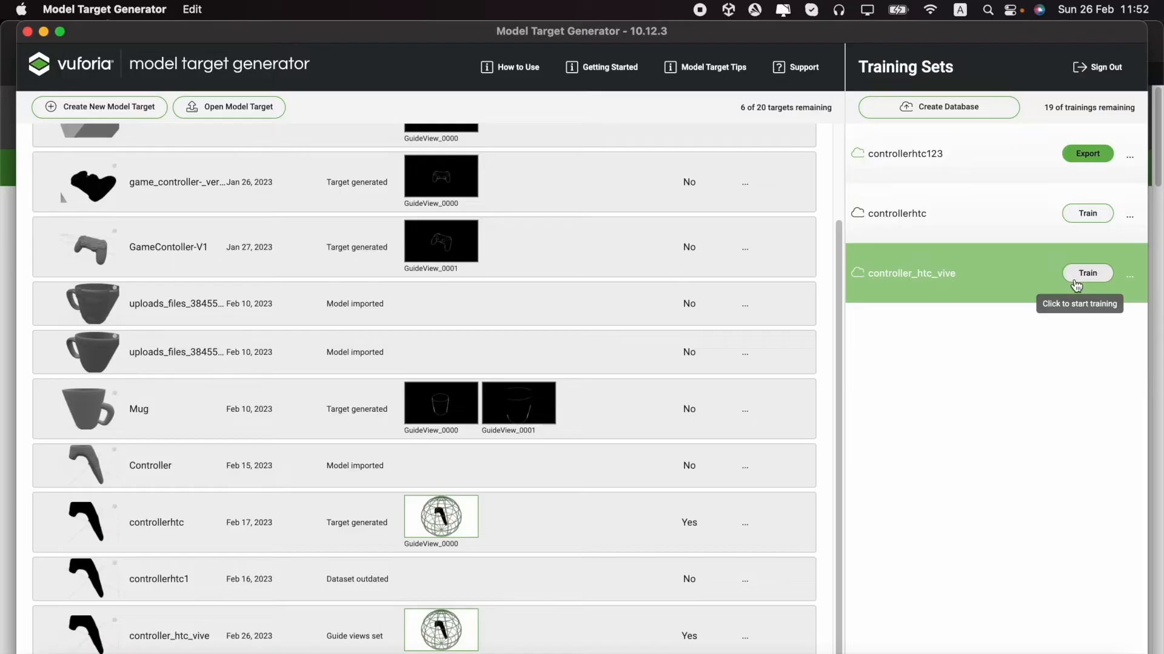
click(1086, 272)
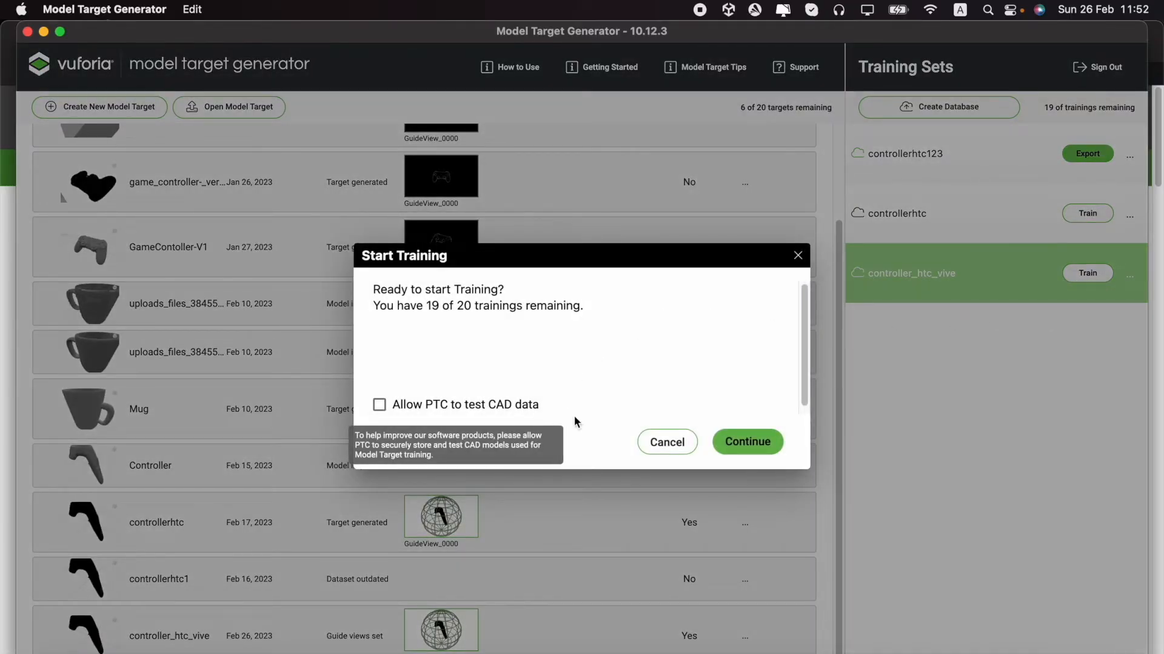
mouse_move(761, 461)
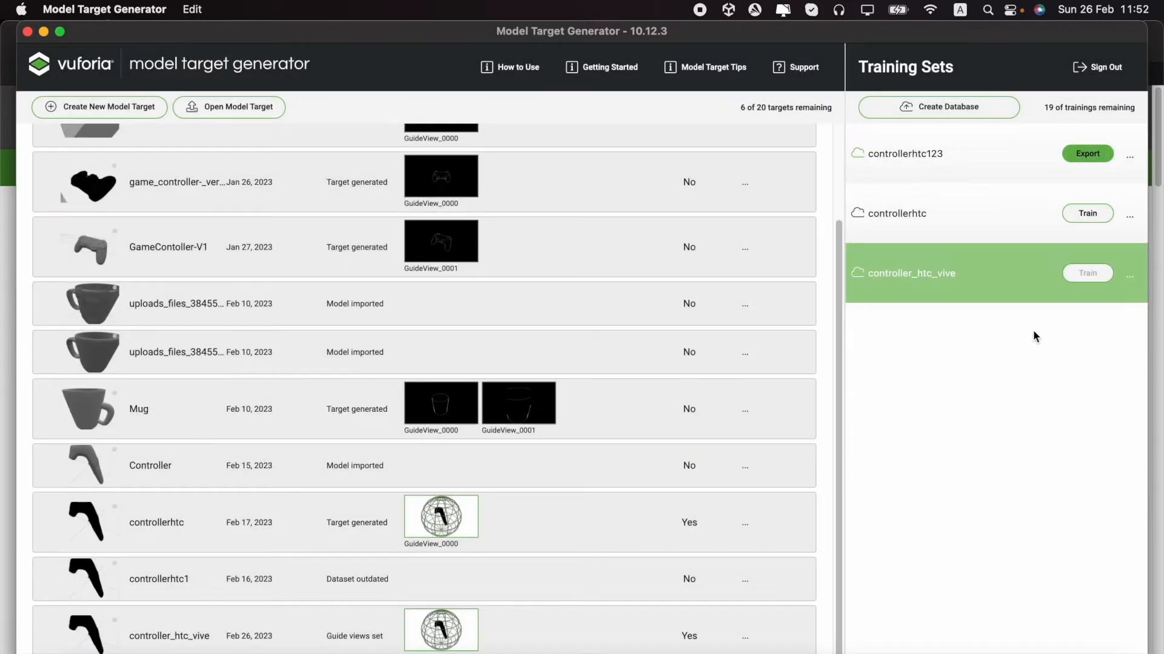
mouse_move(1087, 272)
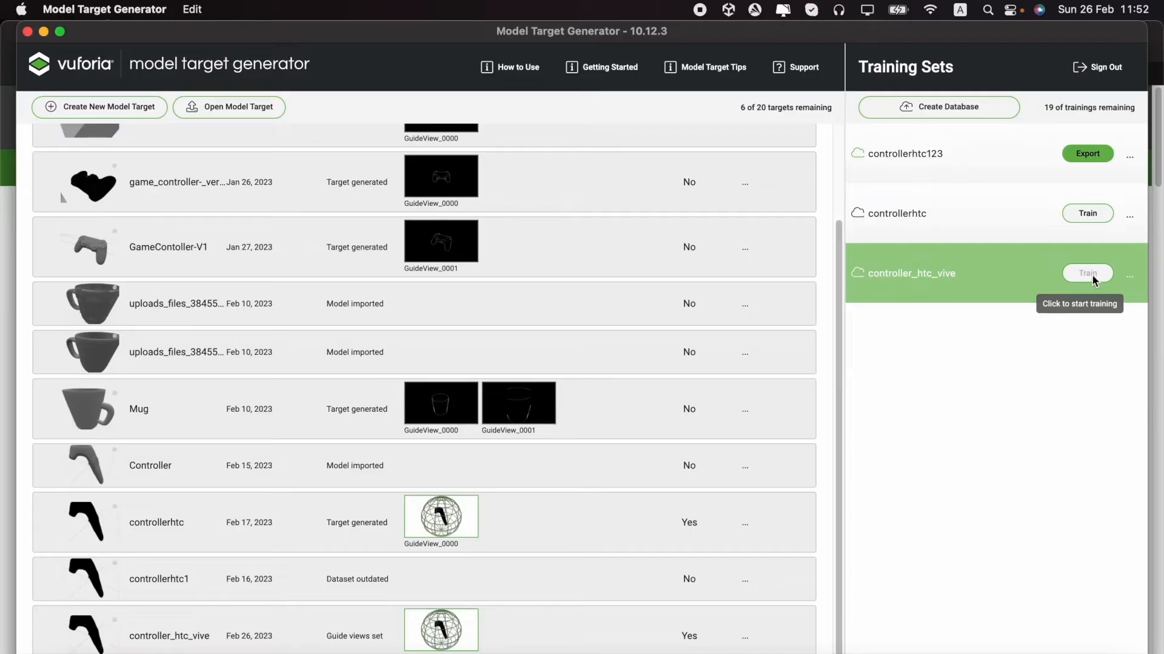
click(1086, 273)
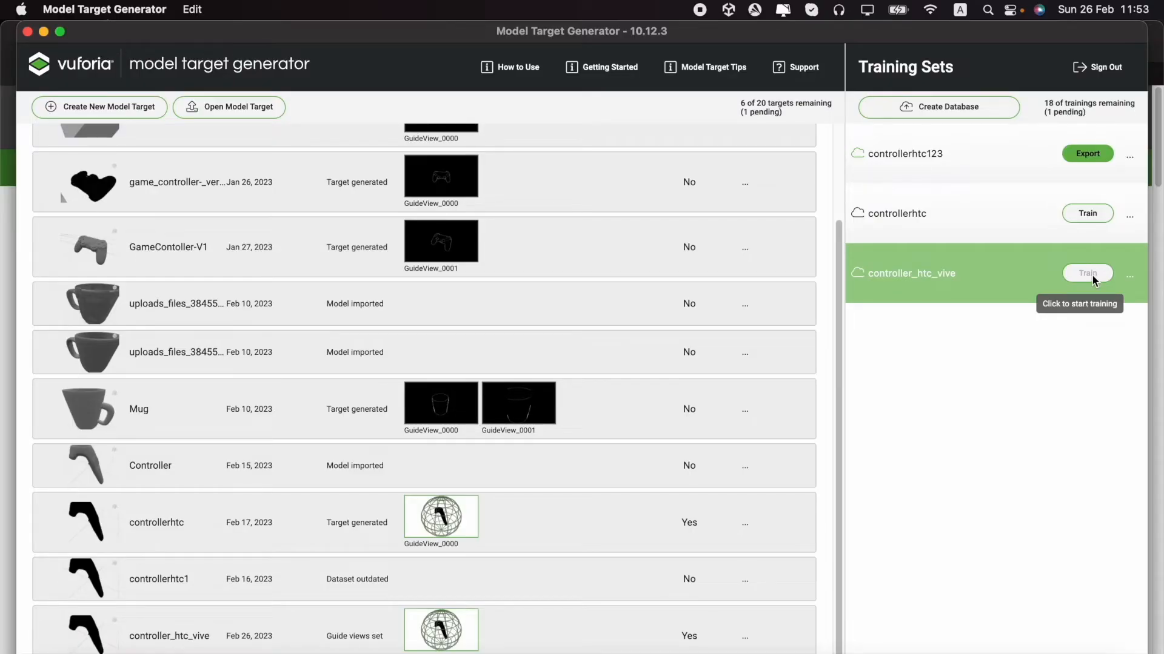
mouse_move(1066, 349)
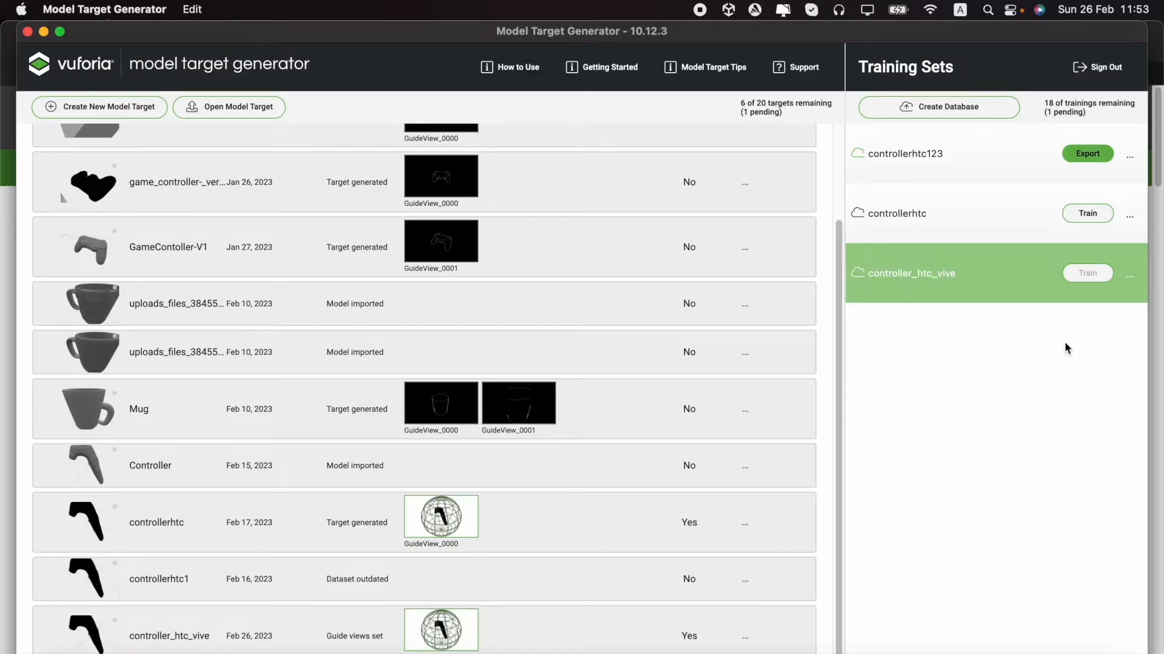
click(1086, 272)
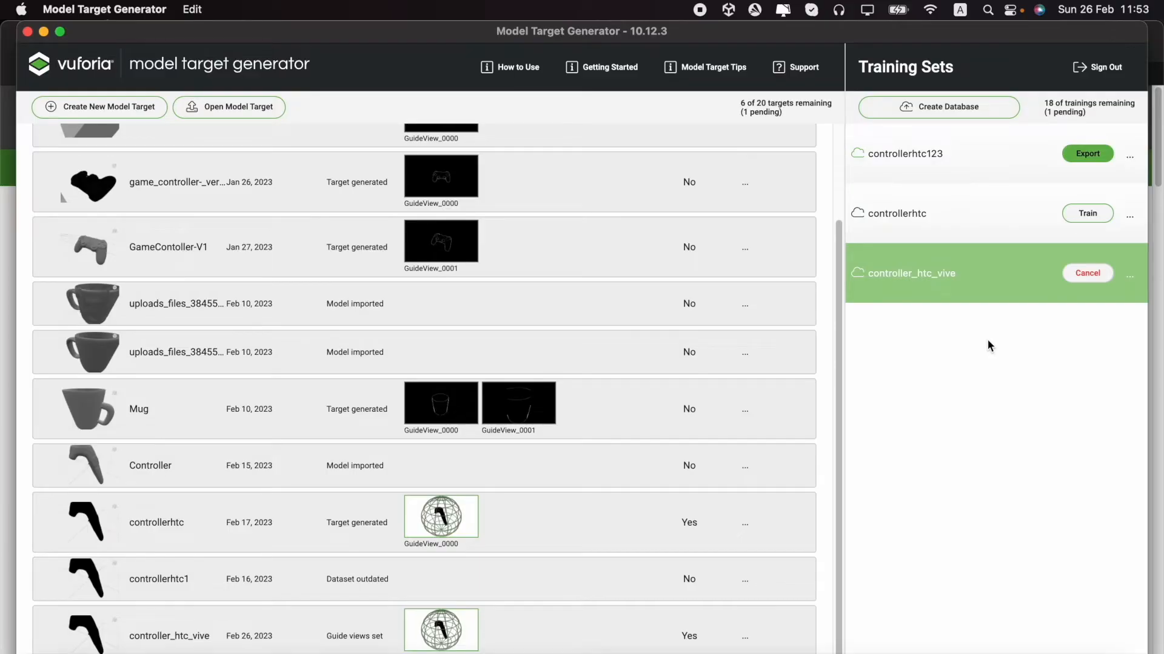
mouse_move(1019, 320)
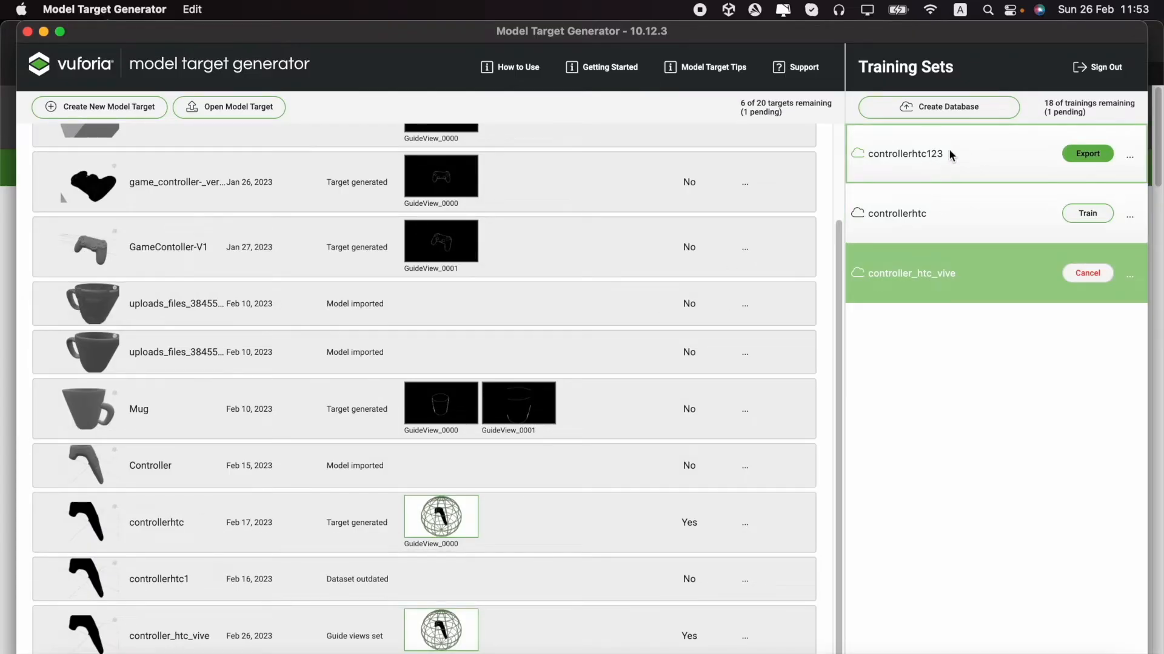
mouse_move(973, 161)
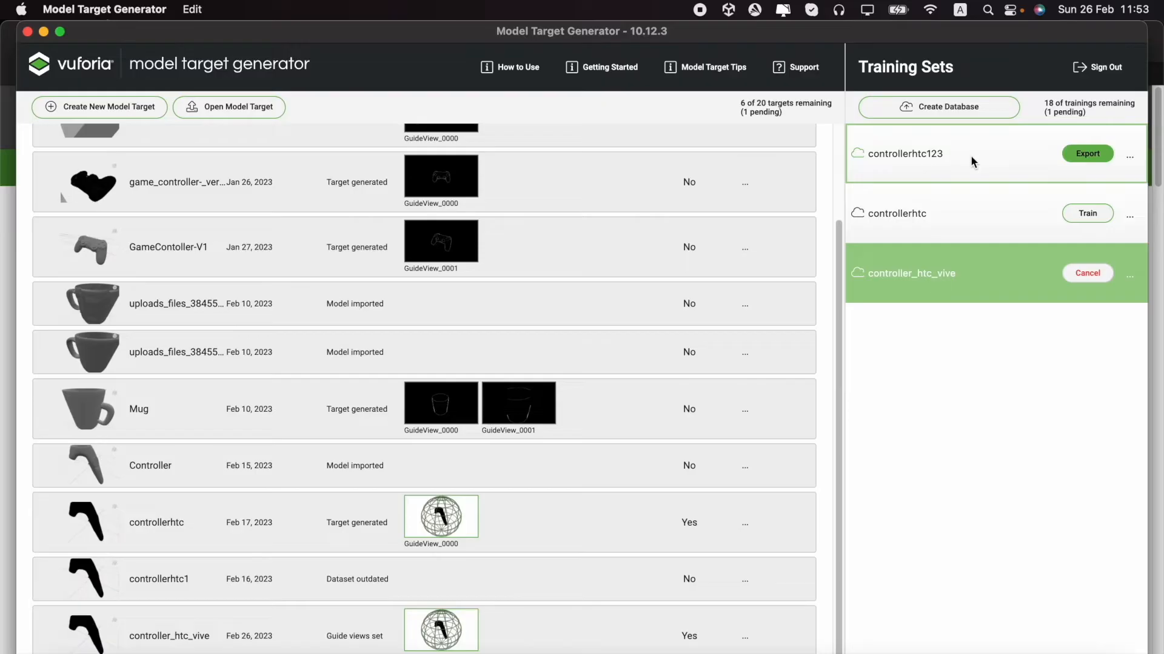
mouse_move(1023, 277)
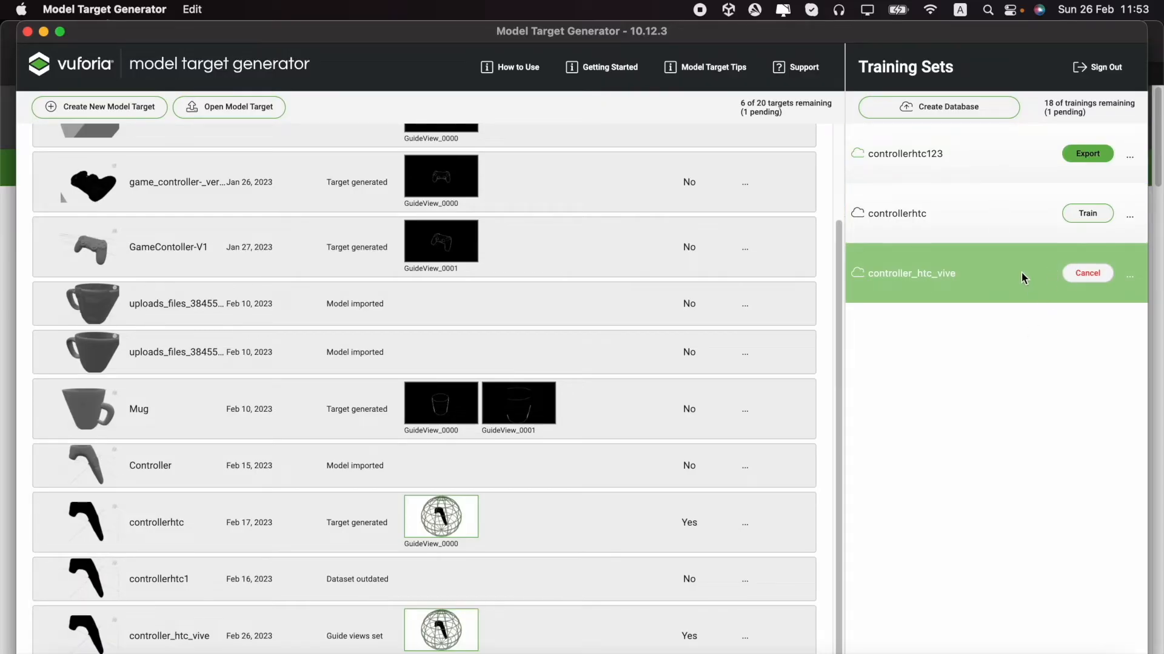
mouse_move(996, 282)
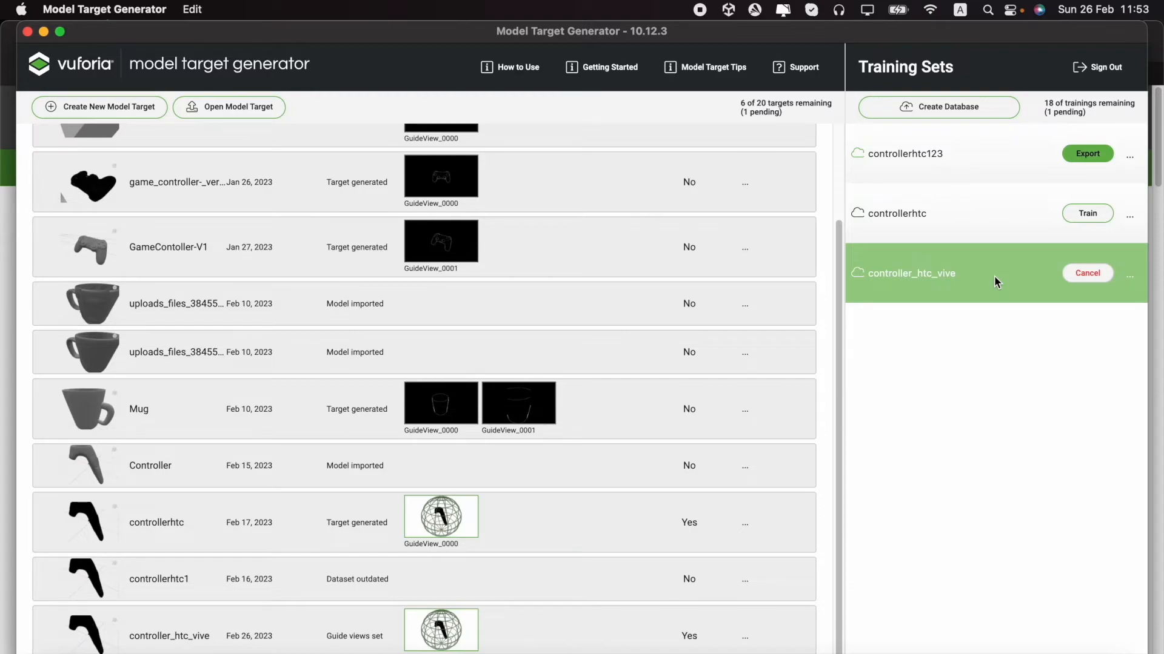
click(902, 153)
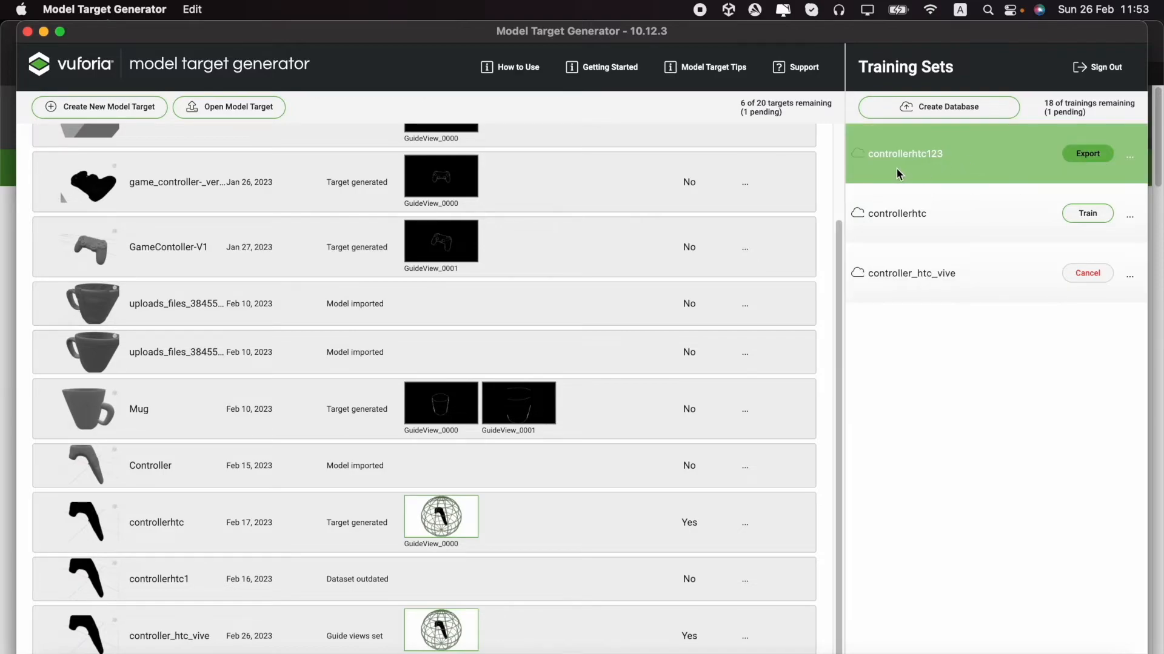
mouse_move(920, 164)
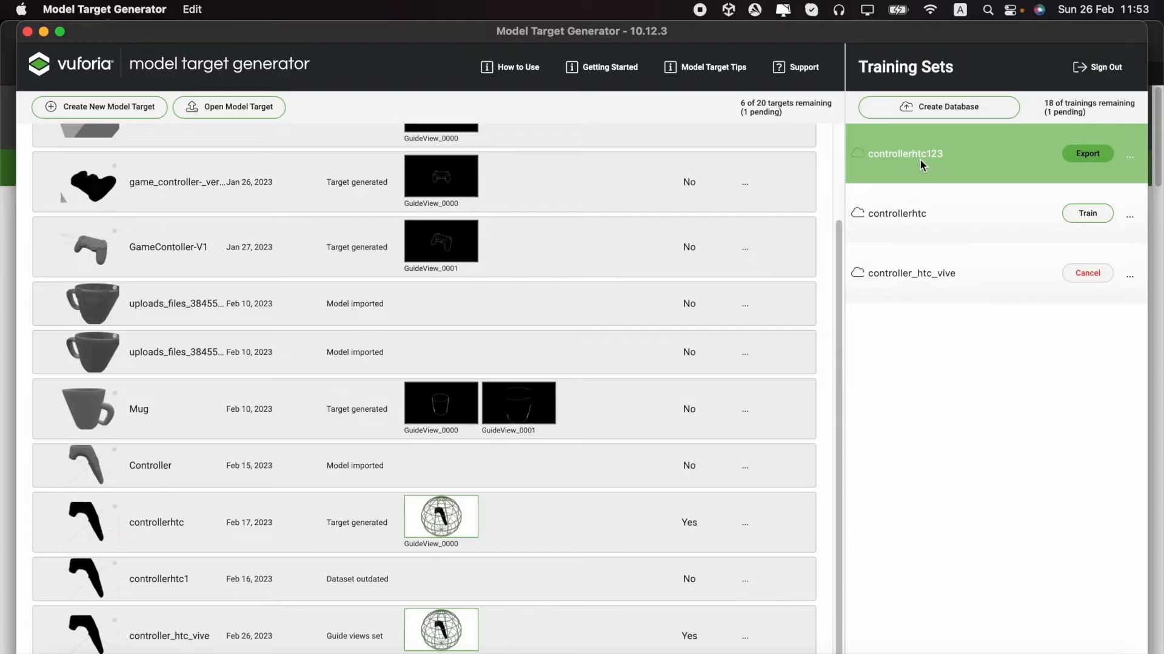
mouse_move(987, 163)
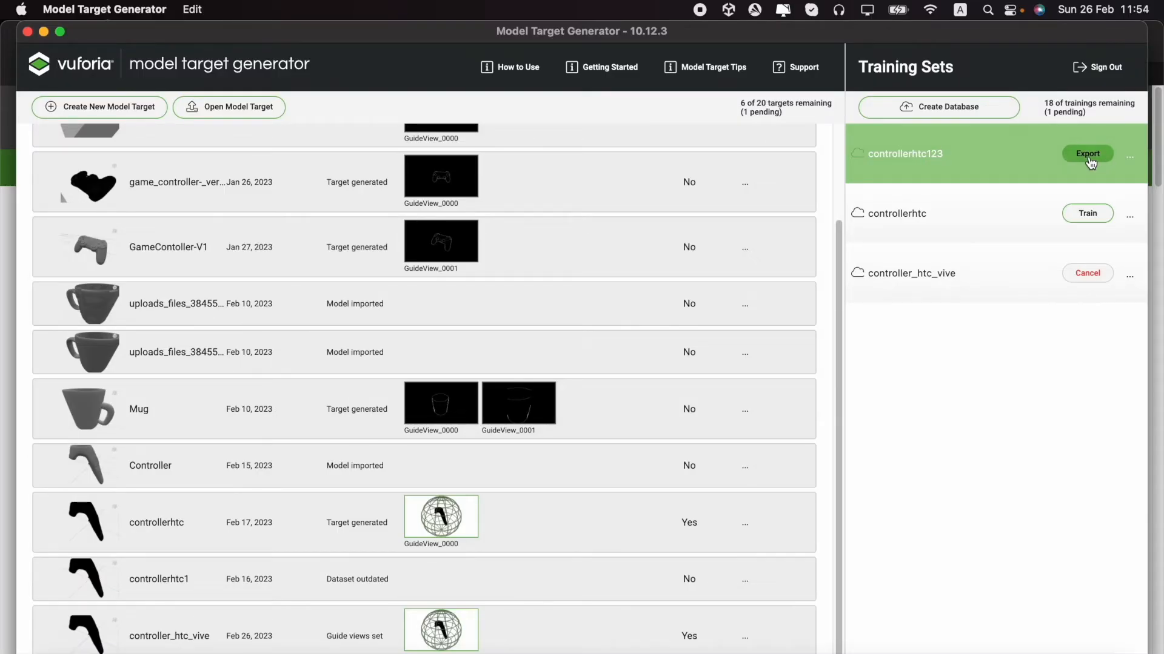
Export the trained controllerhtc123 database
click(1086, 154)
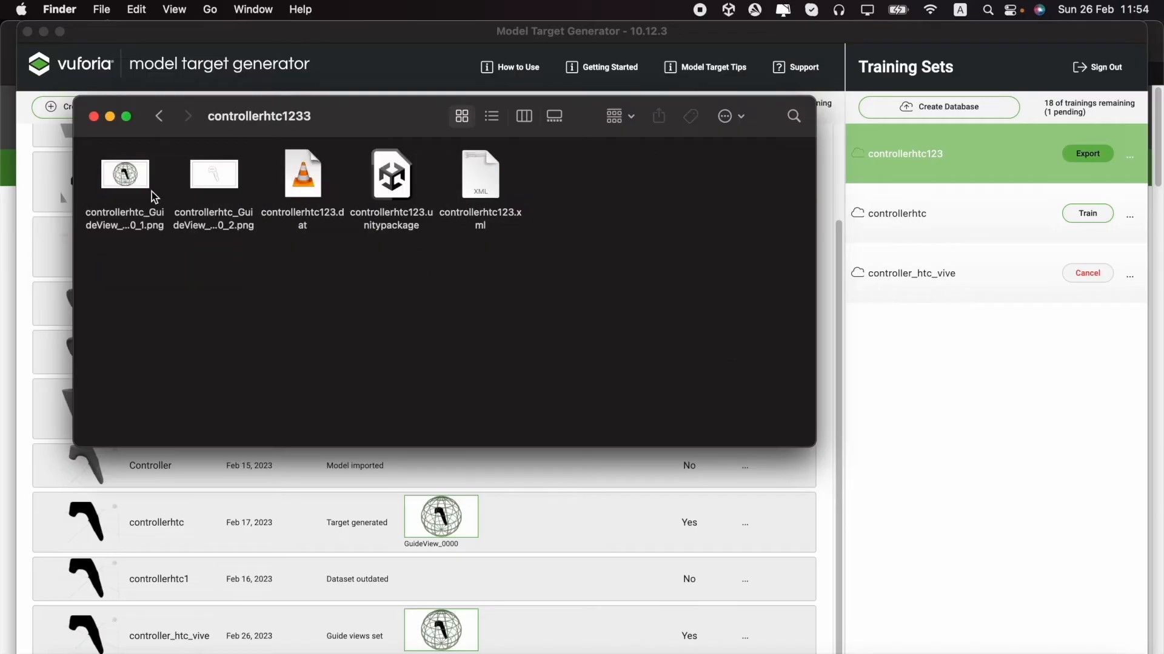
mouse_move(401, 195)
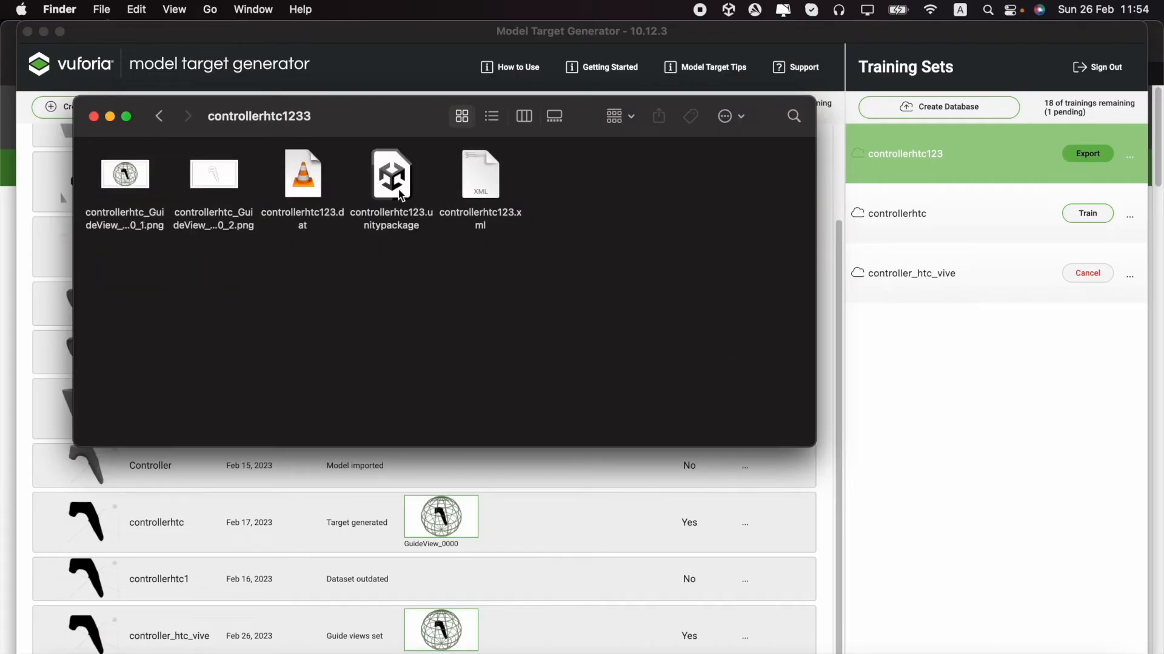
mouse_move(378, 185)
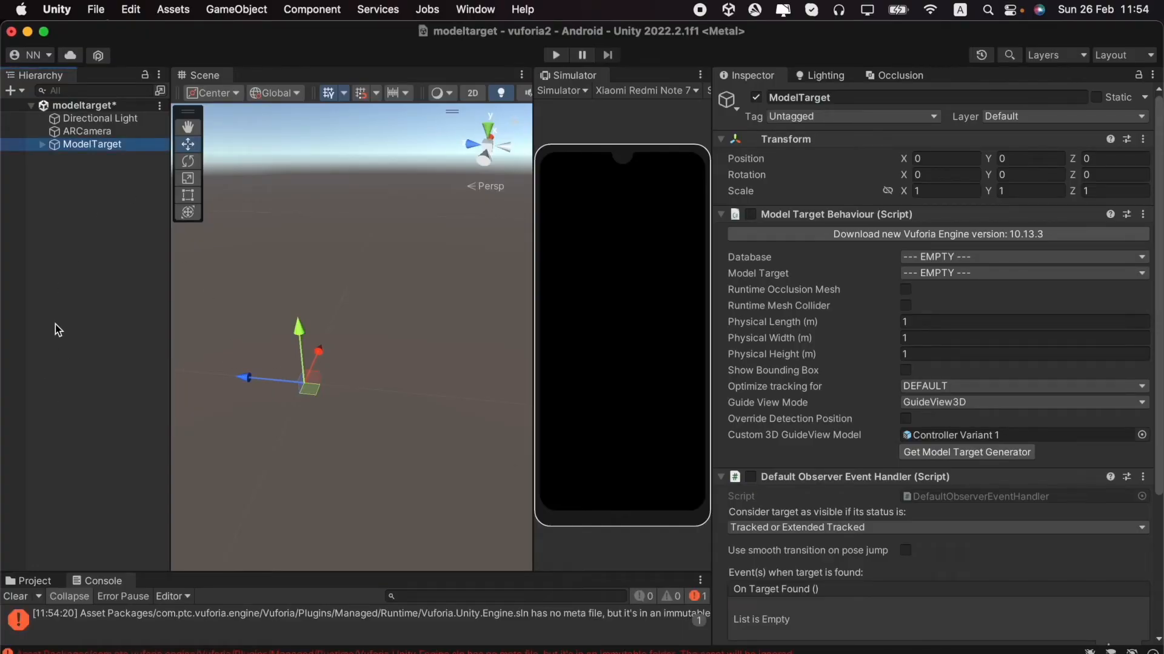
Reselect the ModelTarget object in Unity to show its behaviour settings
right_click(59, 164)
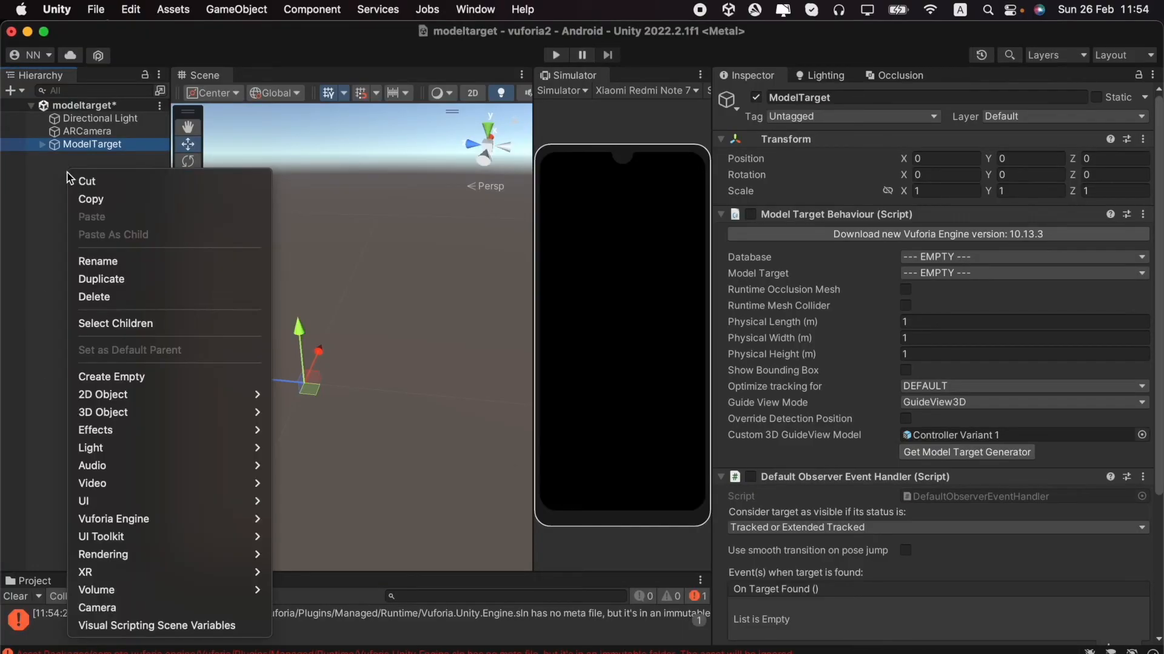
mouse_move(170, 572)
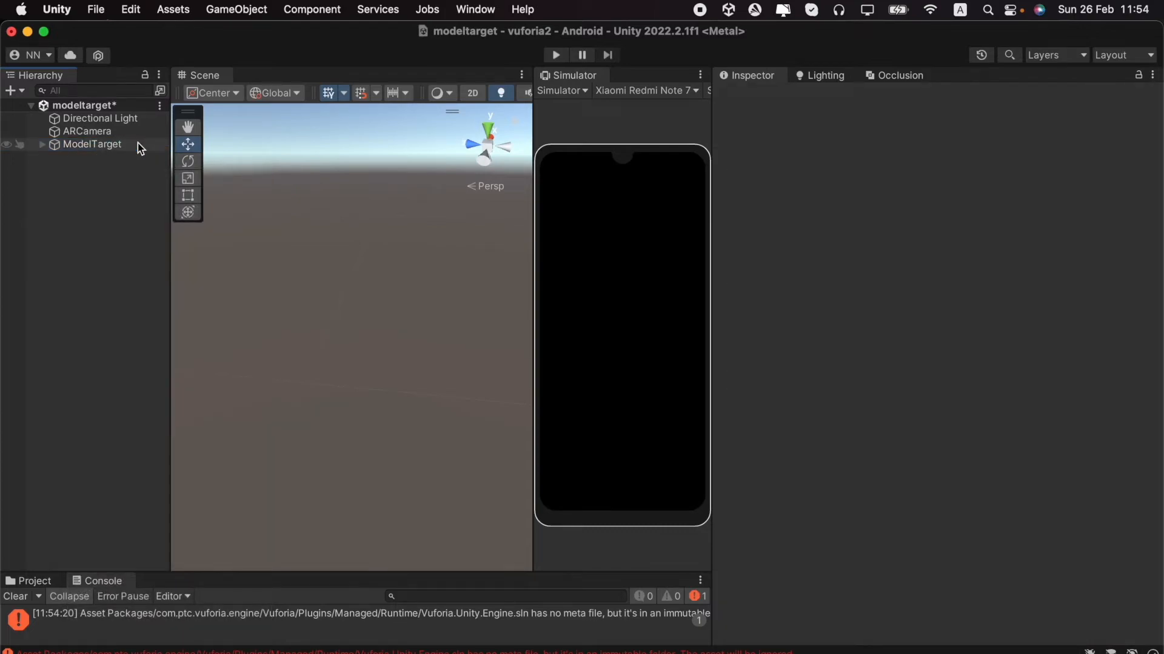
click(92, 145)
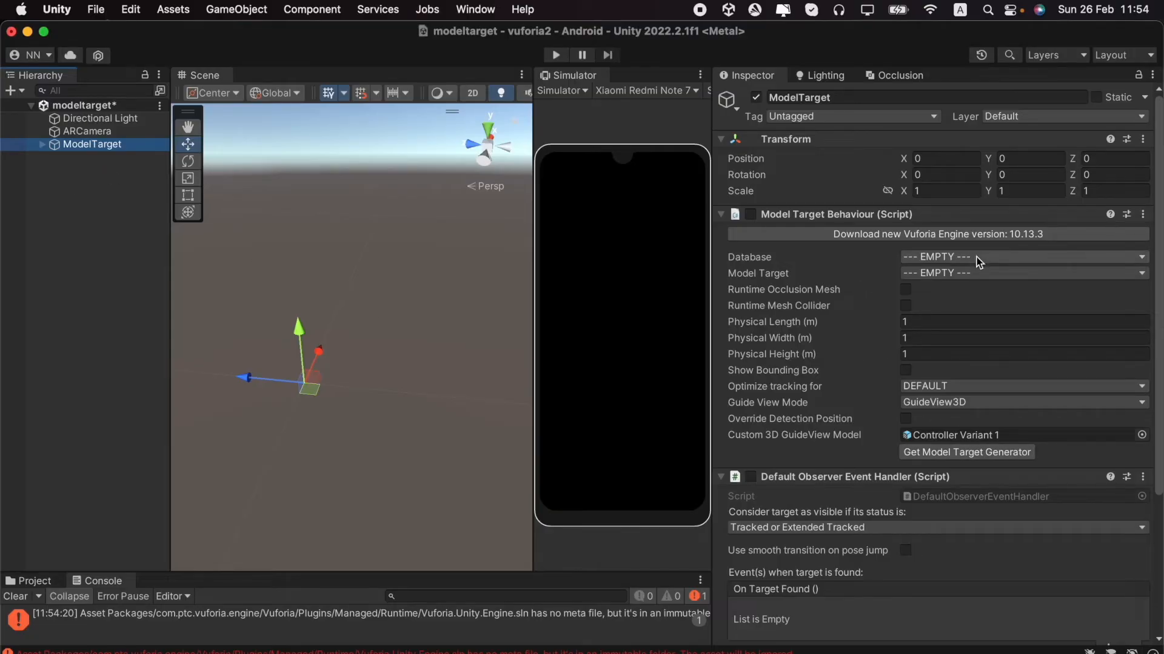
mouse_move(898, 650)
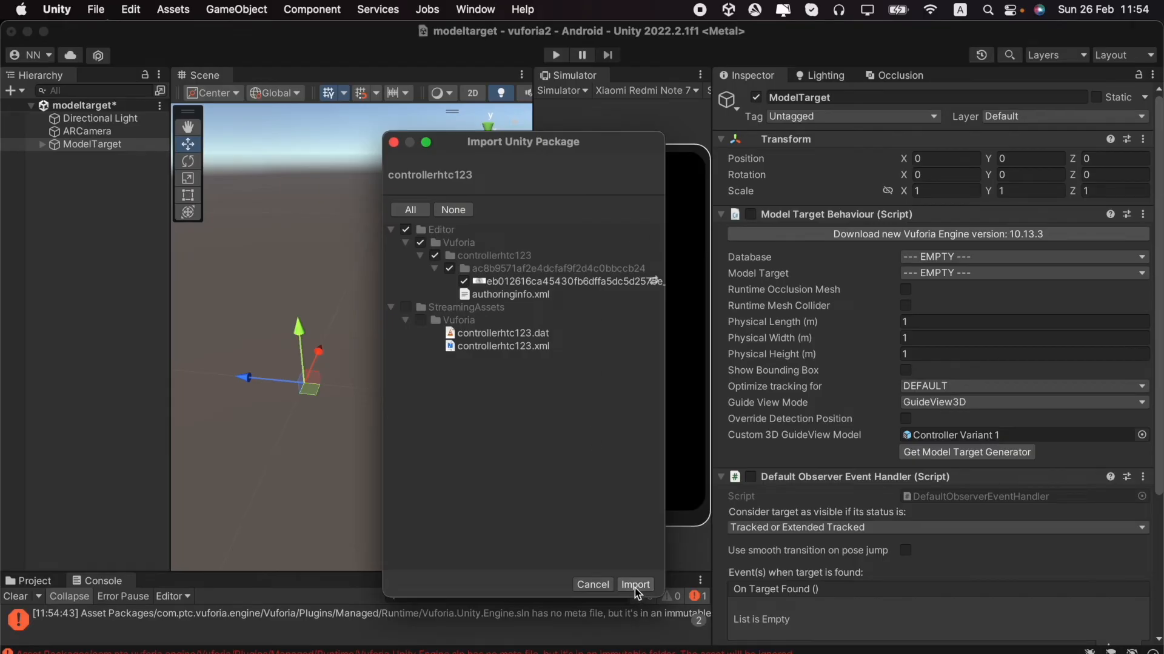
Import the controllerhtc123 package and set it as the ModelTarget database, selecting the controller model
click(633, 584)
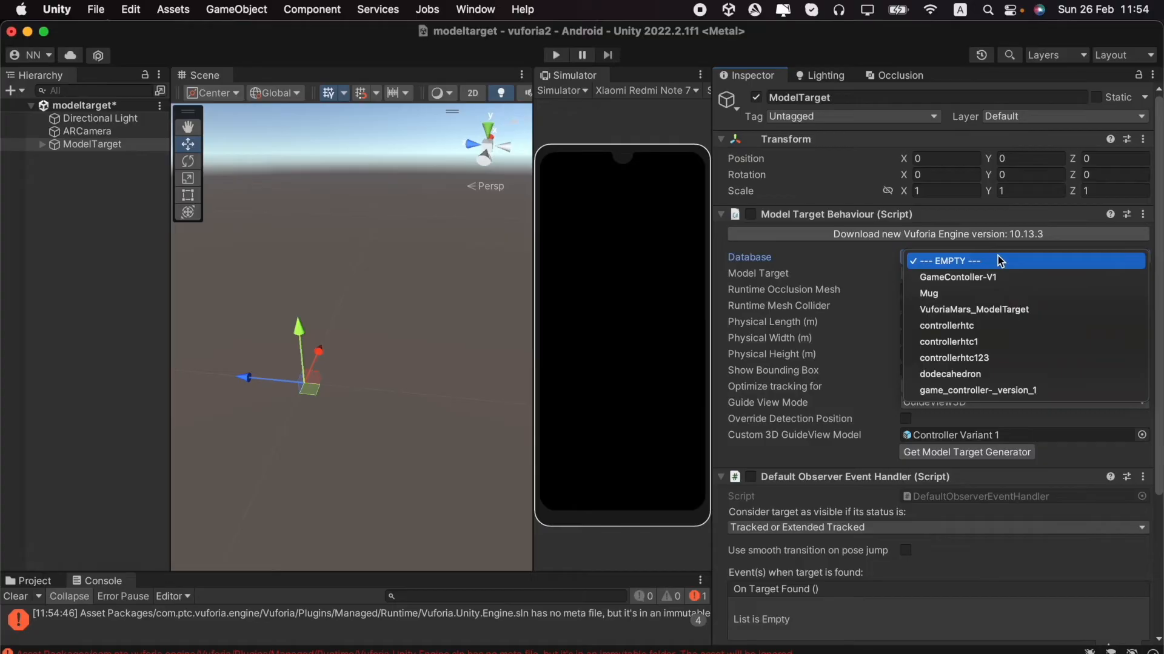
mouse_move(1020, 425)
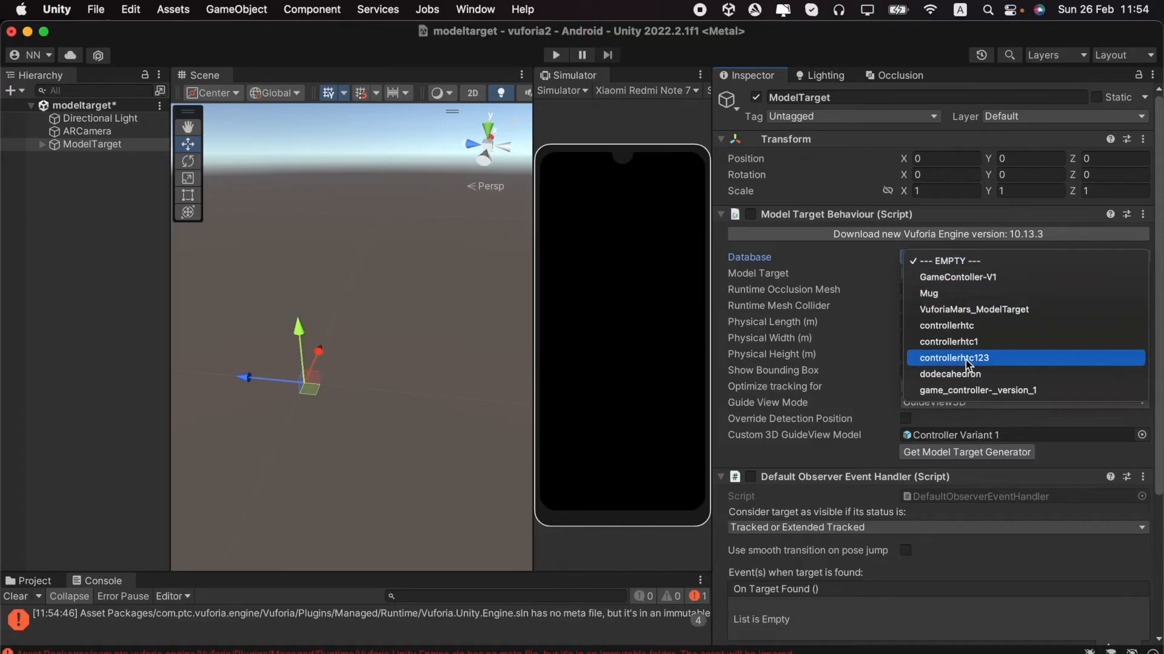
mouse_move(1007, 366)
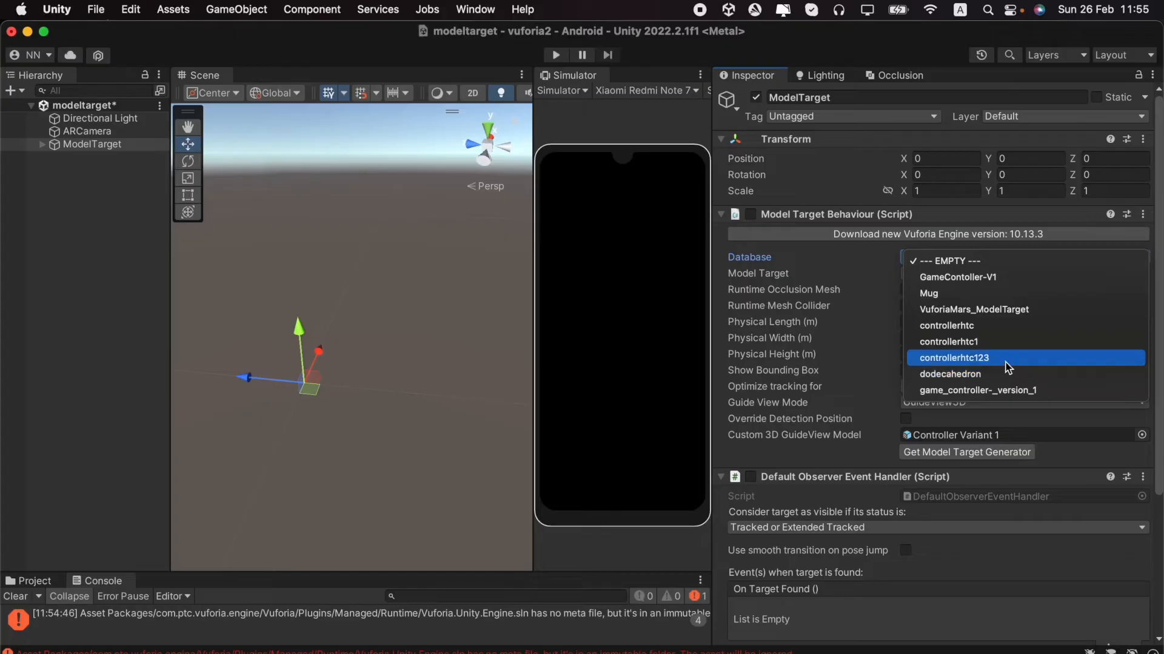
mouse_move(1039, 361)
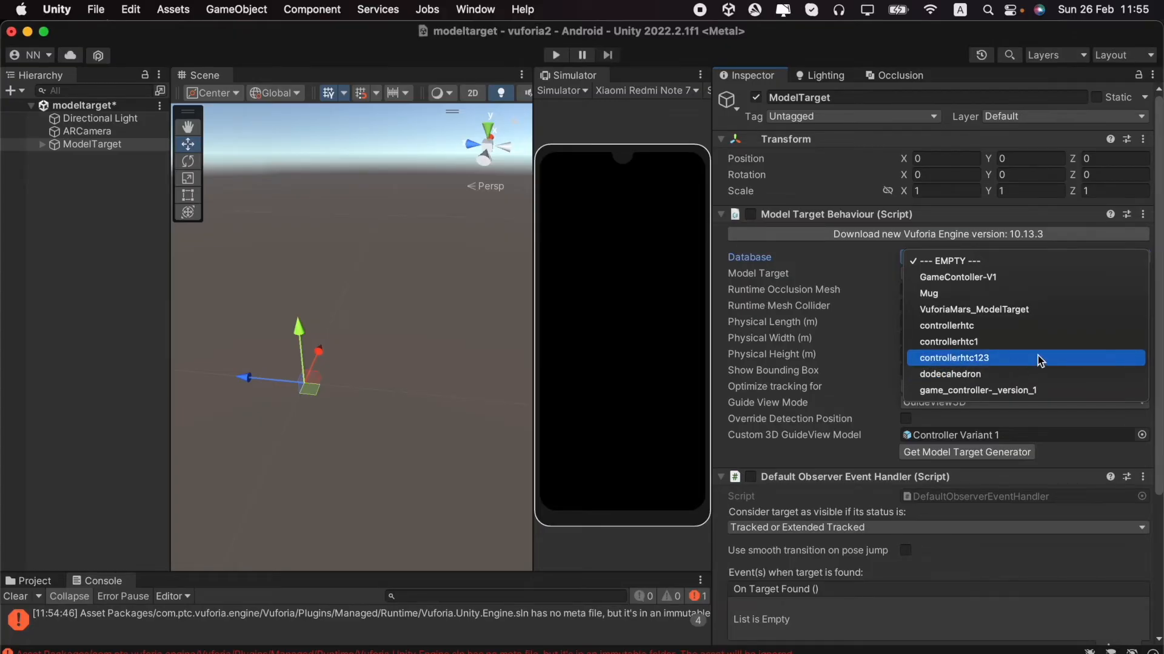
mouse_move(979, 370)
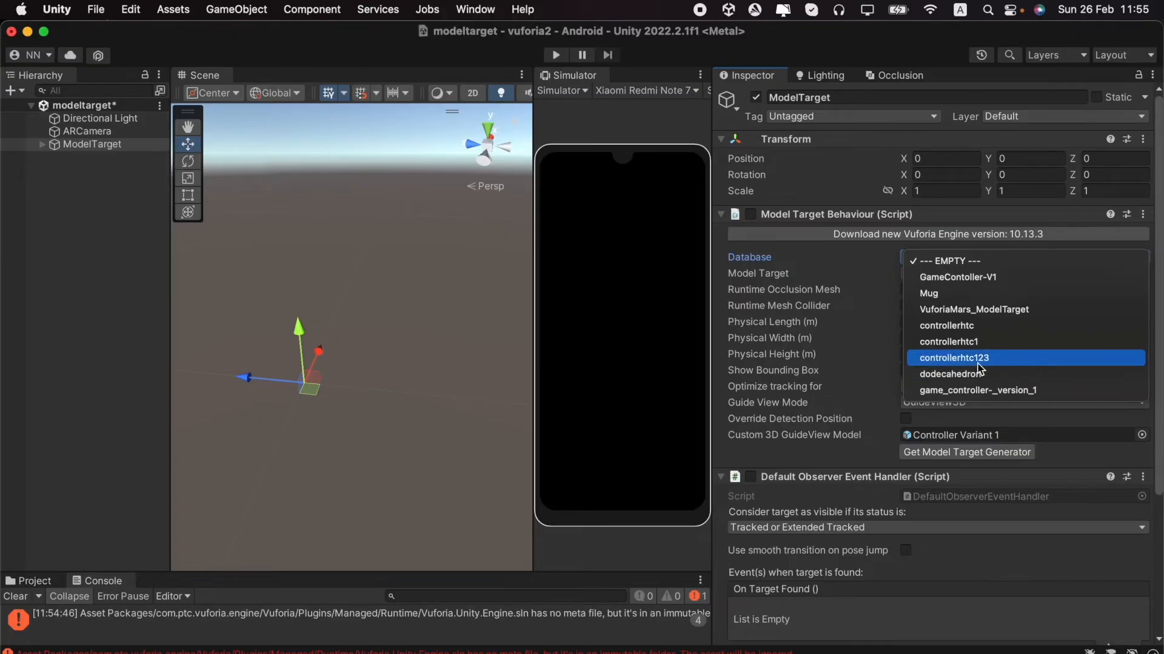
mouse_move(965, 364)
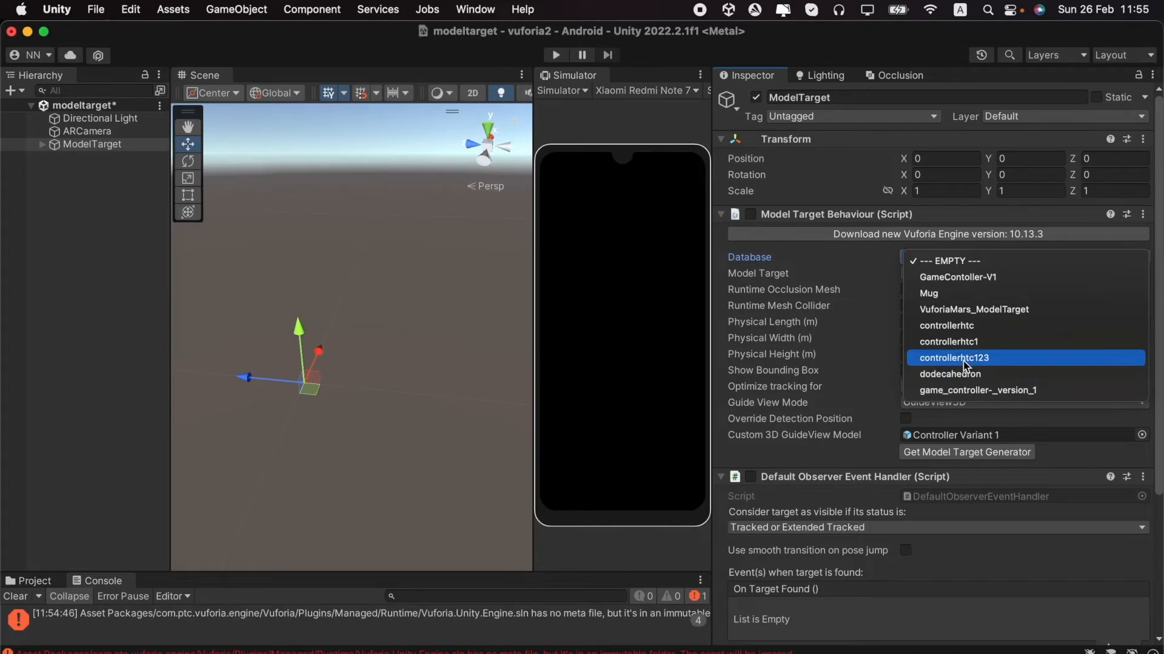
click(957, 357)
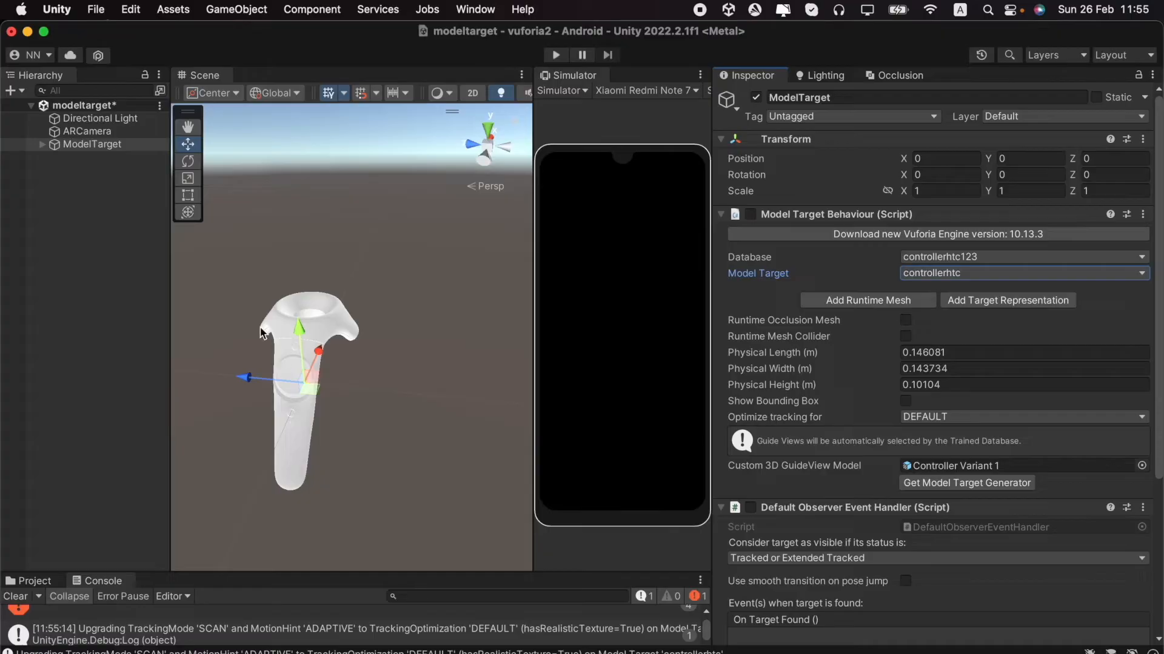
mouse_move(350, 338)
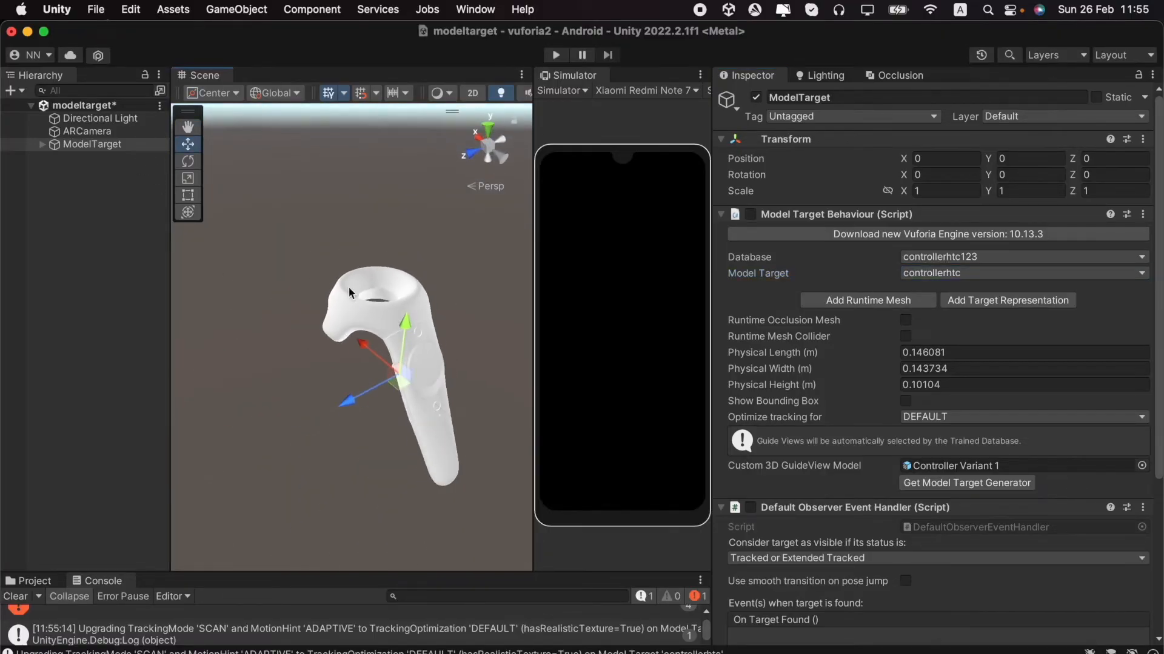
click(92, 144)
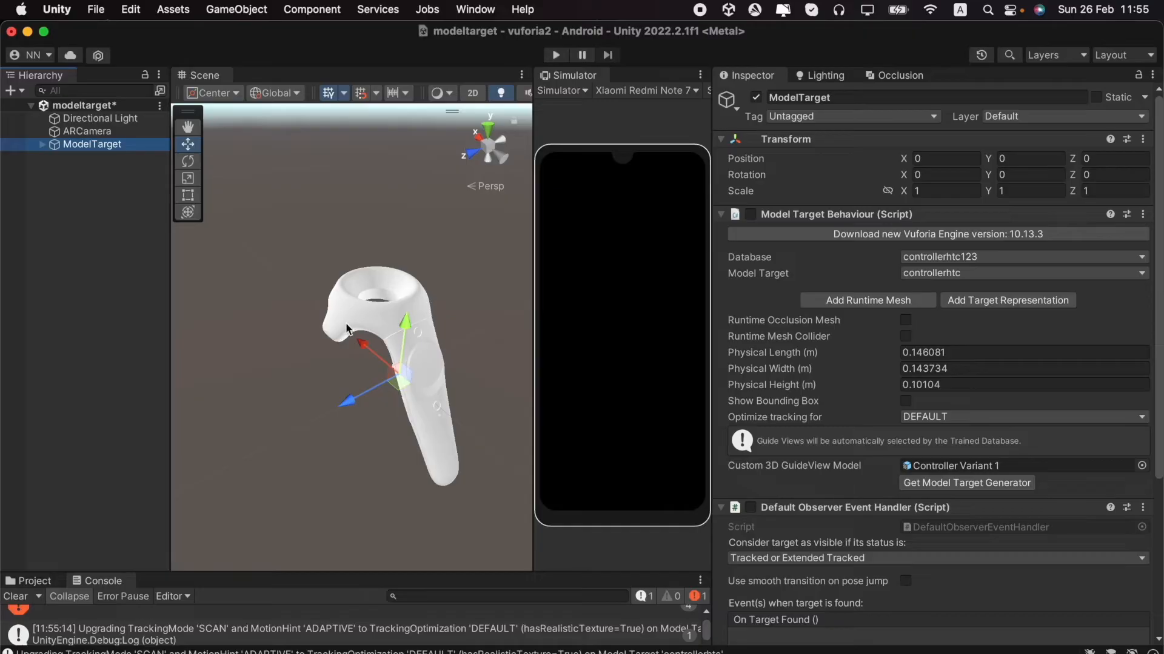
mouse_move(441, 396)
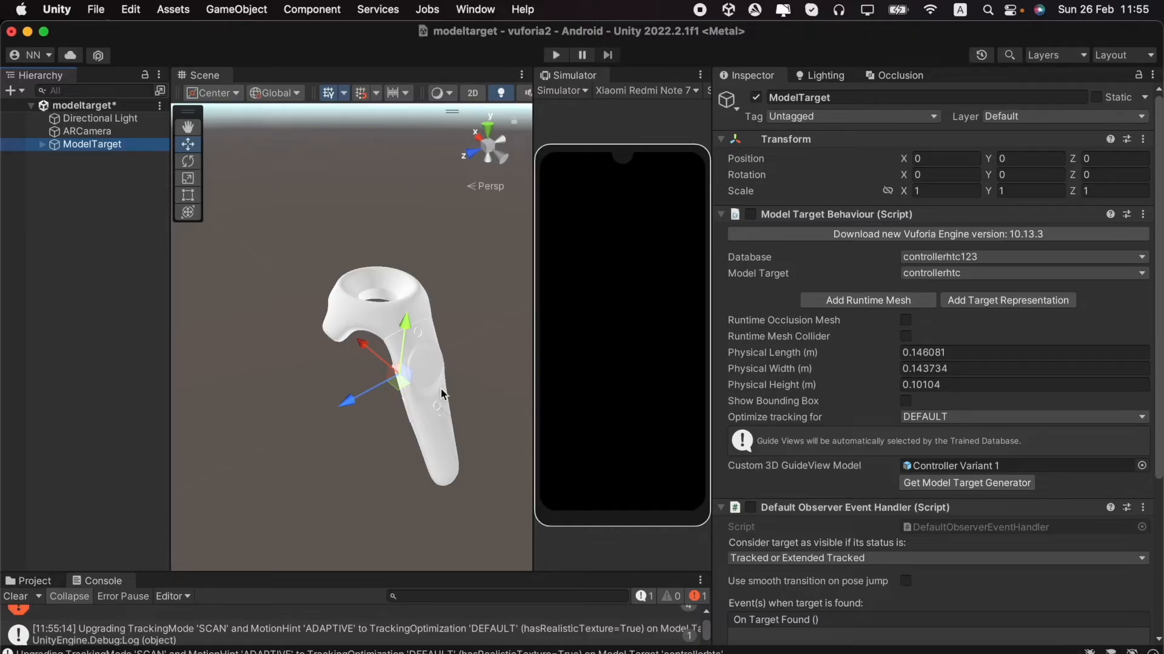
mouse_move(818, 249)
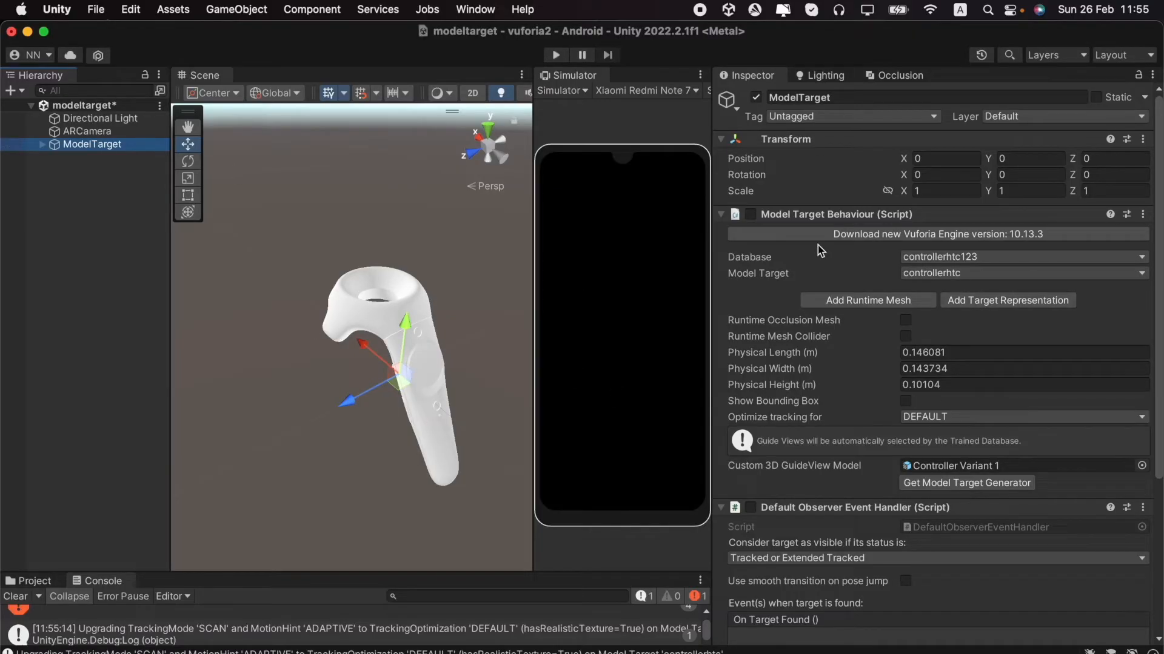
click(750, 214)
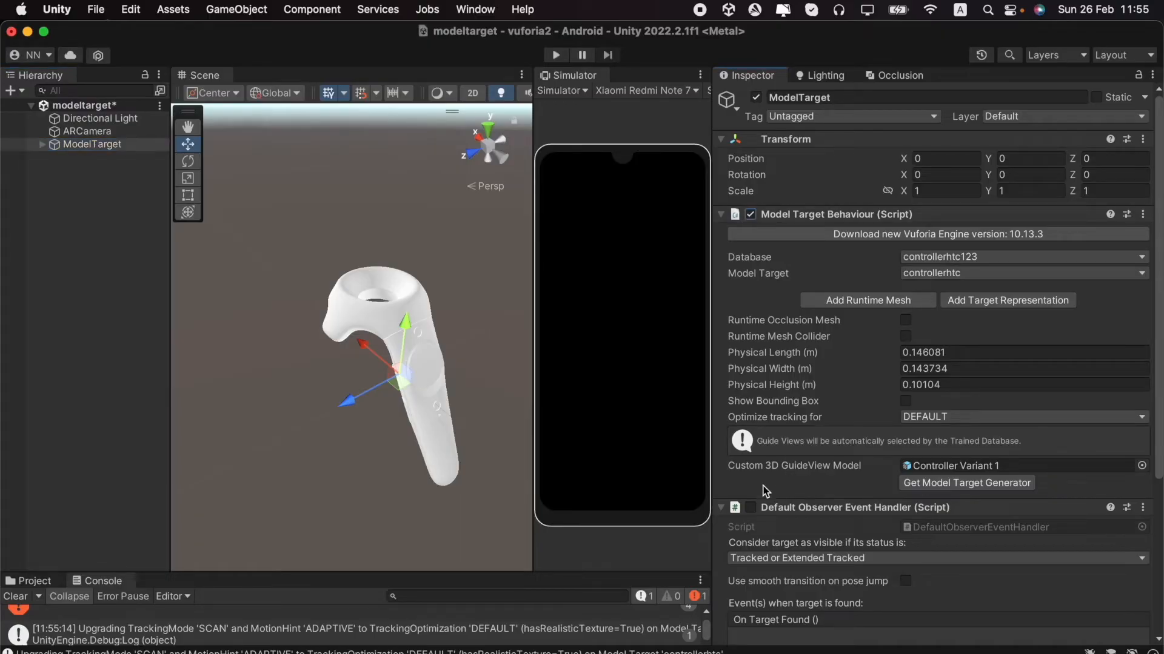
scroll(down, 3)
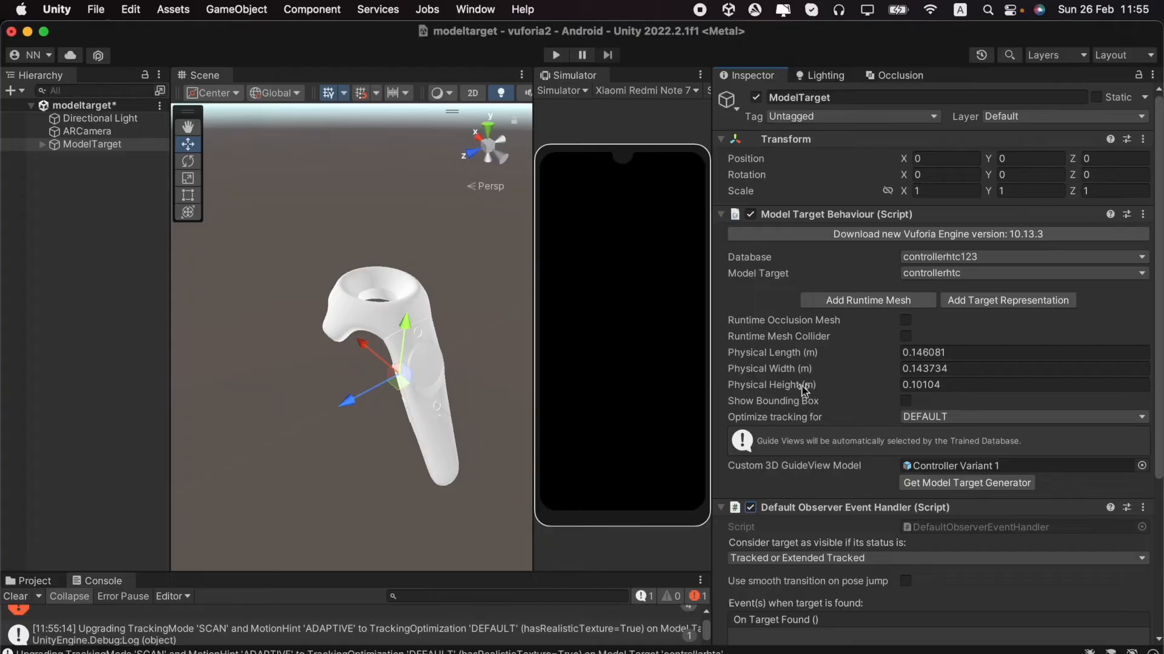
mouse_move(753, 386)
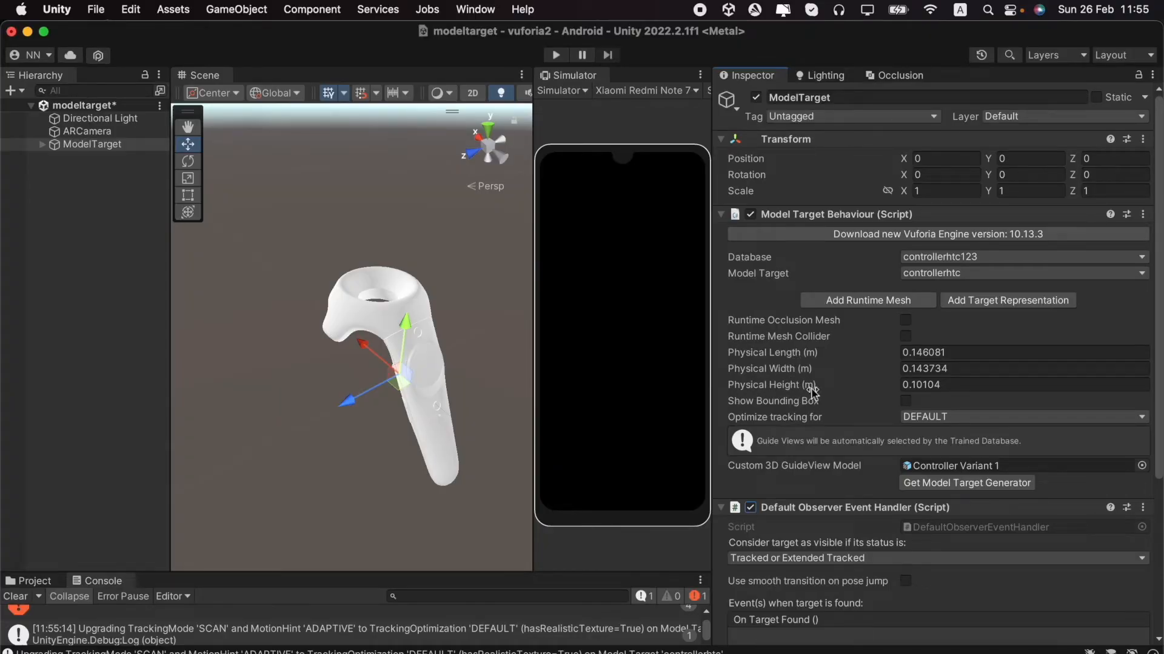
mouse_move(794, 371)
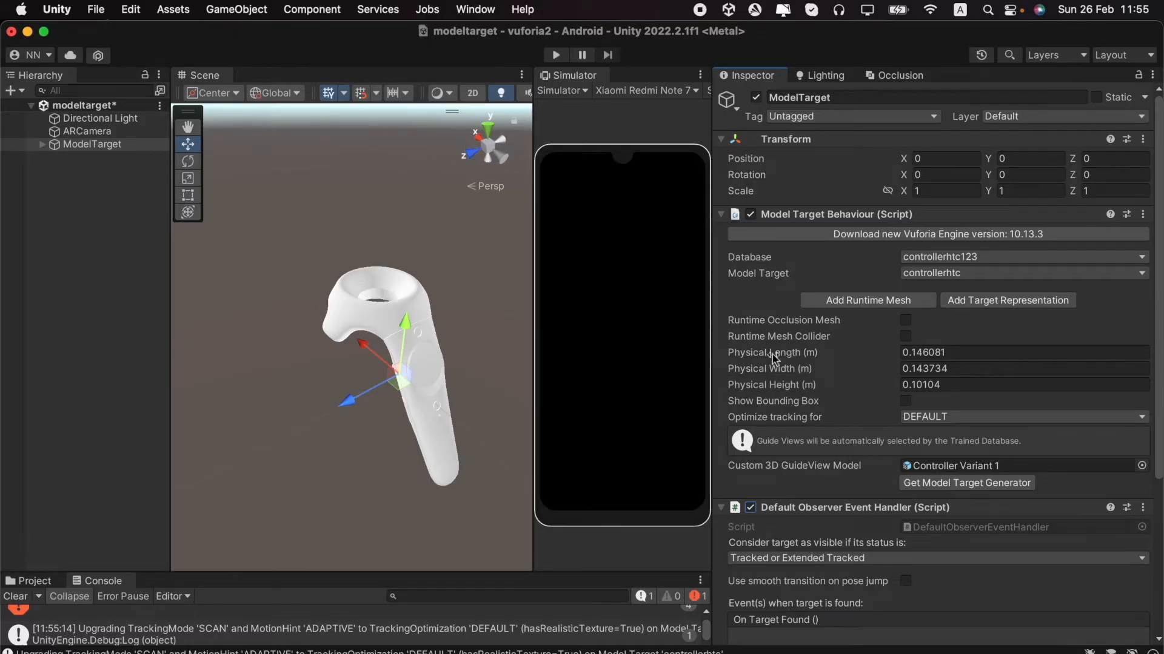
mouse_move(898, 361)
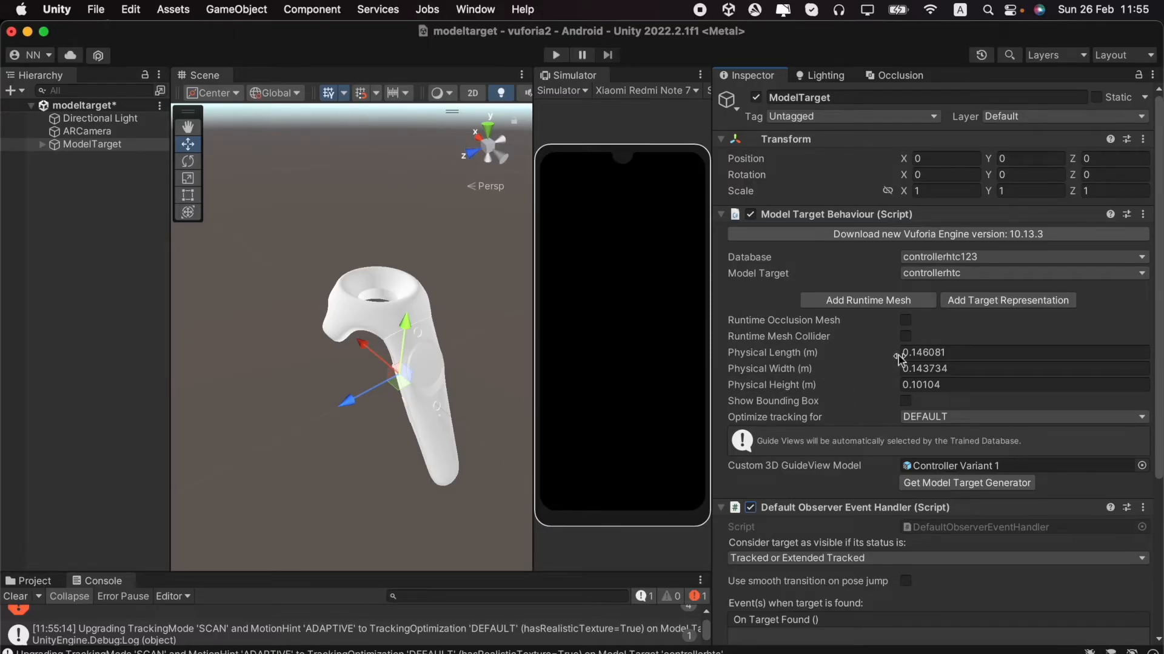
mouse_move(933, 399)
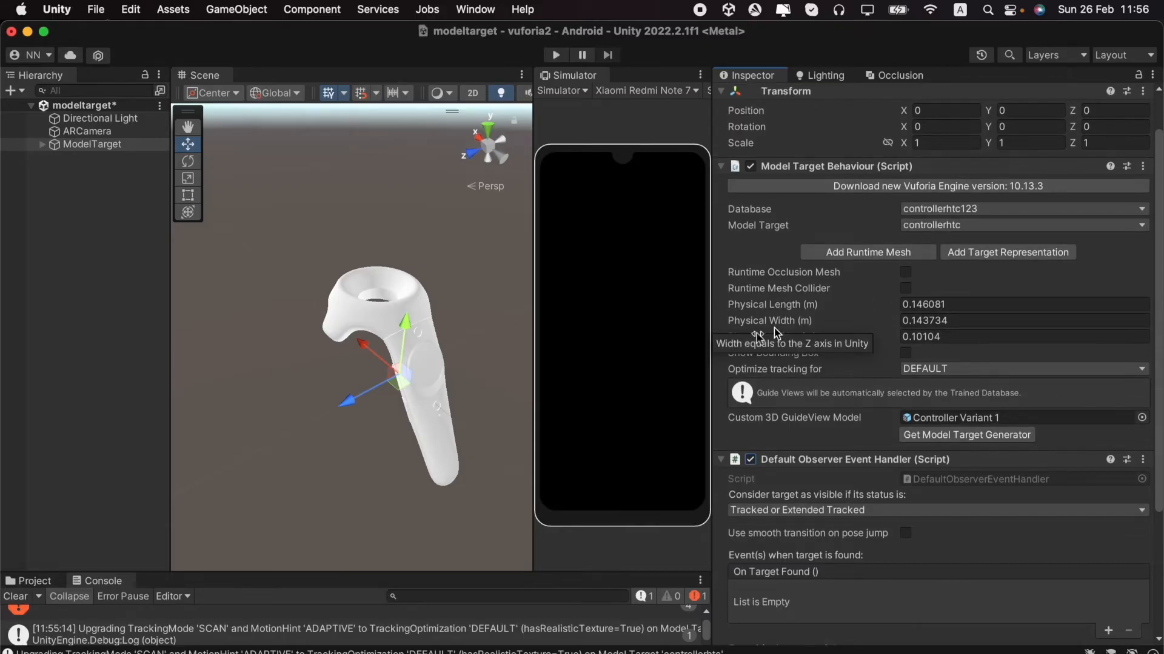
mouse_move(531, 382)
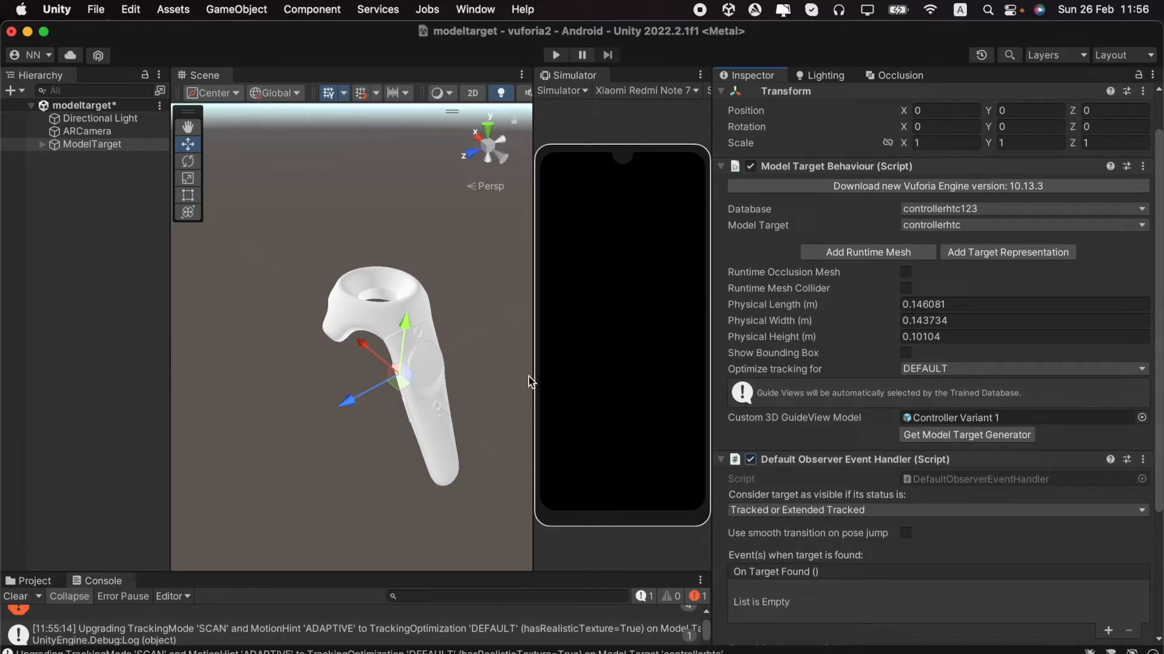
mouse_move(520, 349)
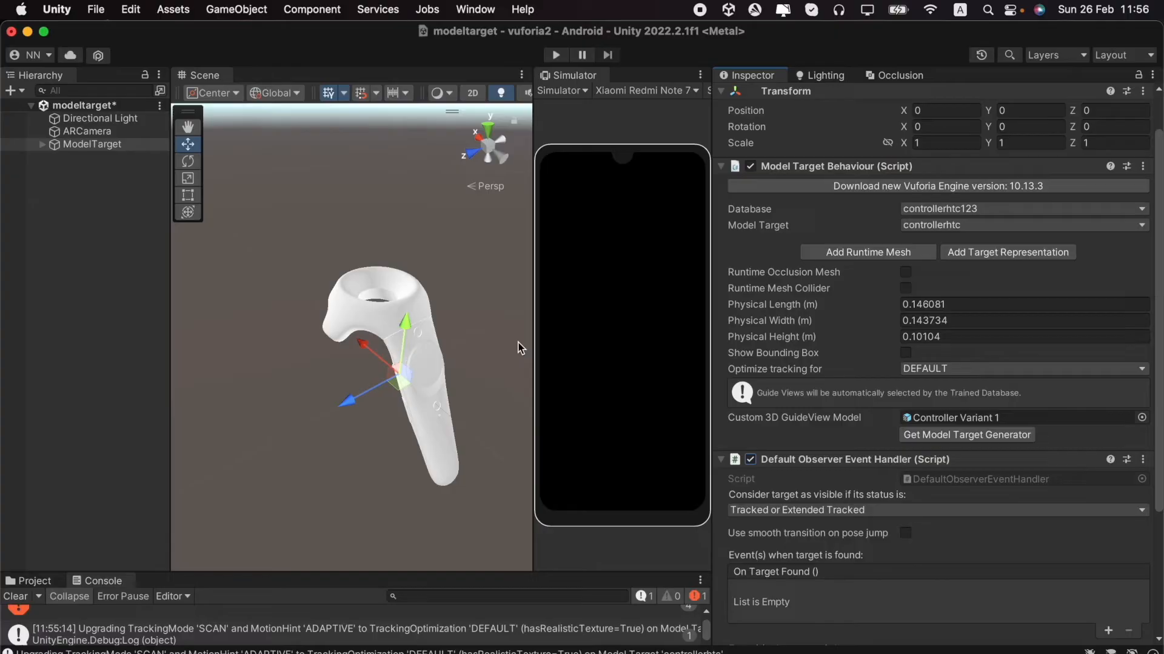
mouse_move(250, 240)
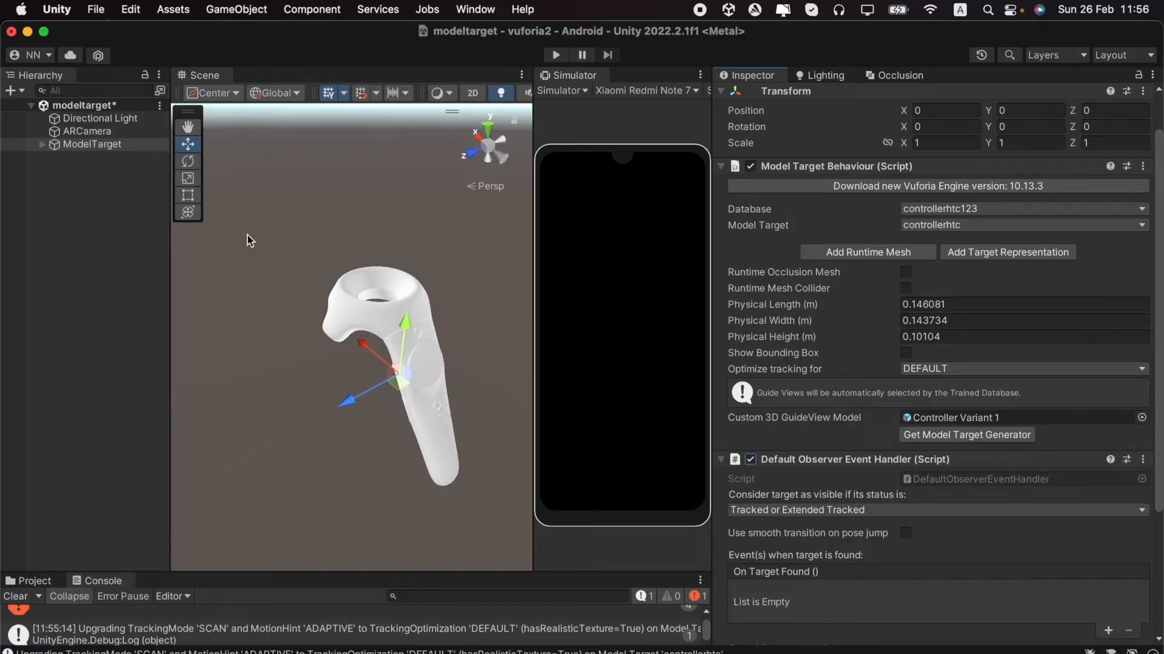
mouse_move(108, 157)
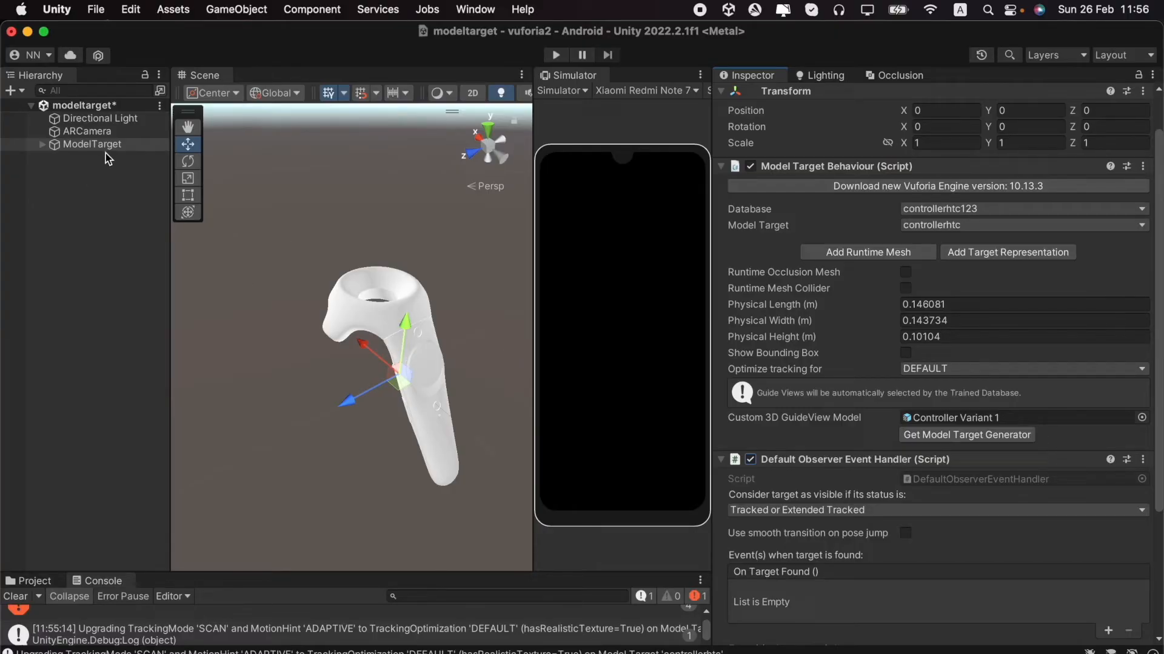
mouse_move(65, 157)
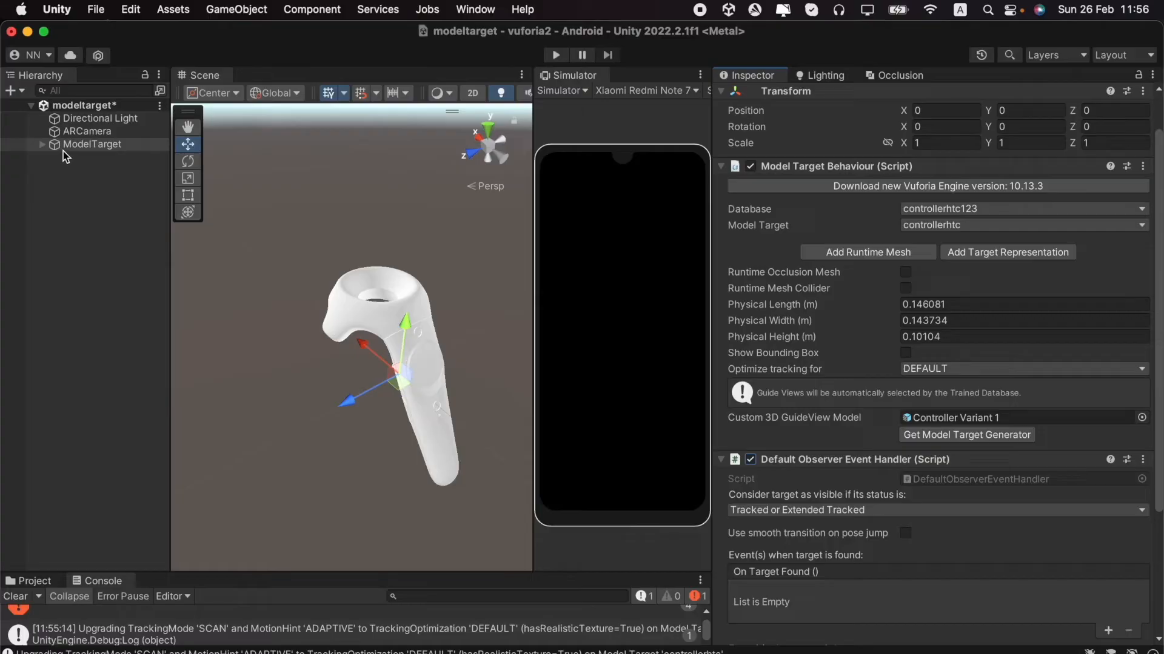
mouse_move(31, 151)
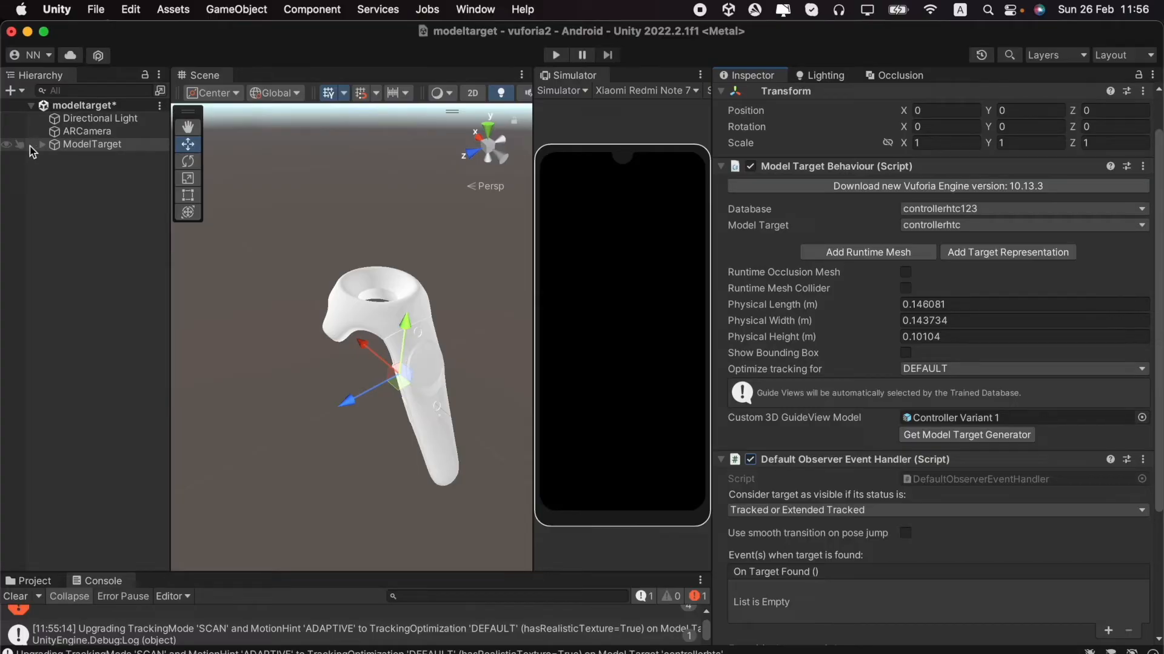
Activate the six SM_Icon_Location children of ModelTarget and reframe the view on the labelled controller
click(43, 144)
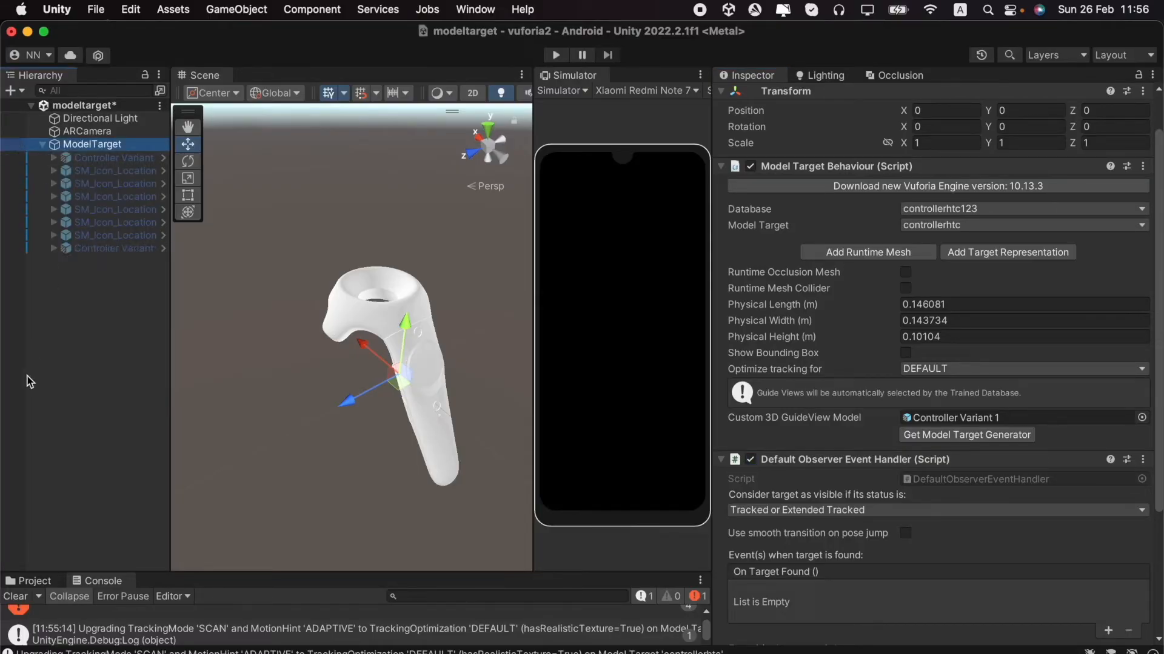
click(113, 170)
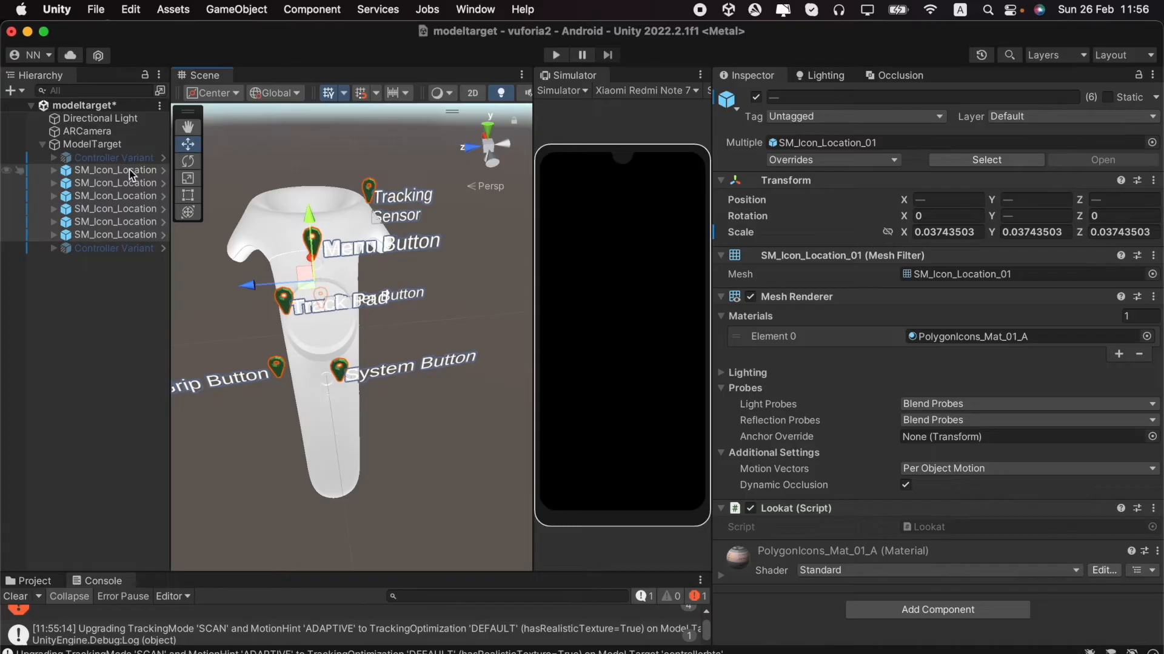
drag(312, 283, 364, 230)
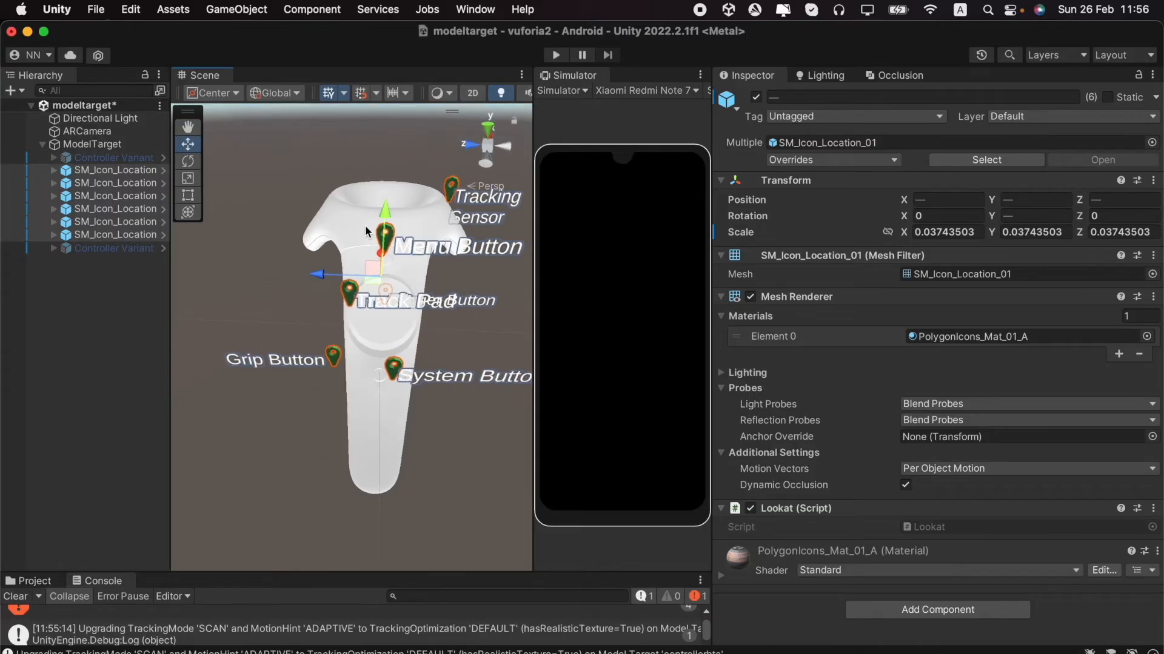
mouse_move(311, 382)
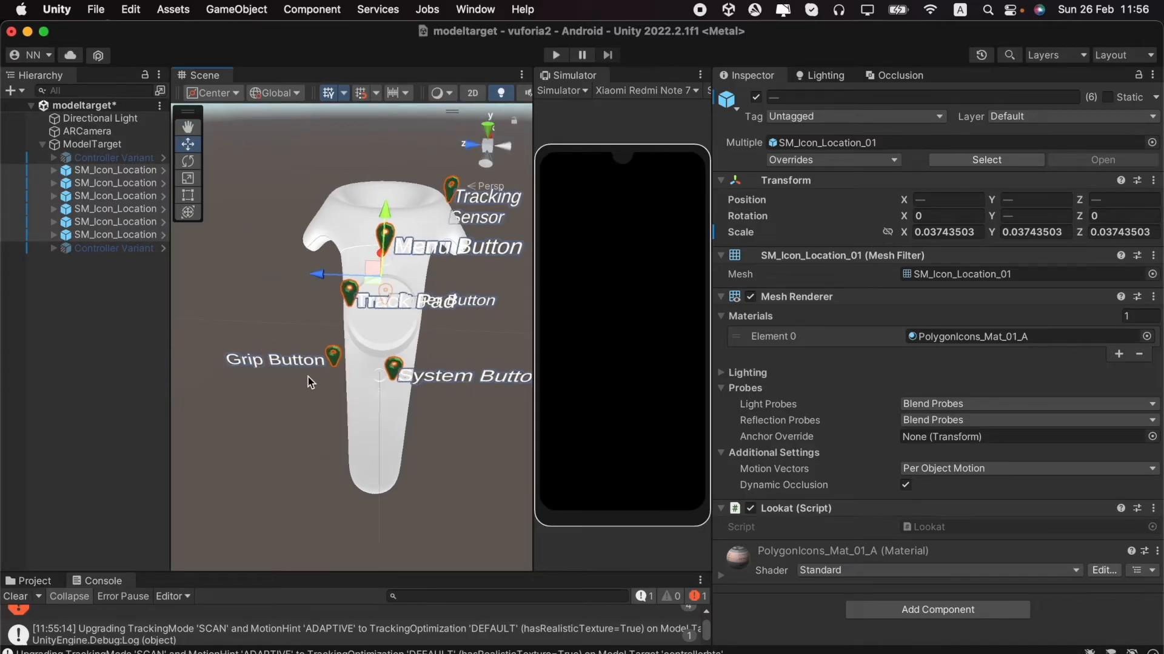
mouse_move(434, 447)
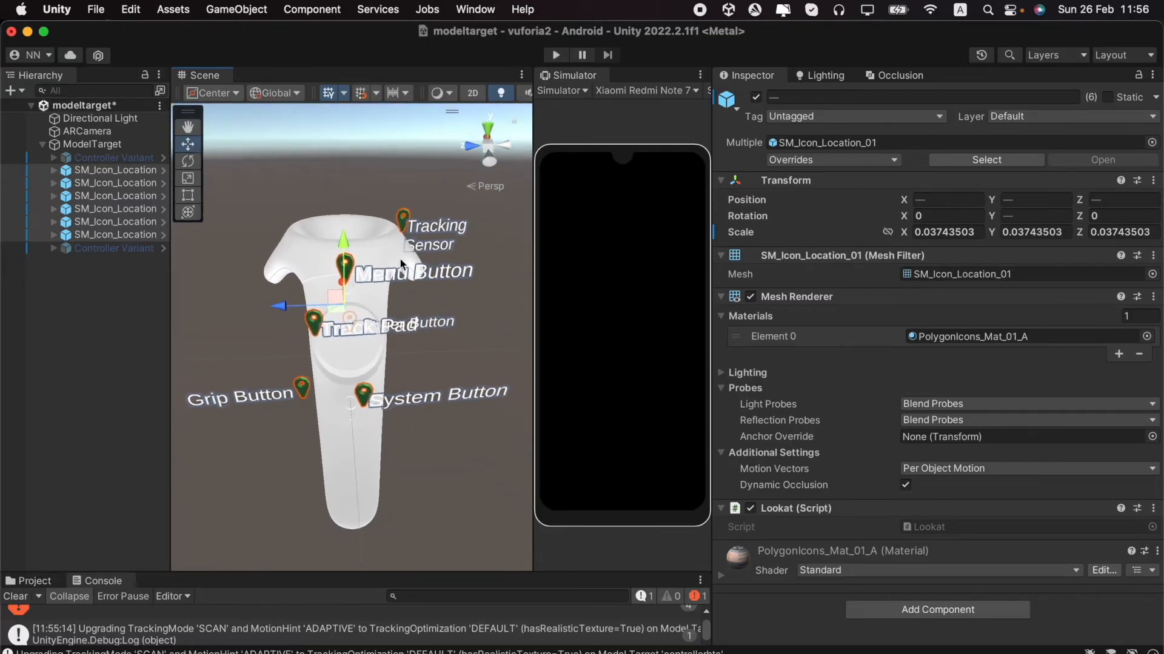
mouse_move(441, 455)
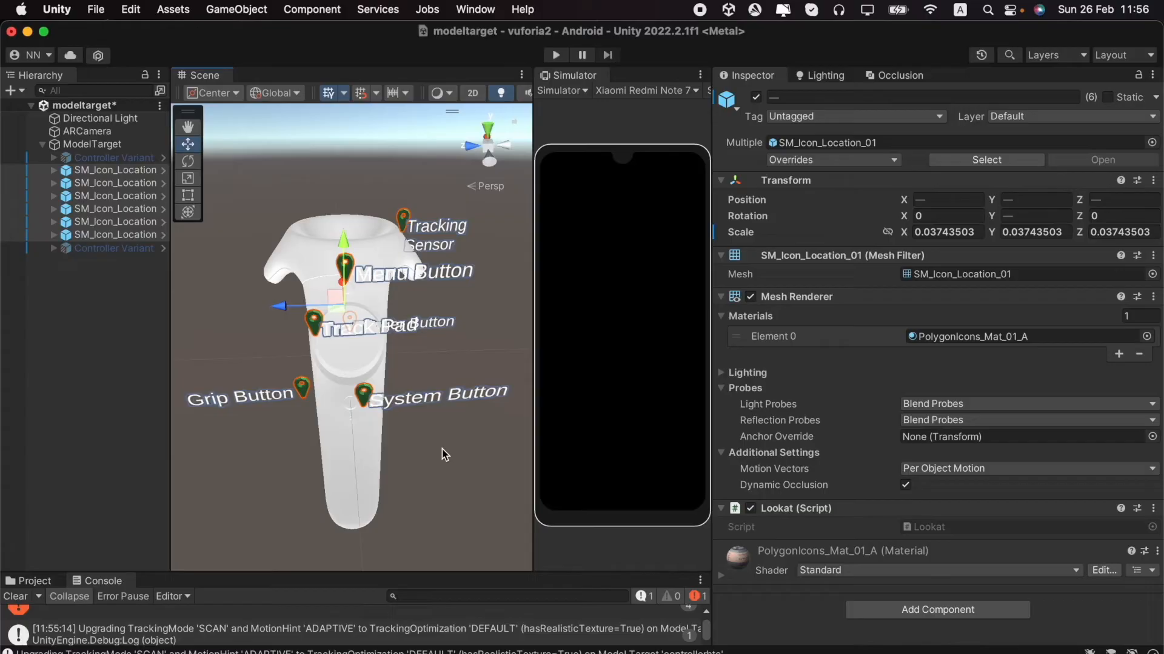
mouse_move(290, 468)
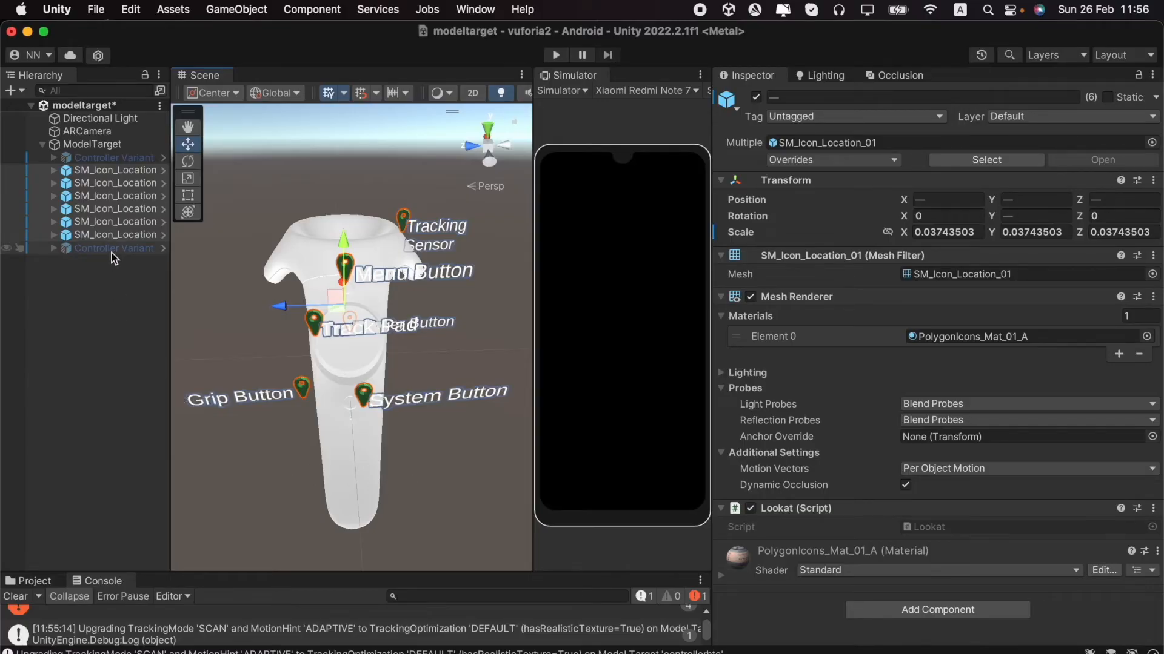
click(115, 248)
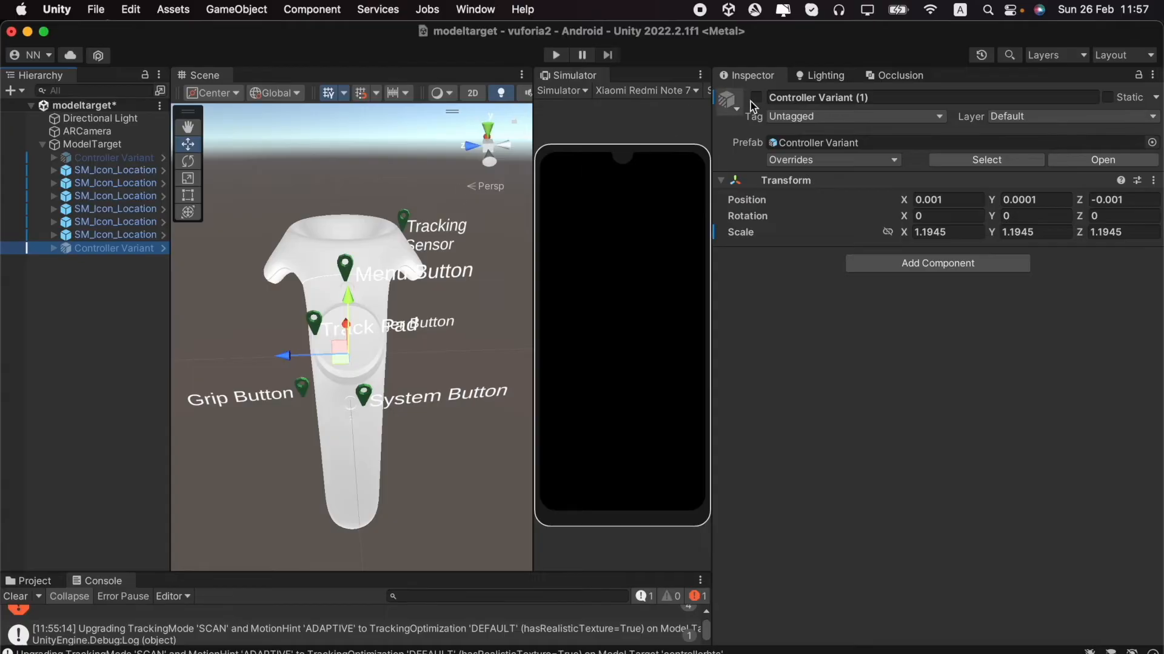
click(755, 97)
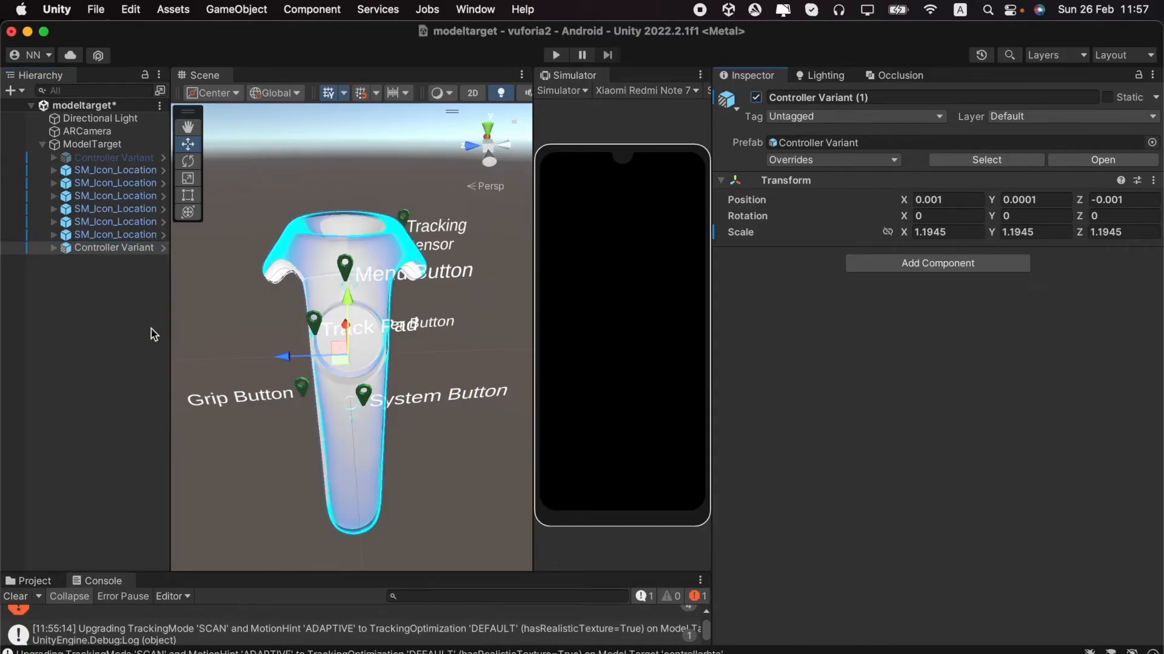
click(53, 247)
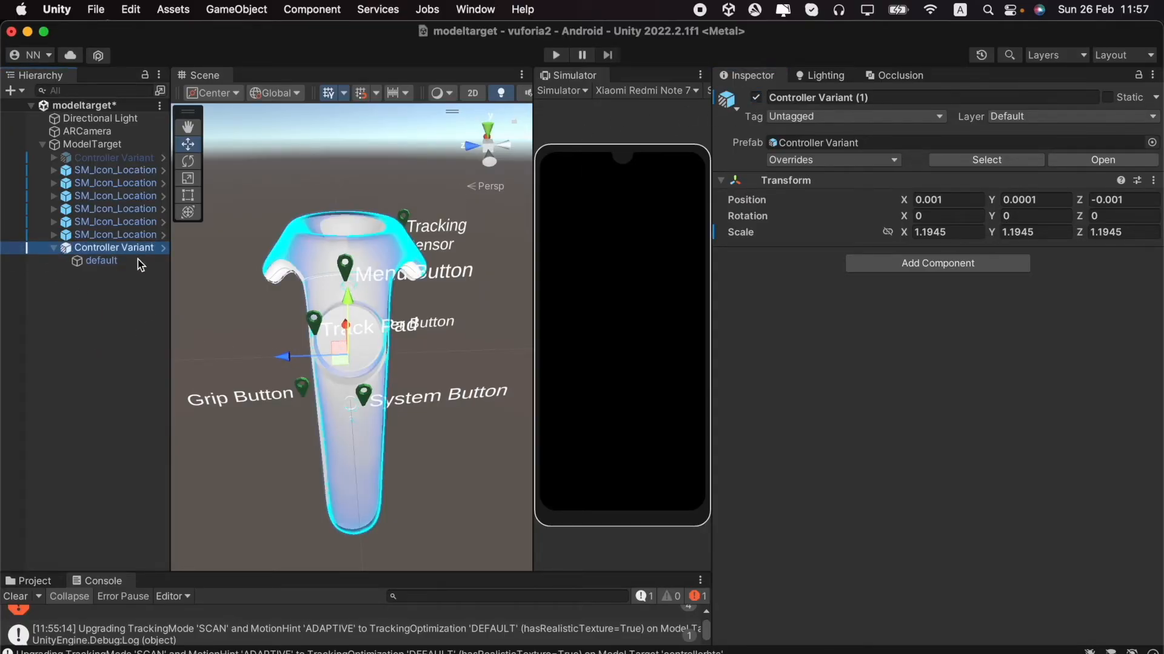
mouse_move(312, 269)
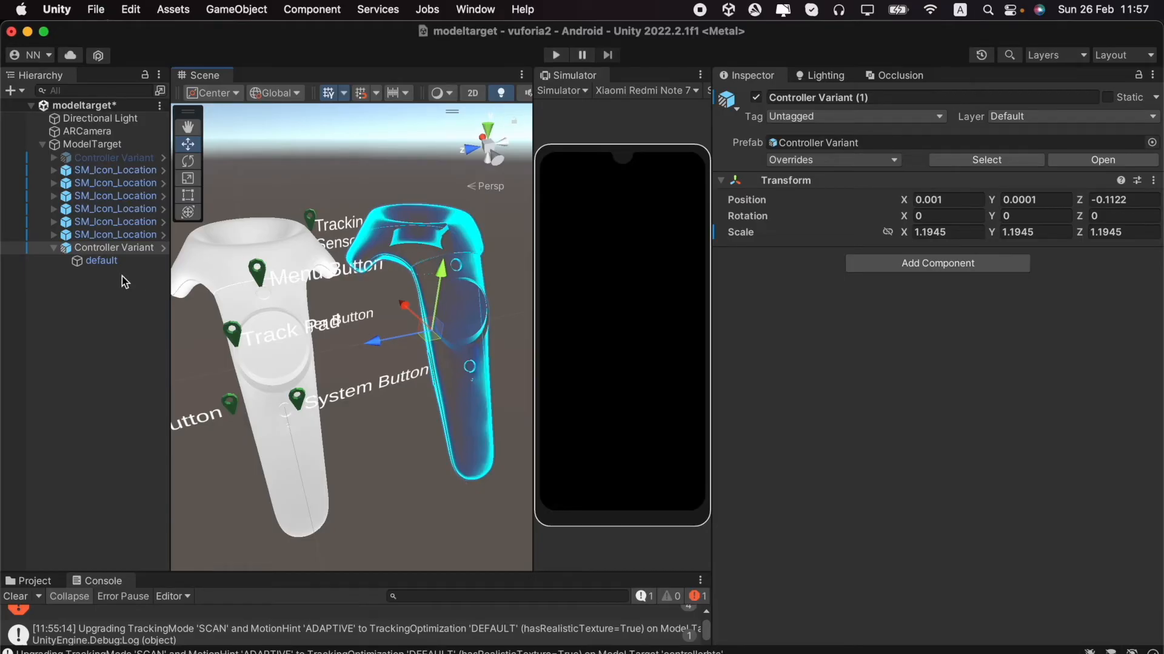
click(100, 260)
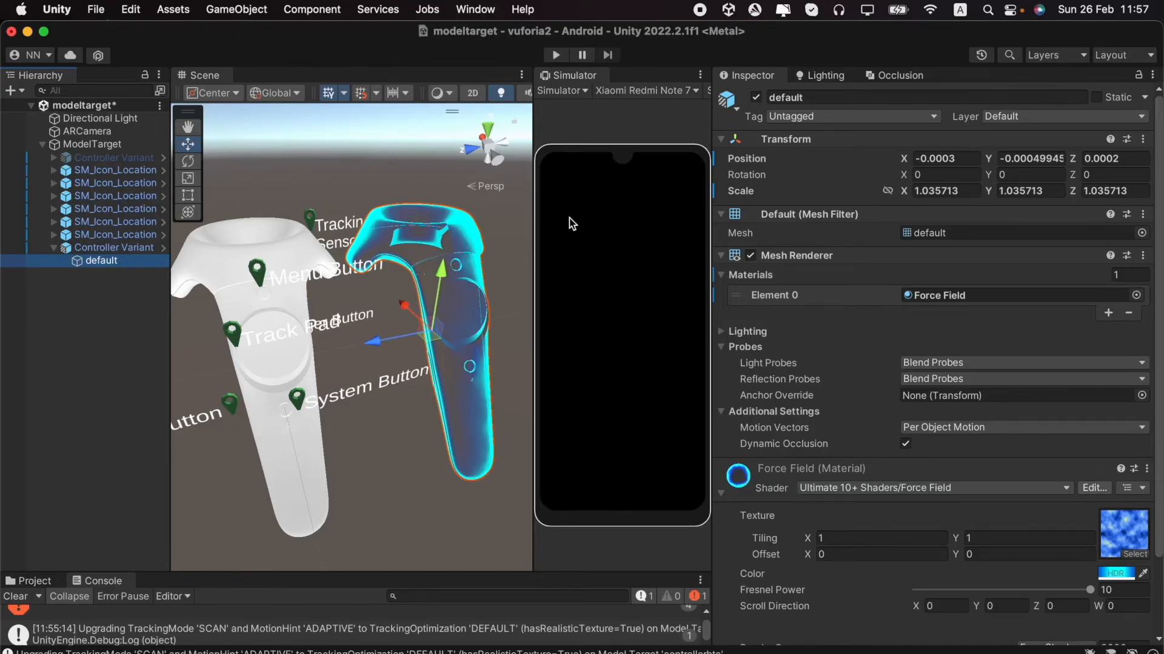
mouse_move(242, 490)
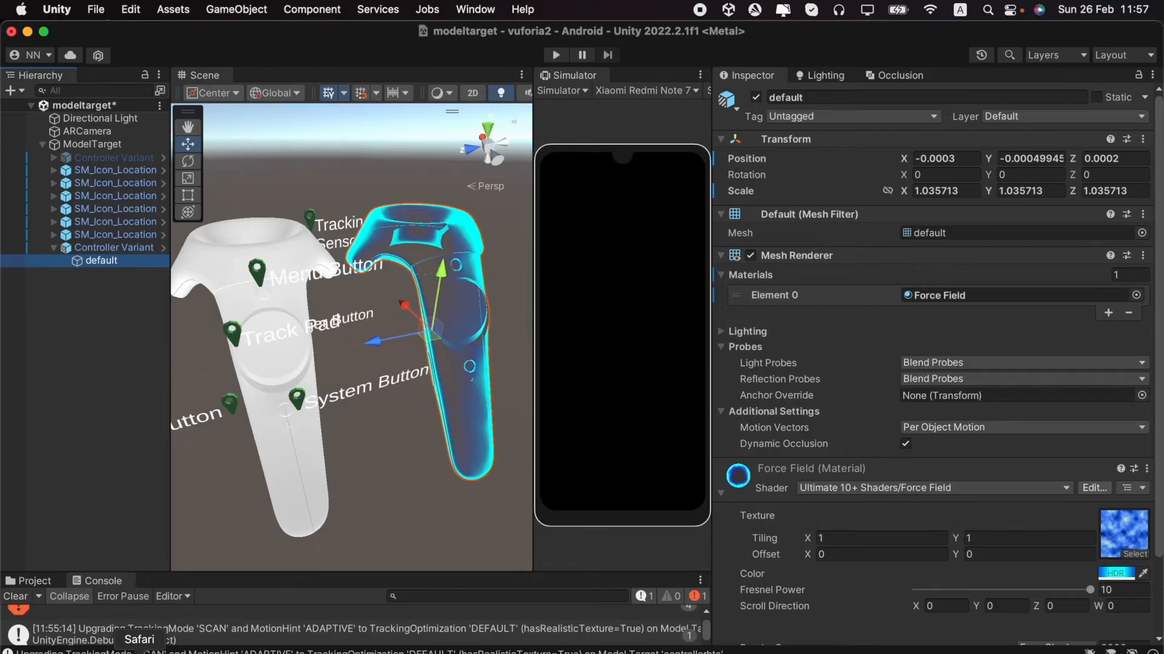
mouse_move(98, 320)
text(0.094)
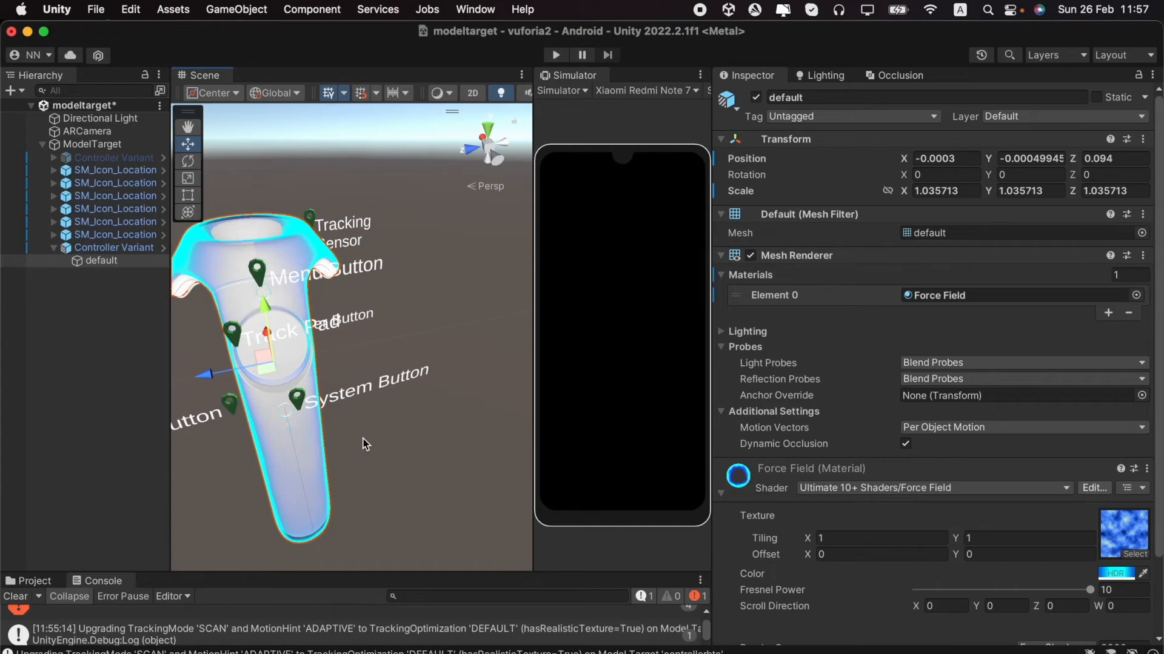
mouse_move(109, 157)
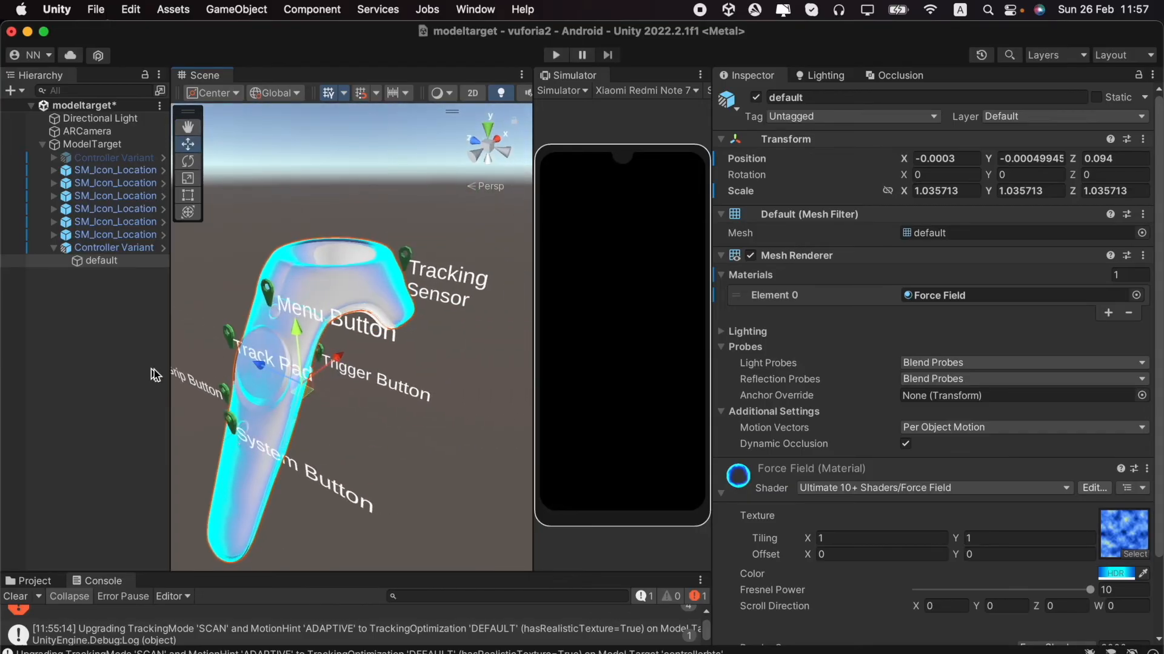
mouse_move(393, 379)
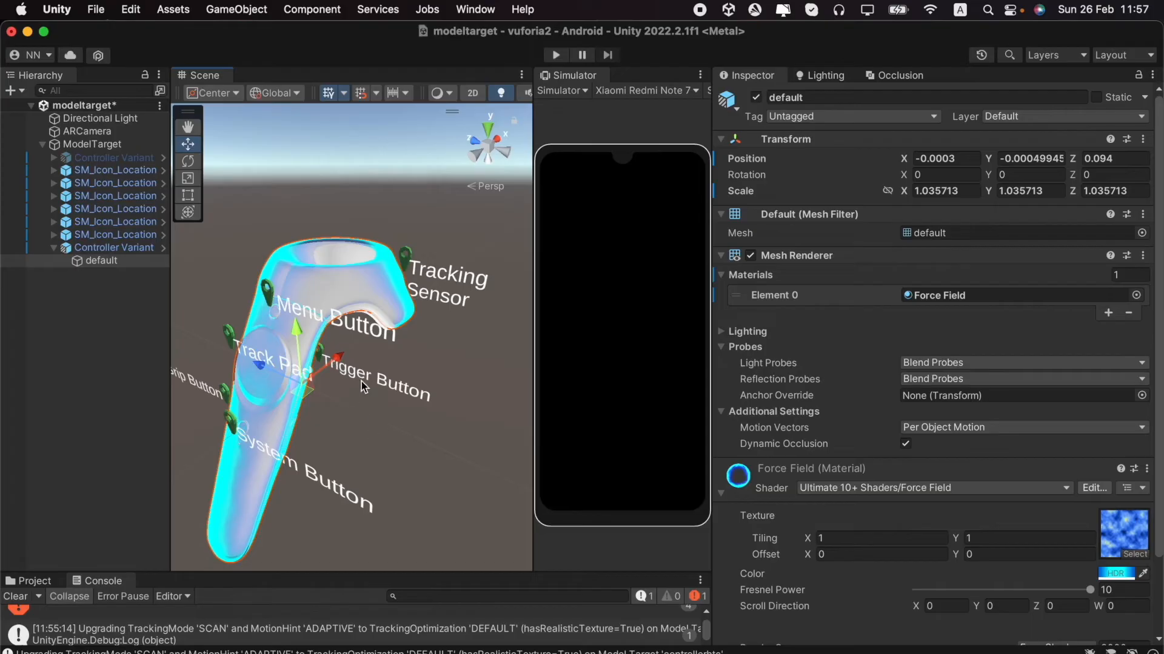
mouse_move(356, 432)
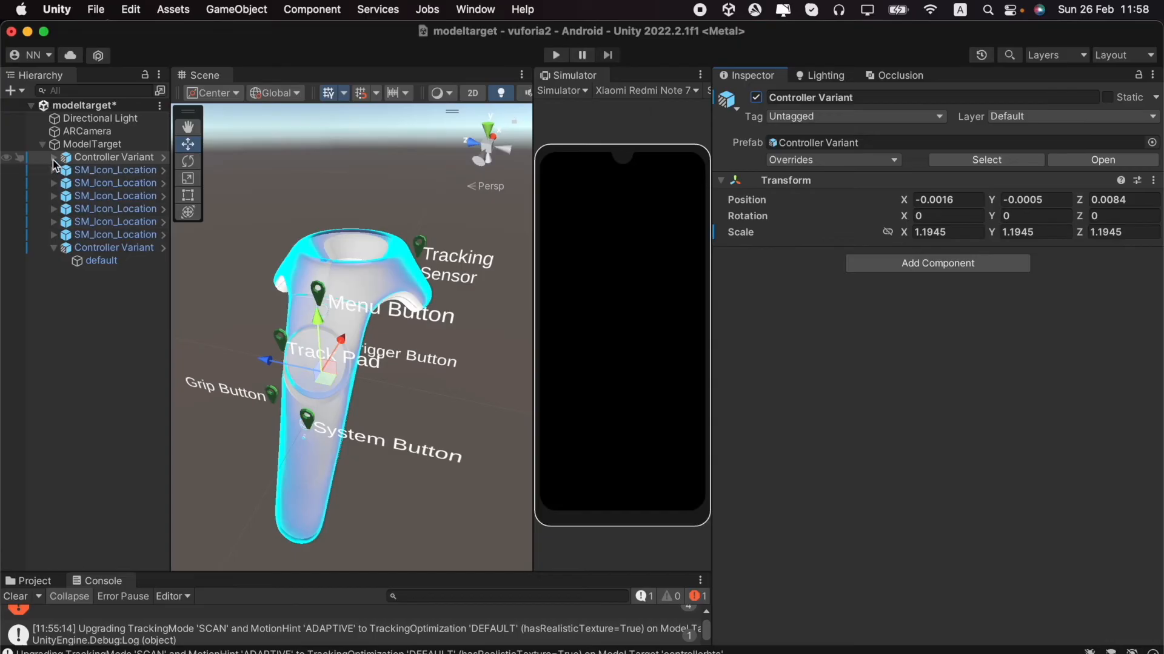
click(116, 156)
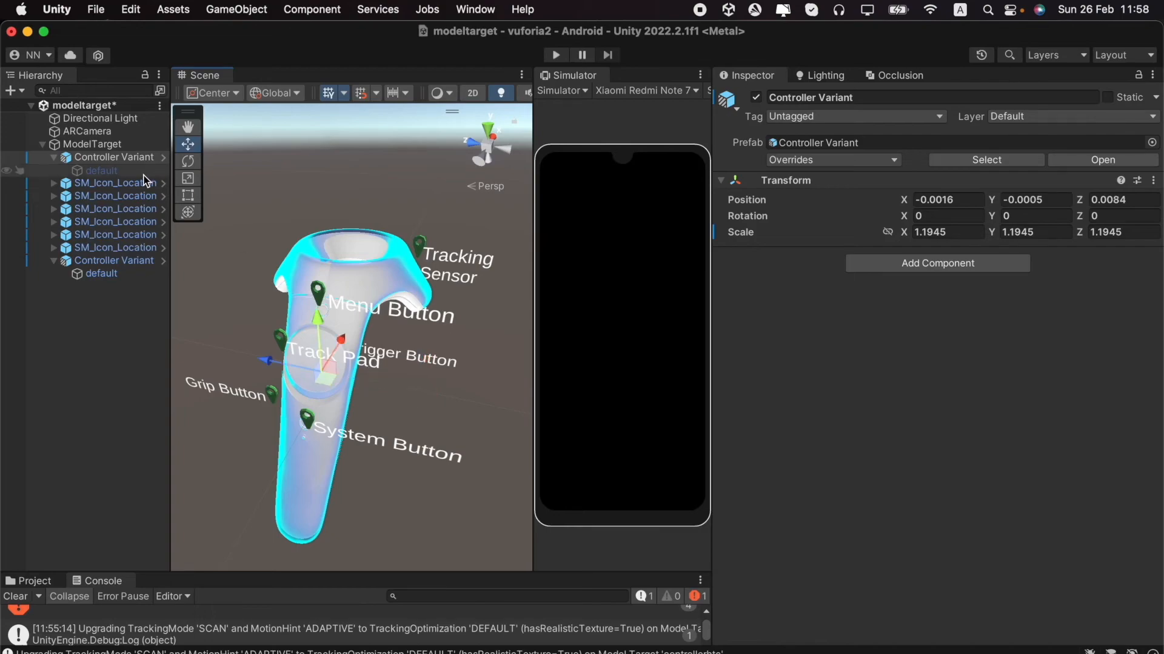
click(102, 169)
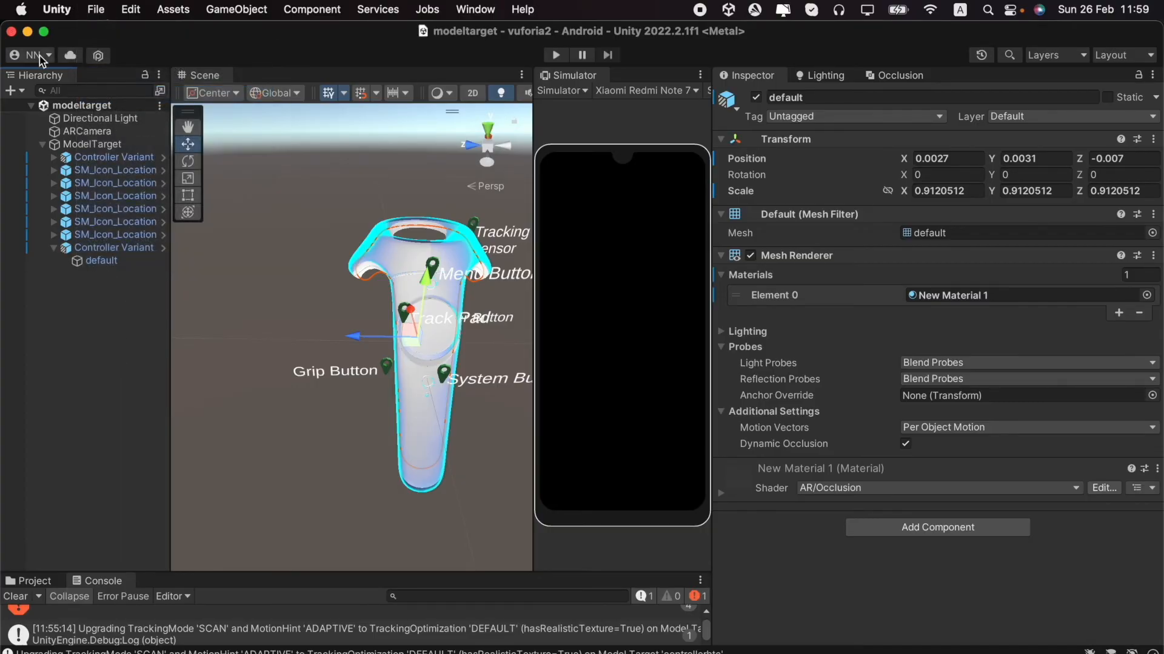
mouse_move(25, 15)
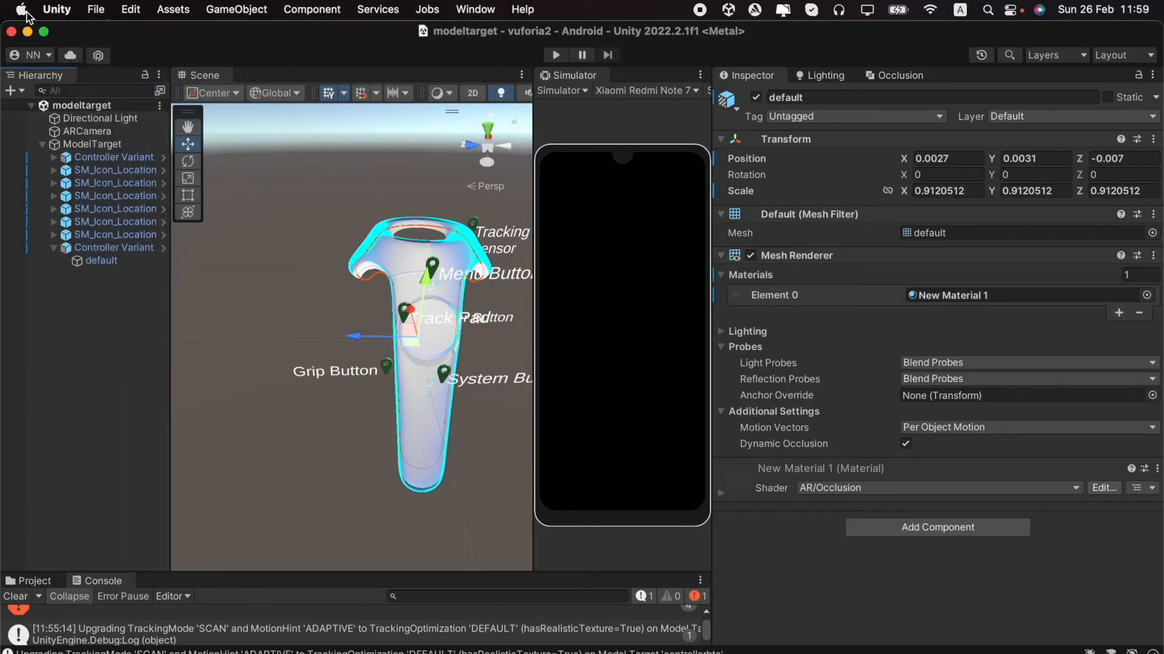
mouse_move(137, 19)
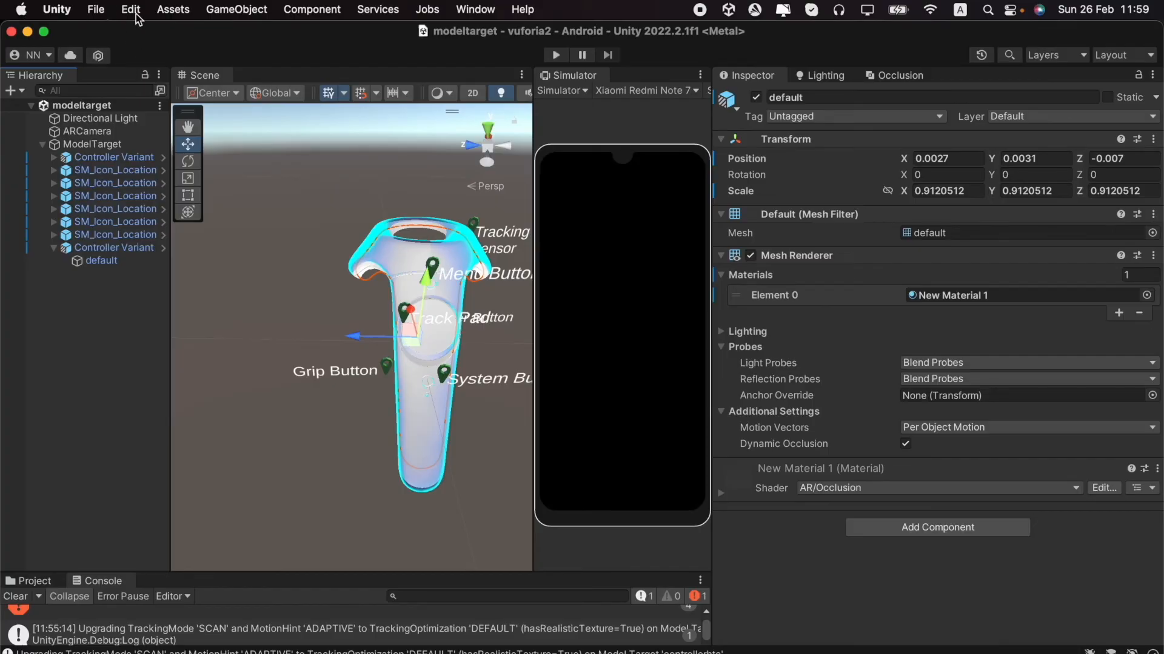
click(94, 9)
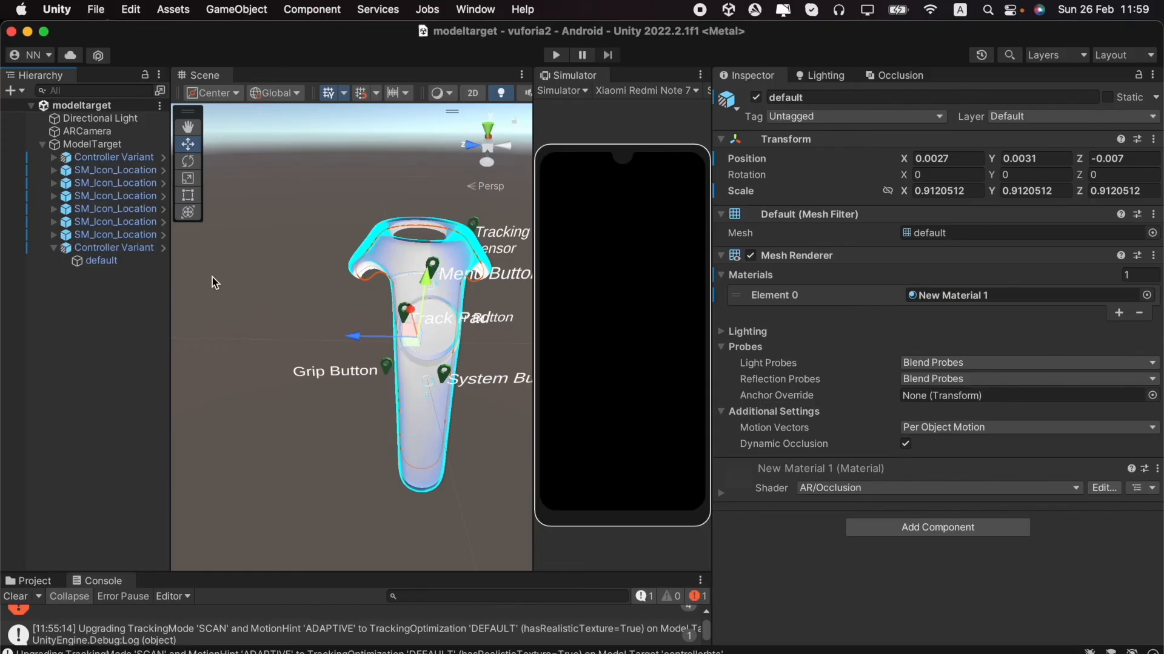
click(95, 10)
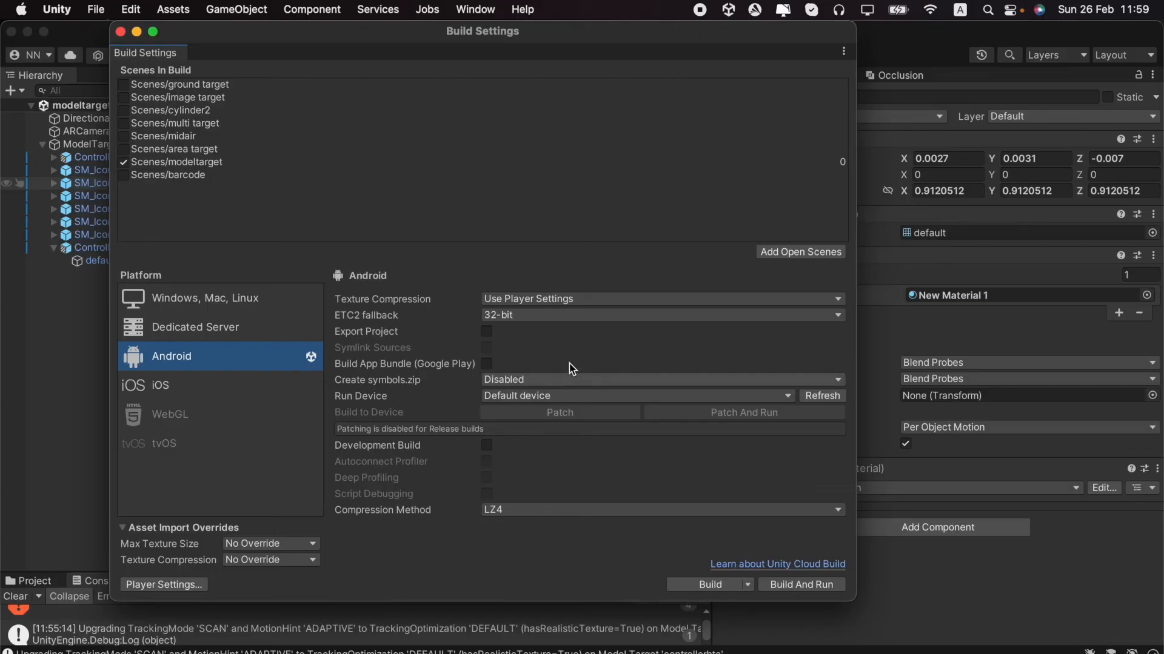
mouse_move(171, 600)
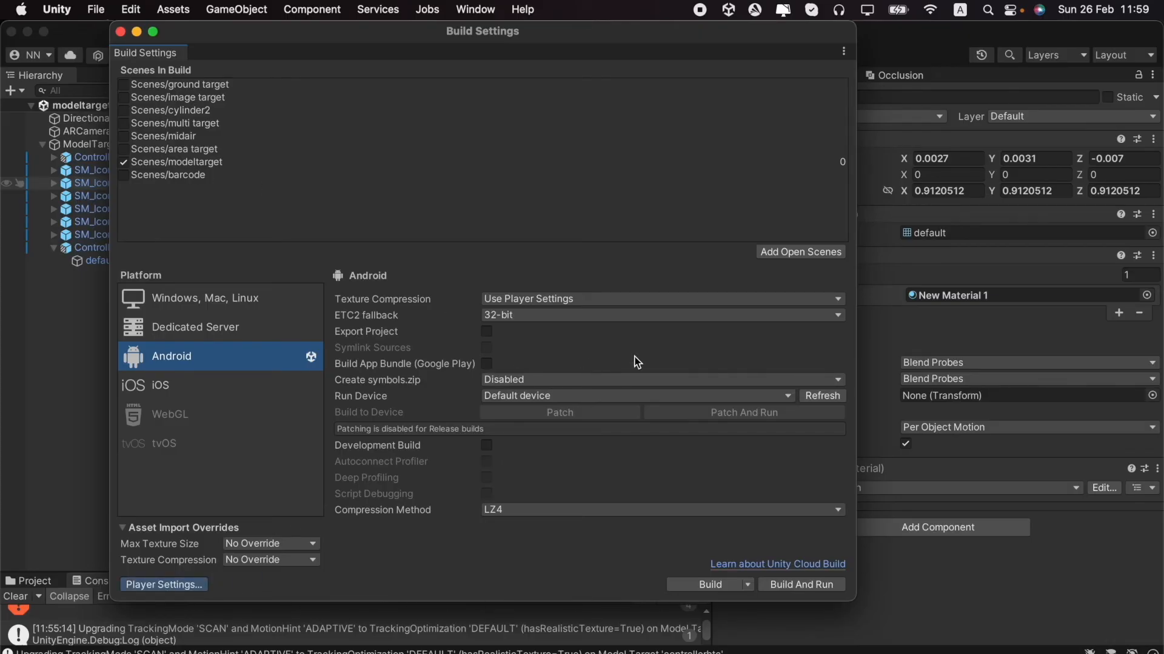
Bring up the Android Player Settings and scroll through Other Settings
click(163, 584)
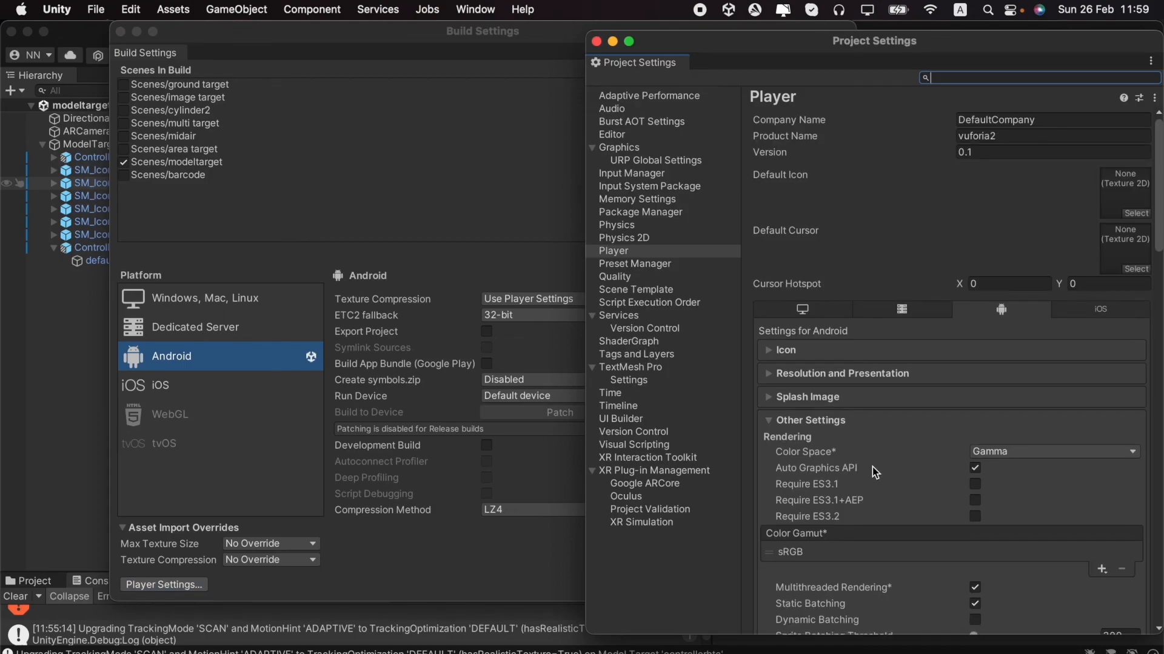
scroll(down, 3)
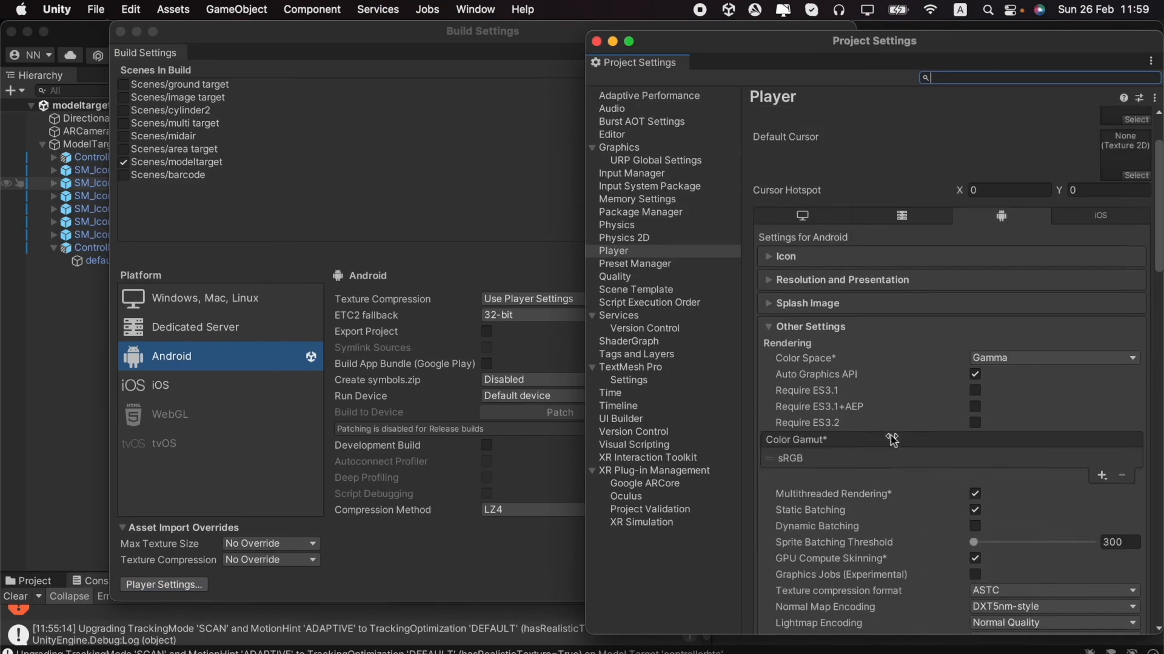
scroll(down, 3)
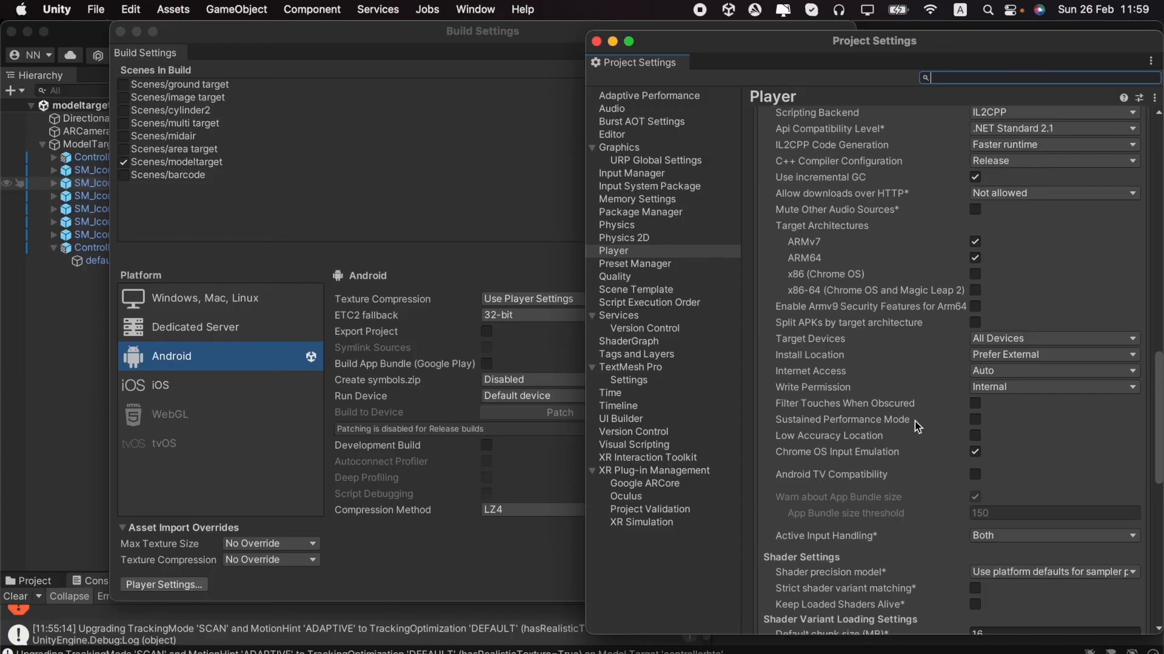
scroll(up, 3)
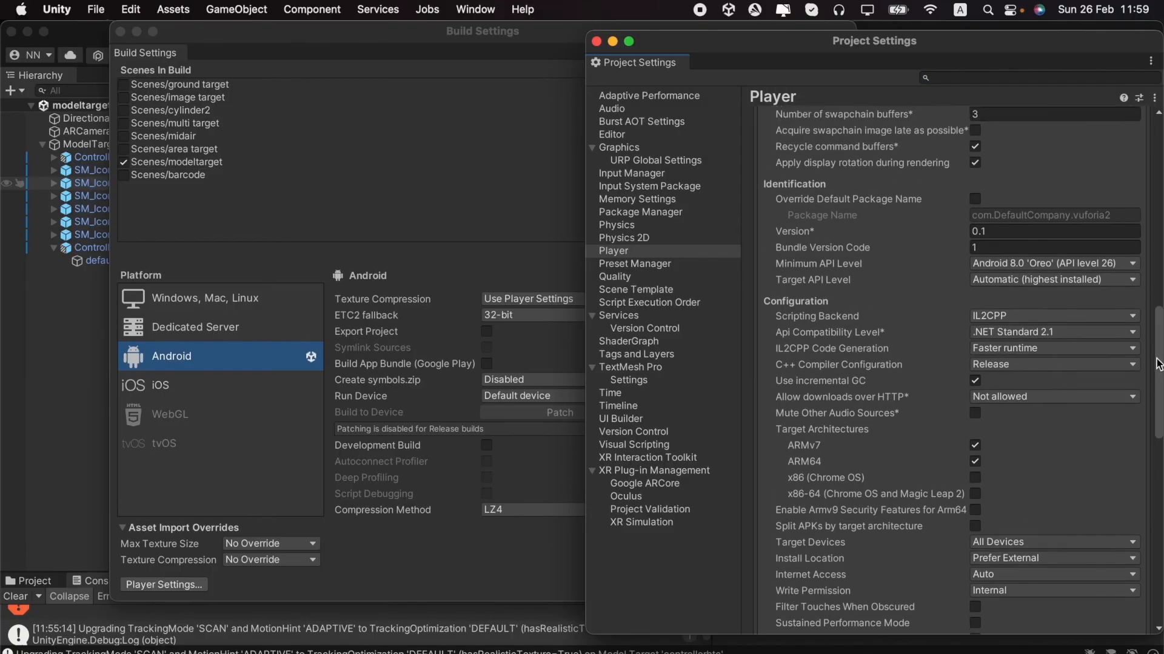
scroll(up, 3)
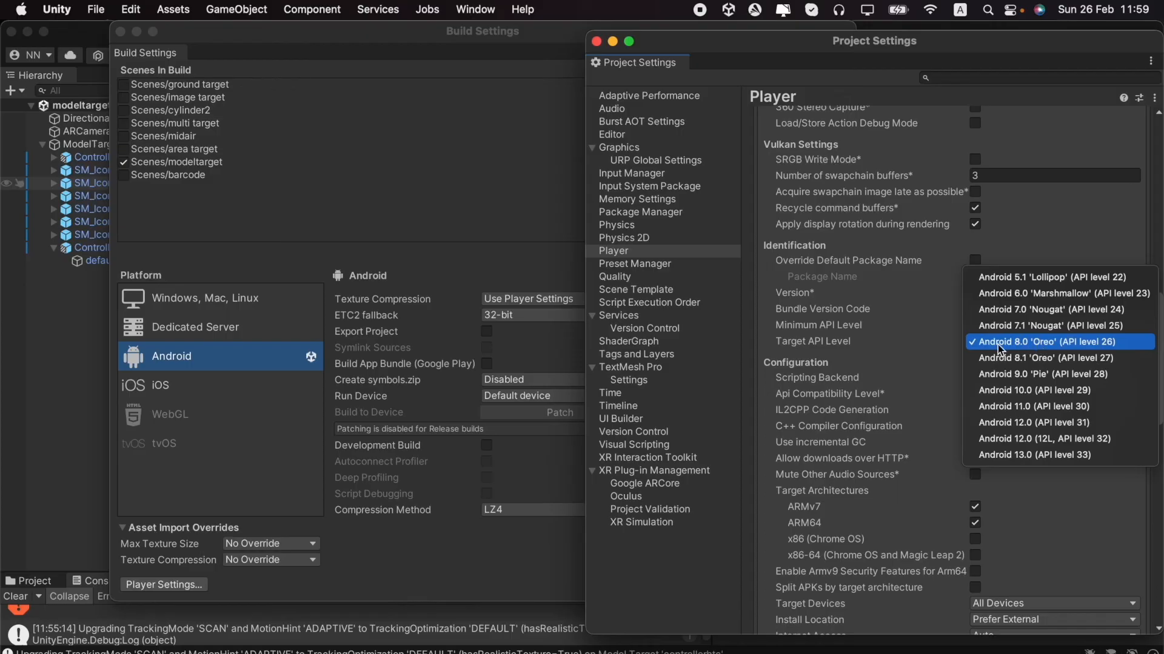
mouse_move(1031, 352)
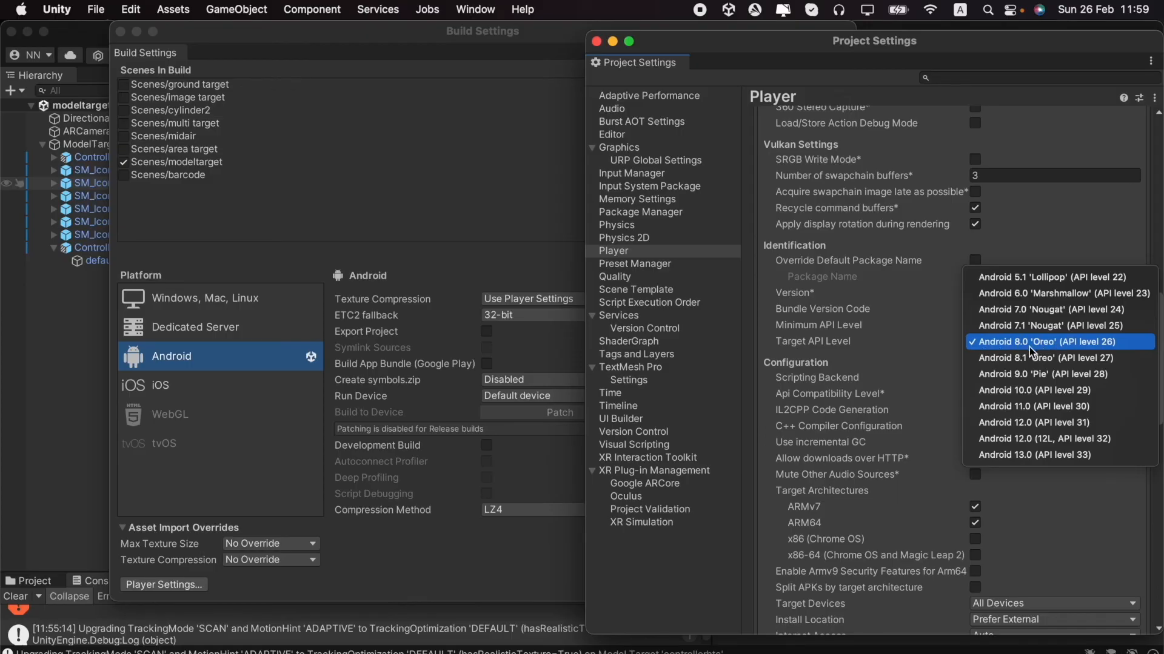
Keep minimum API Android 8.0 Oreo, automatic highest target API and IL2CPP scripting backend
click(1058, 342)
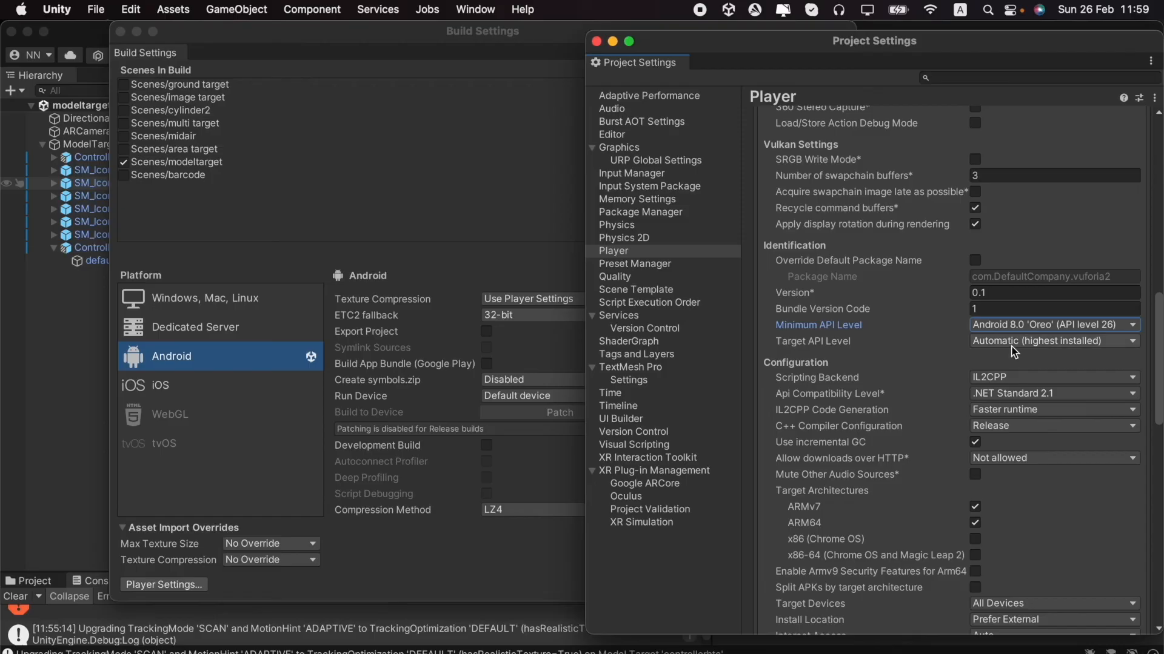
click(1052, 340)
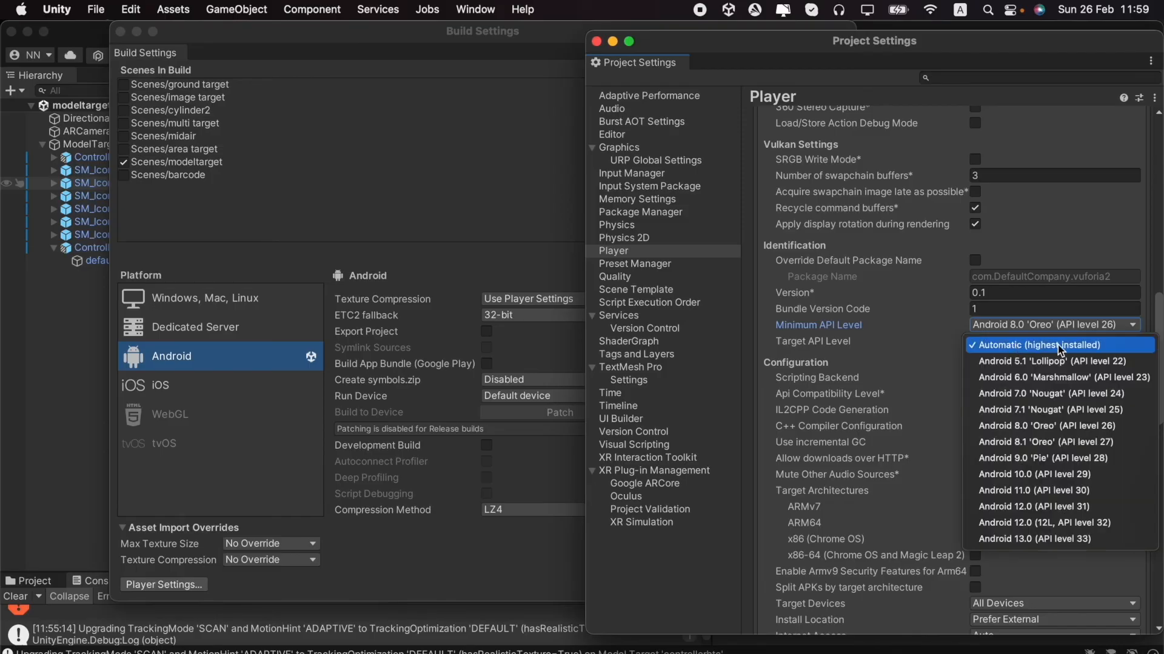
click(1039, 344)
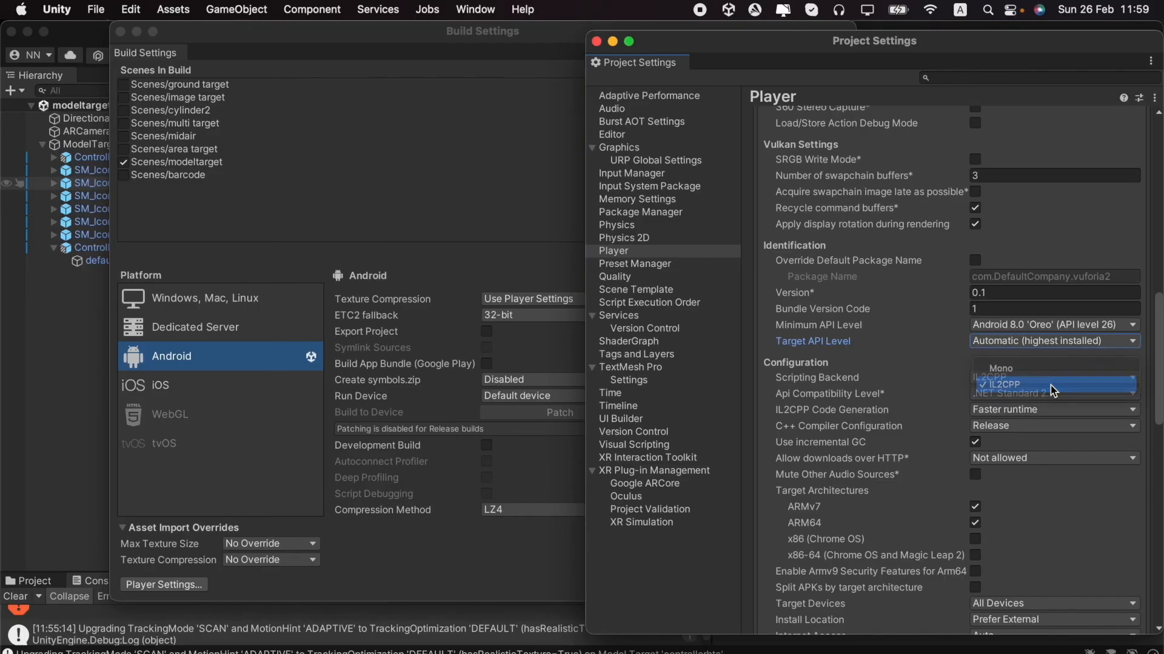
click(1002, 384)
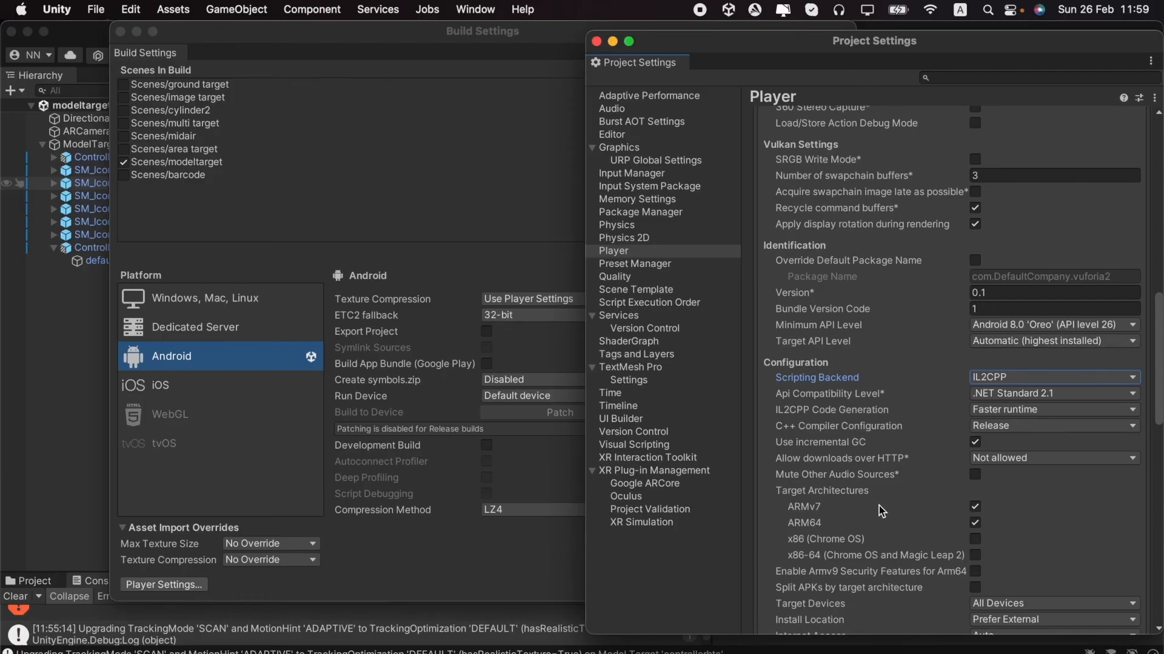
mouse_move(1032, 560)
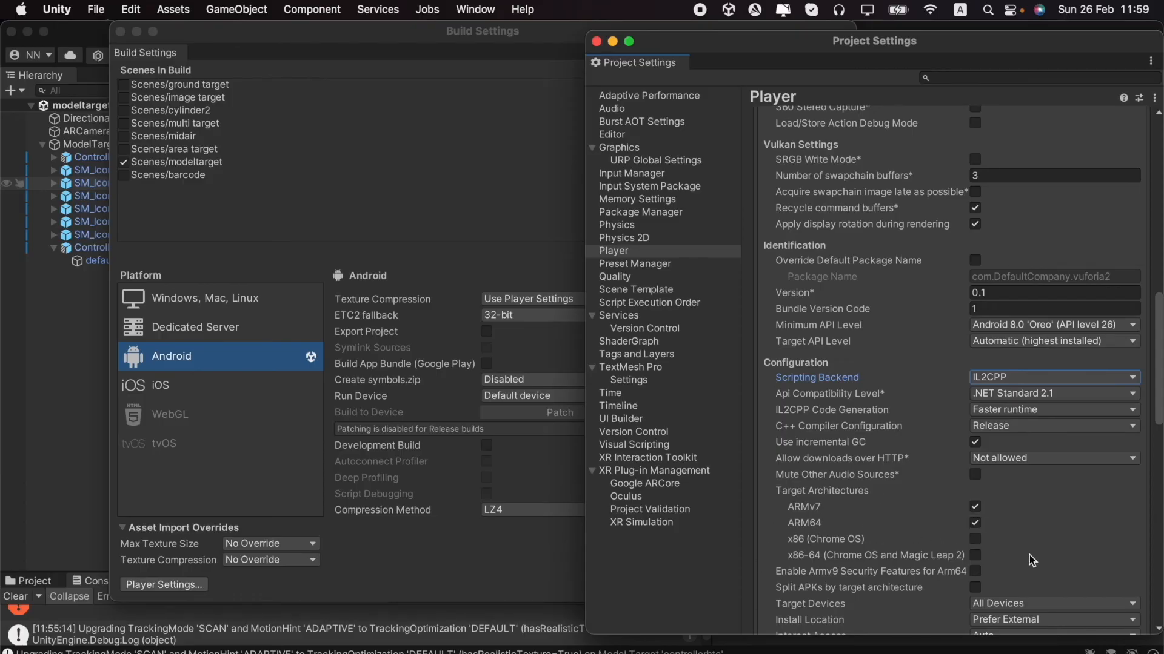
Start the Android build, saving it as vuforiamodel on the Desktop
click(595, 41)
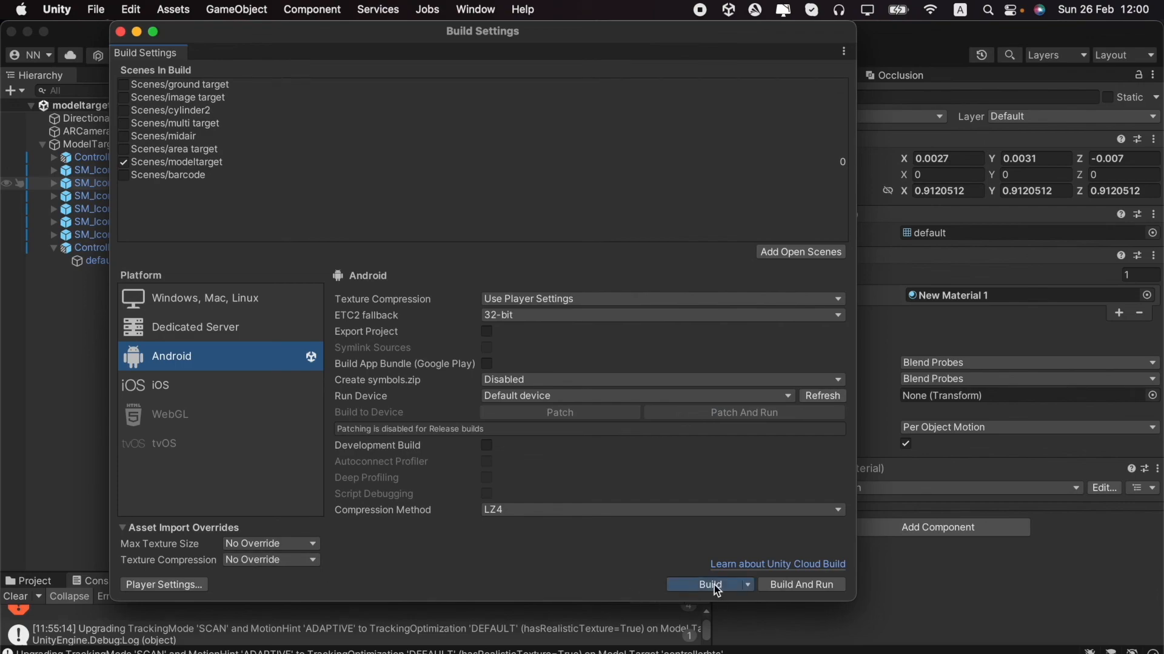
click(705, 584)
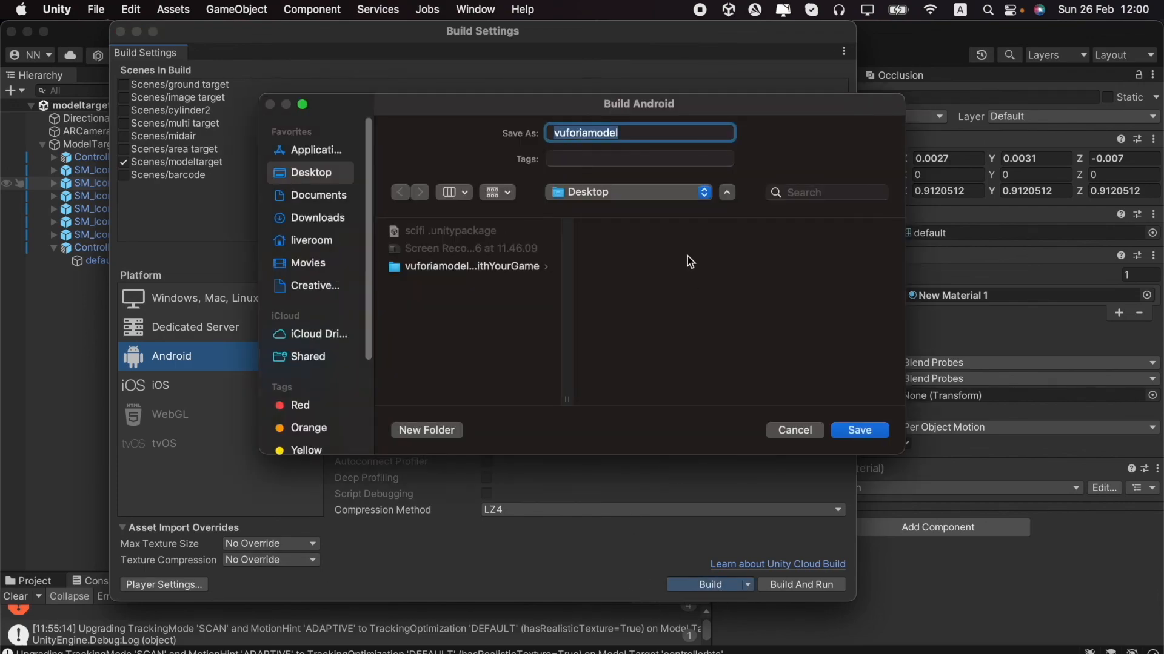
mouse_move(619, 125)
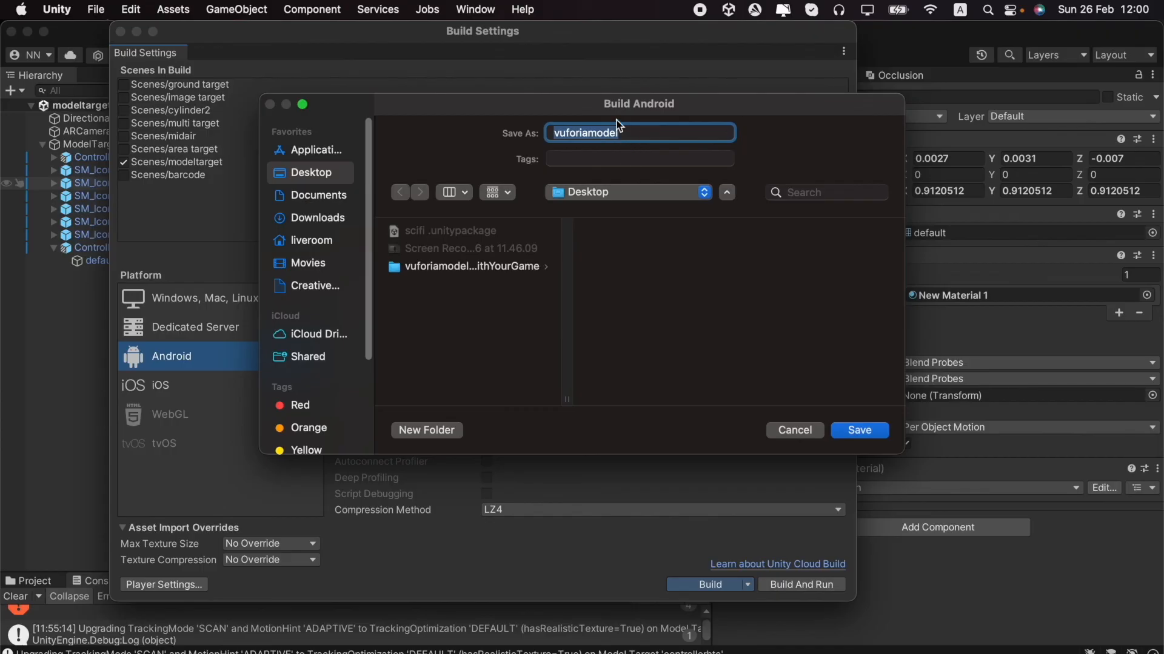
mouse_move(870, 452)
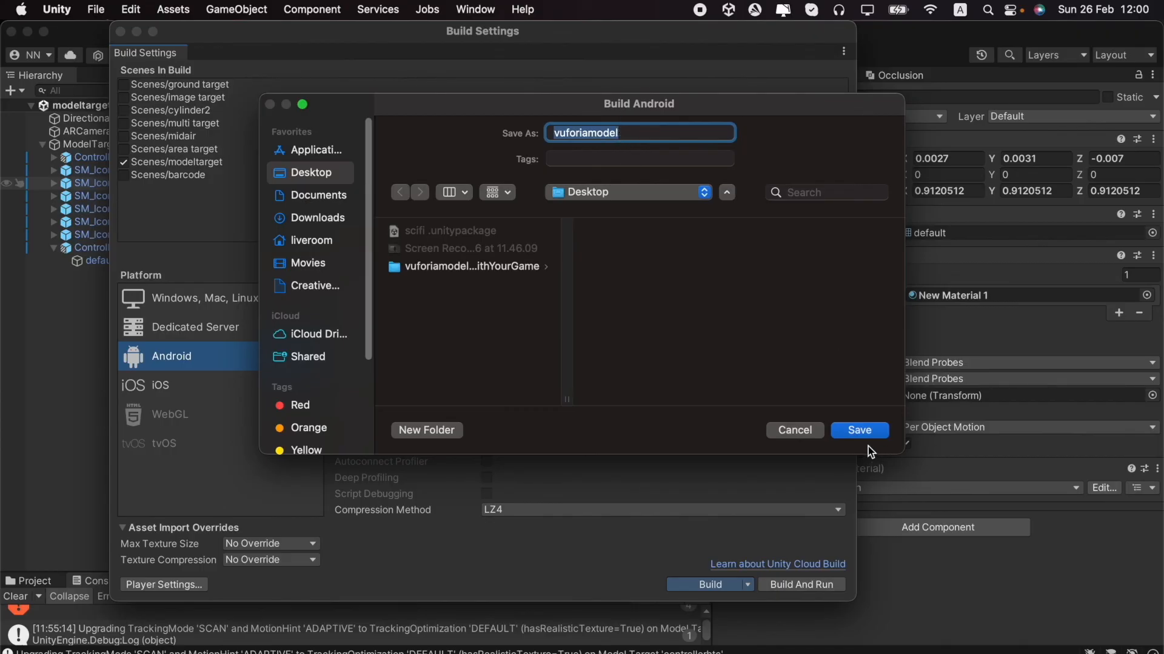
click(858, 431)
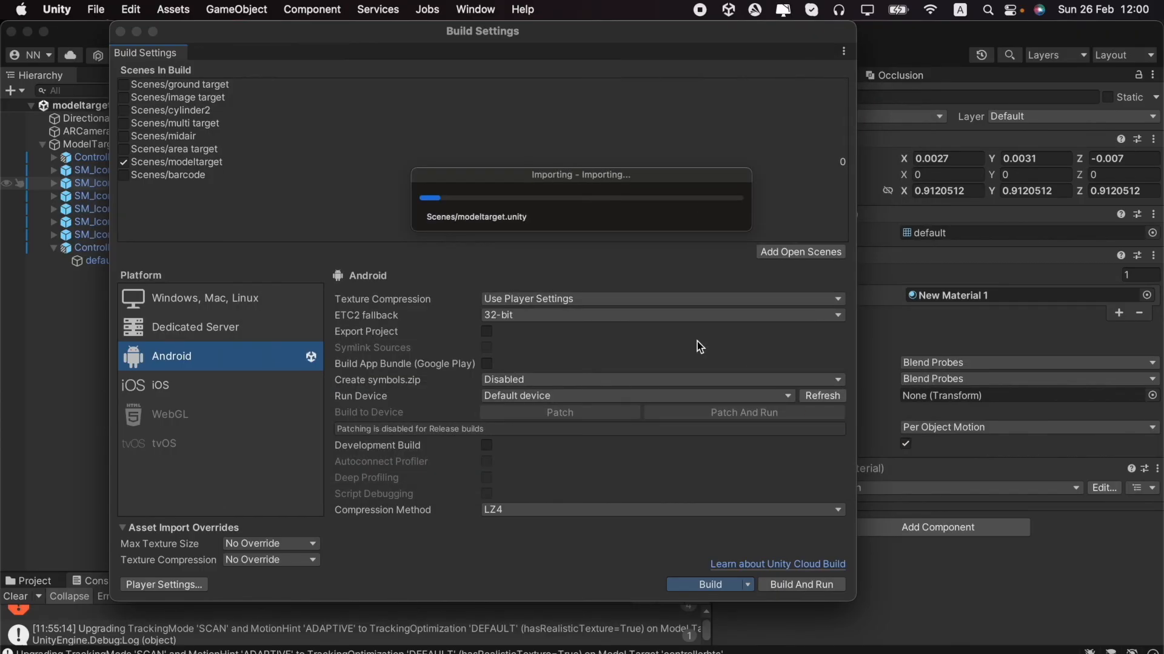